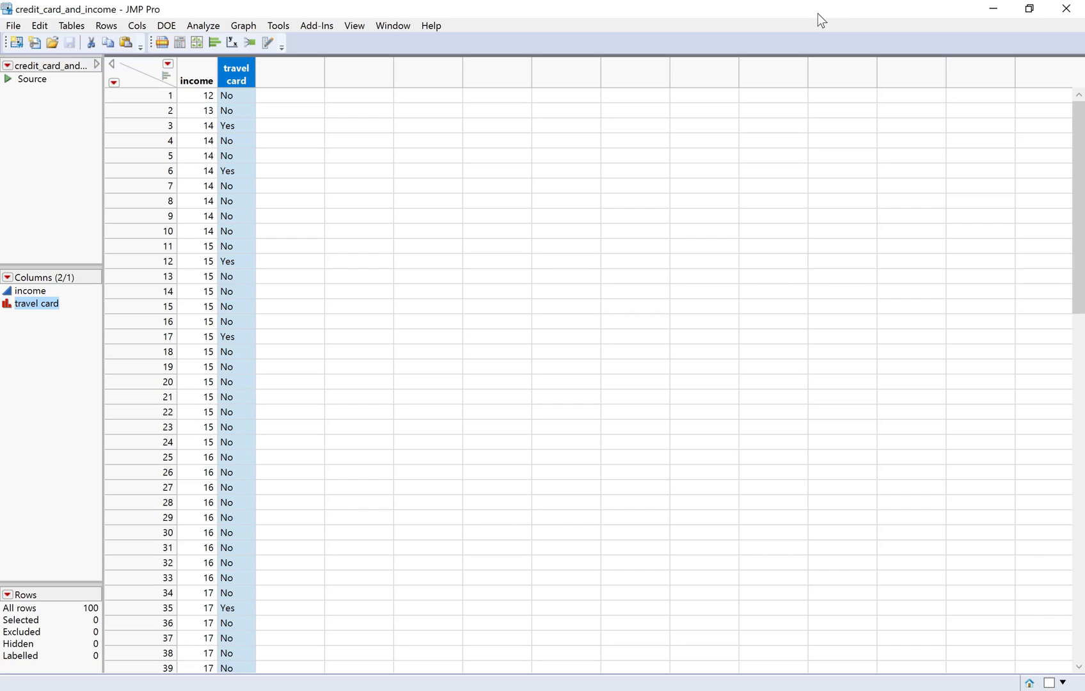
mouse_move(216, 15)
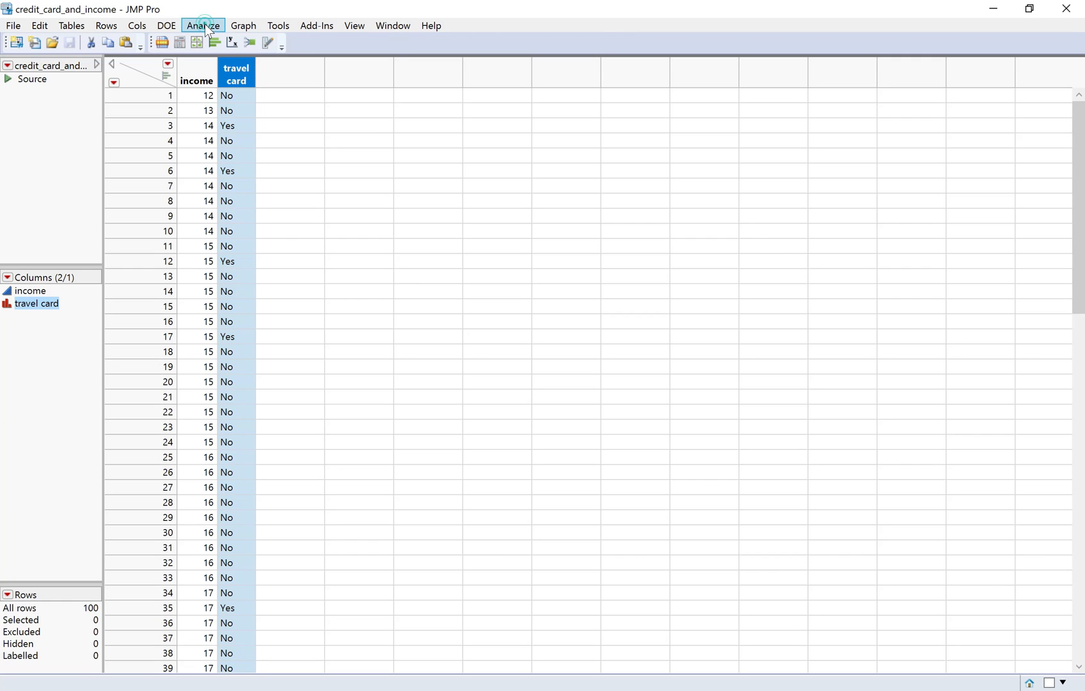
Open Fit Y by X, assign travel card as Y response, and select income.
left_click(202, 25)
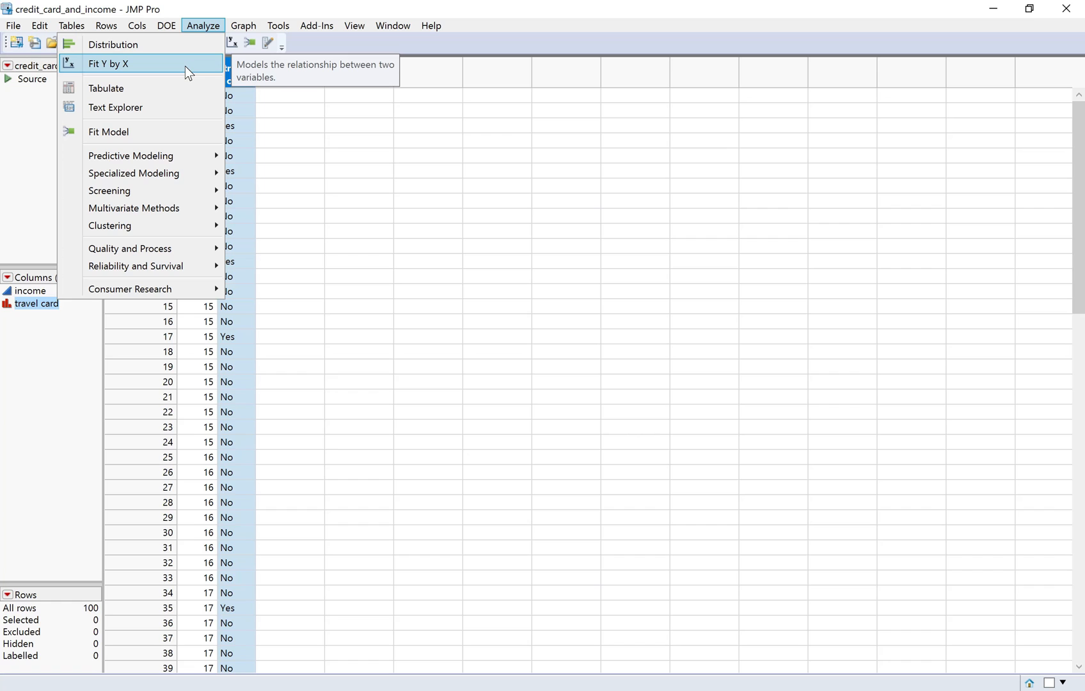
left_click(107, 63)
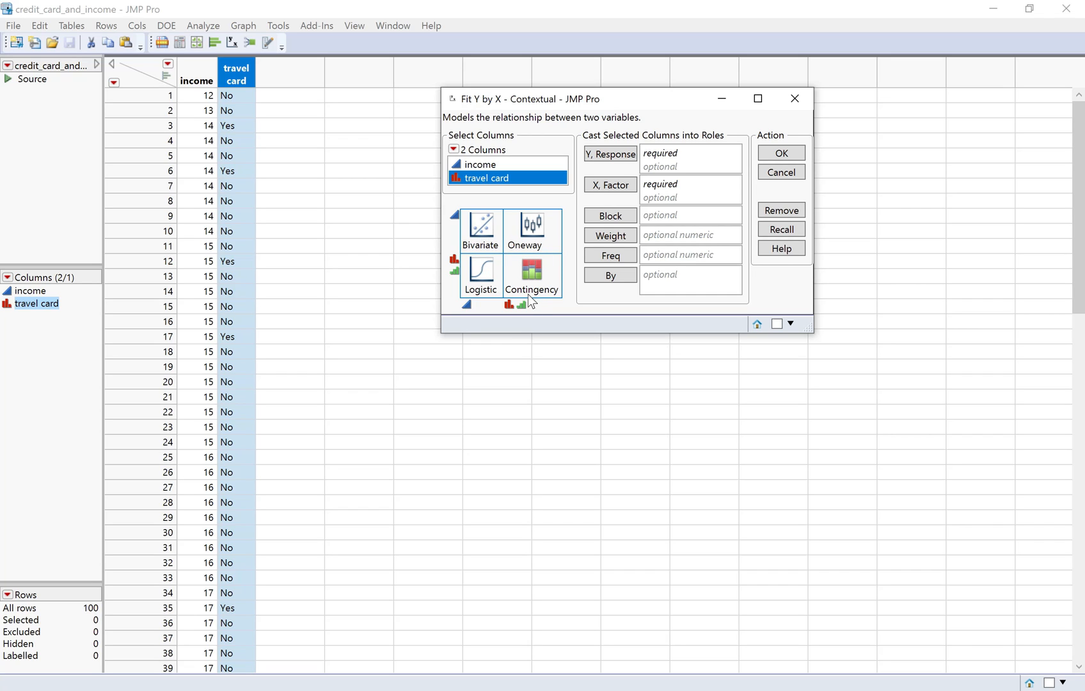
mouse_move(473, 313)
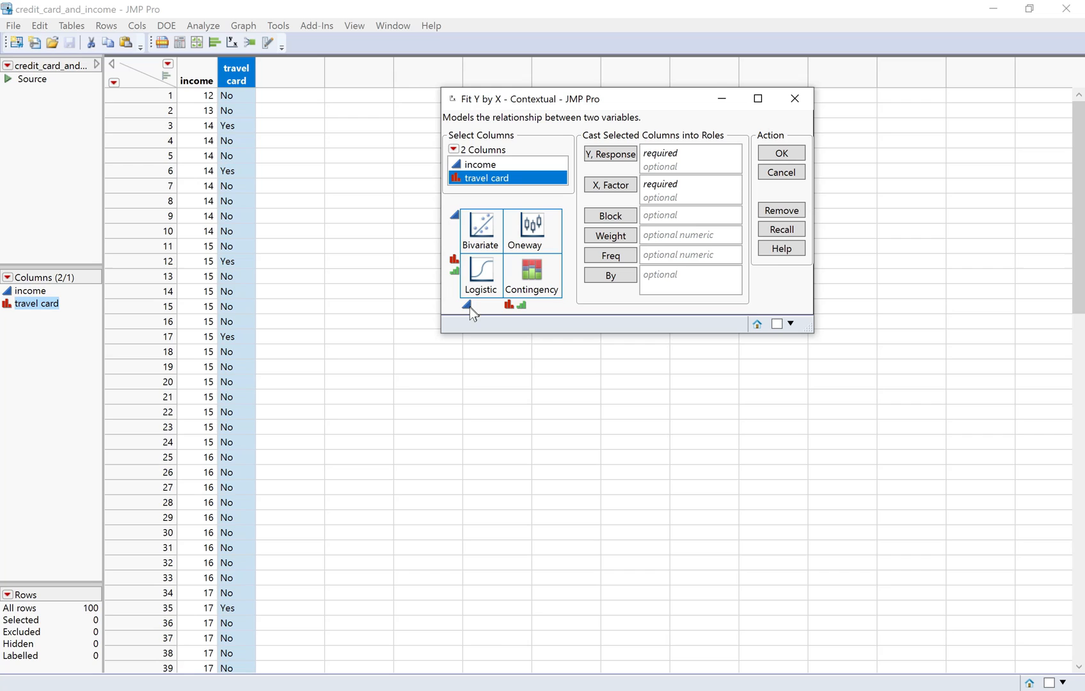
mouse_move(480, 314)
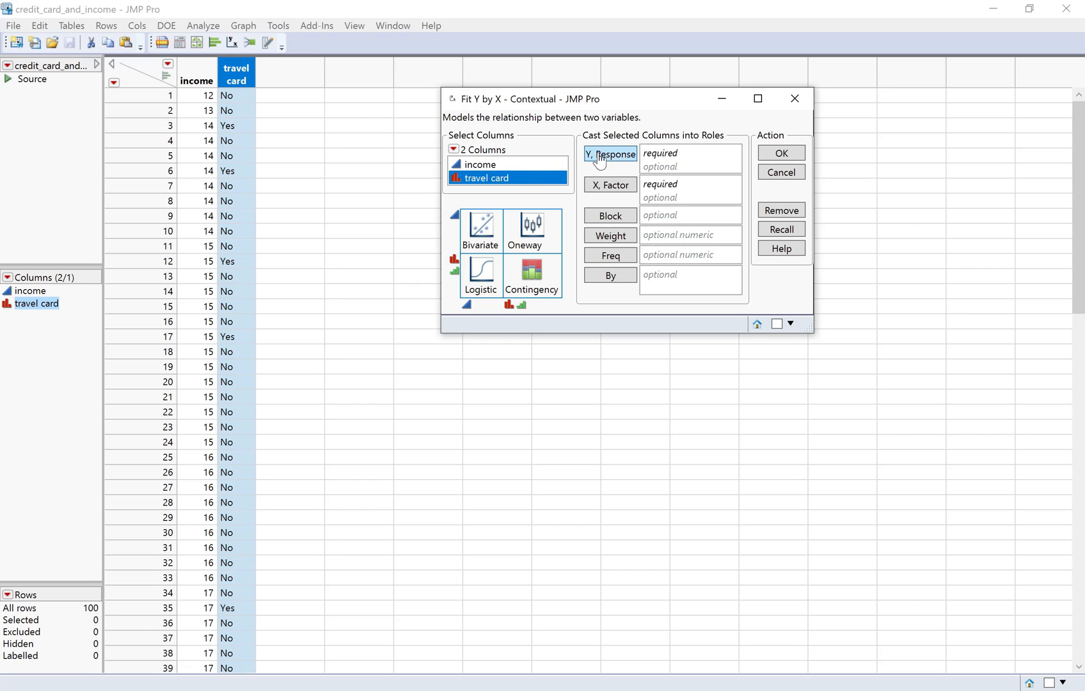
left_click(610, 153)
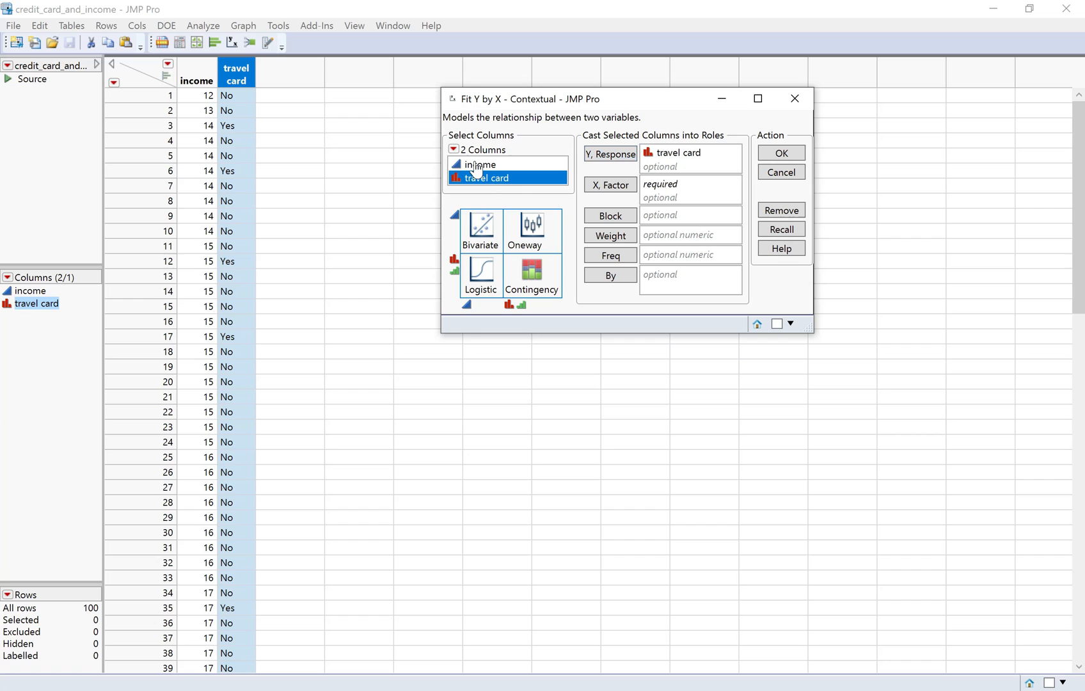
left_click(480, 163)
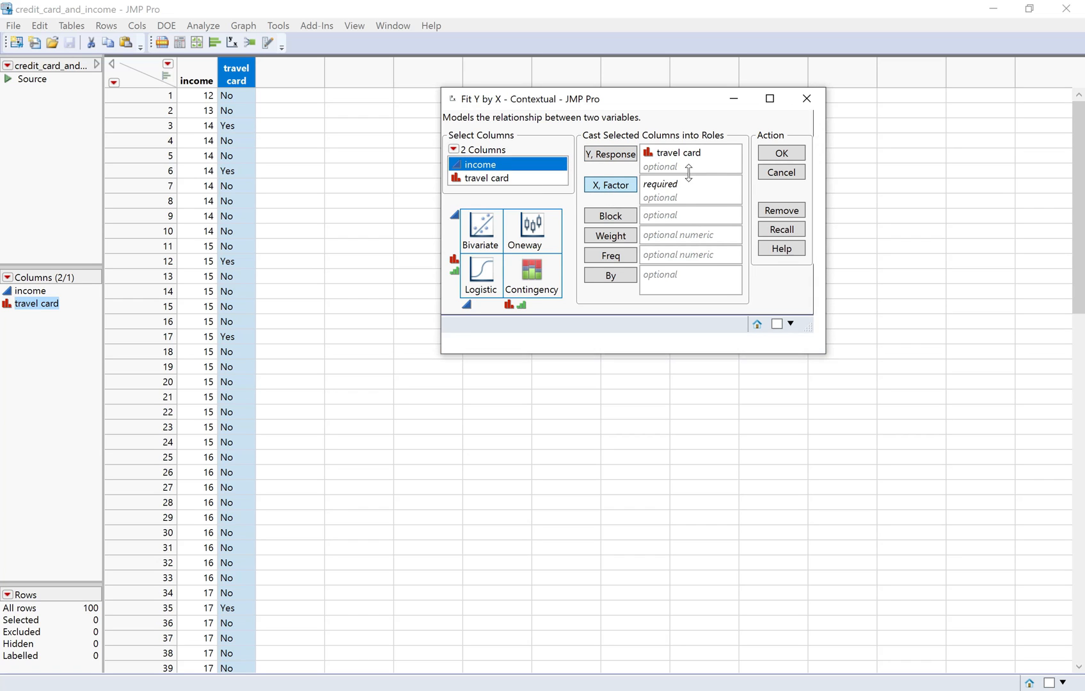
Assign income as X factor to produce the travel card logistic fit.
left_click(781, 153)
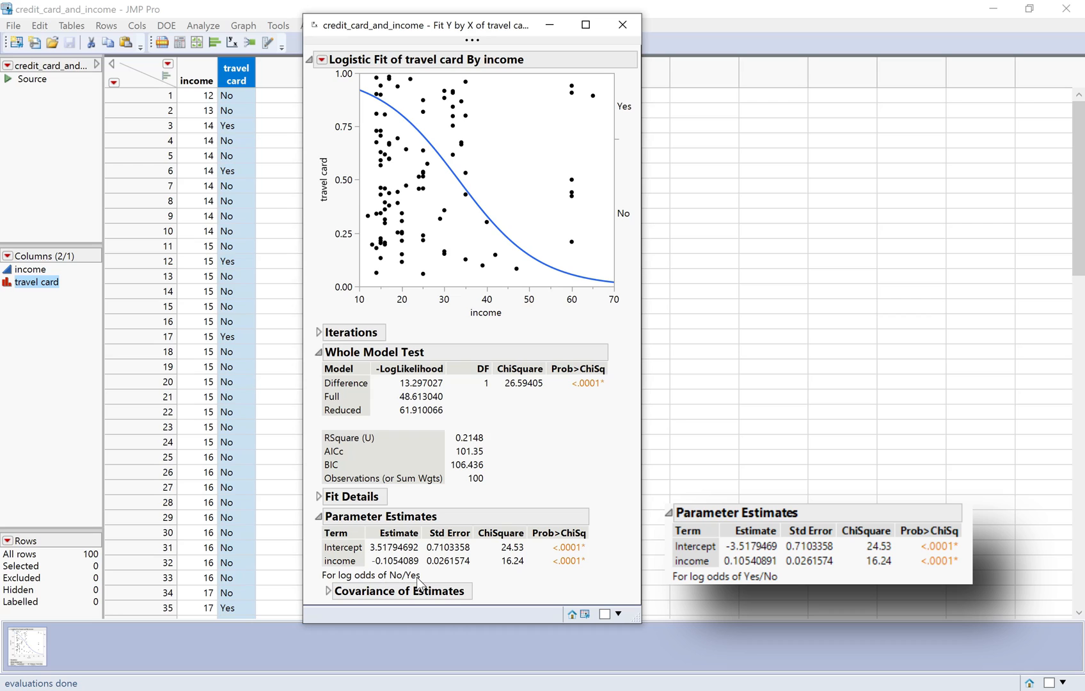
mouse_move(399, 580)
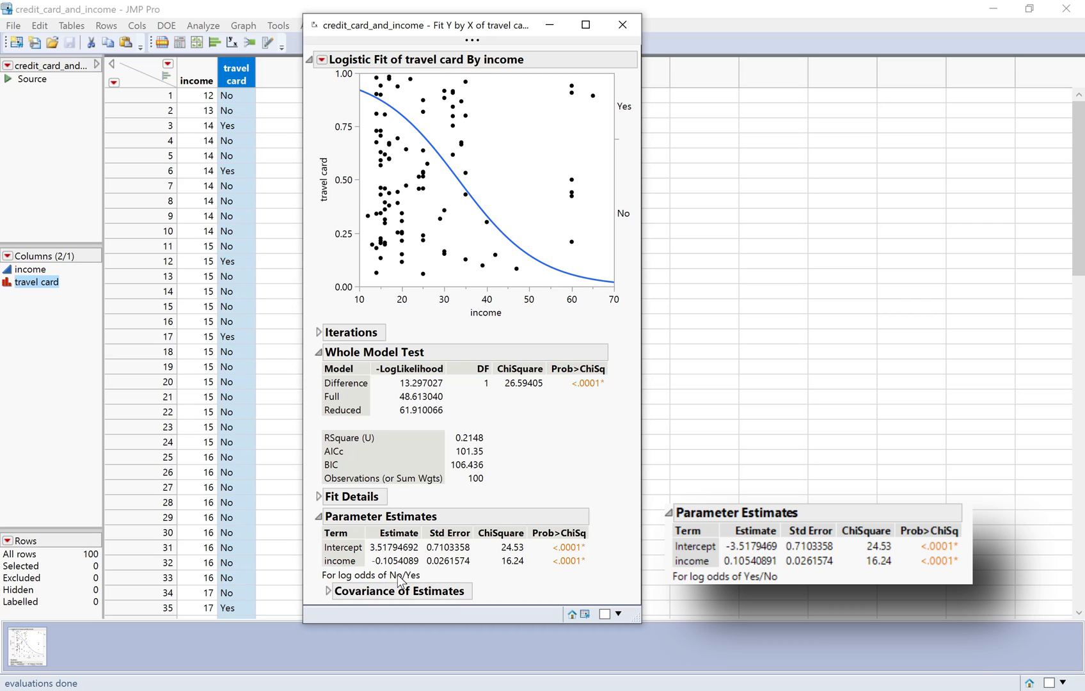
mouse_move(420, 584)
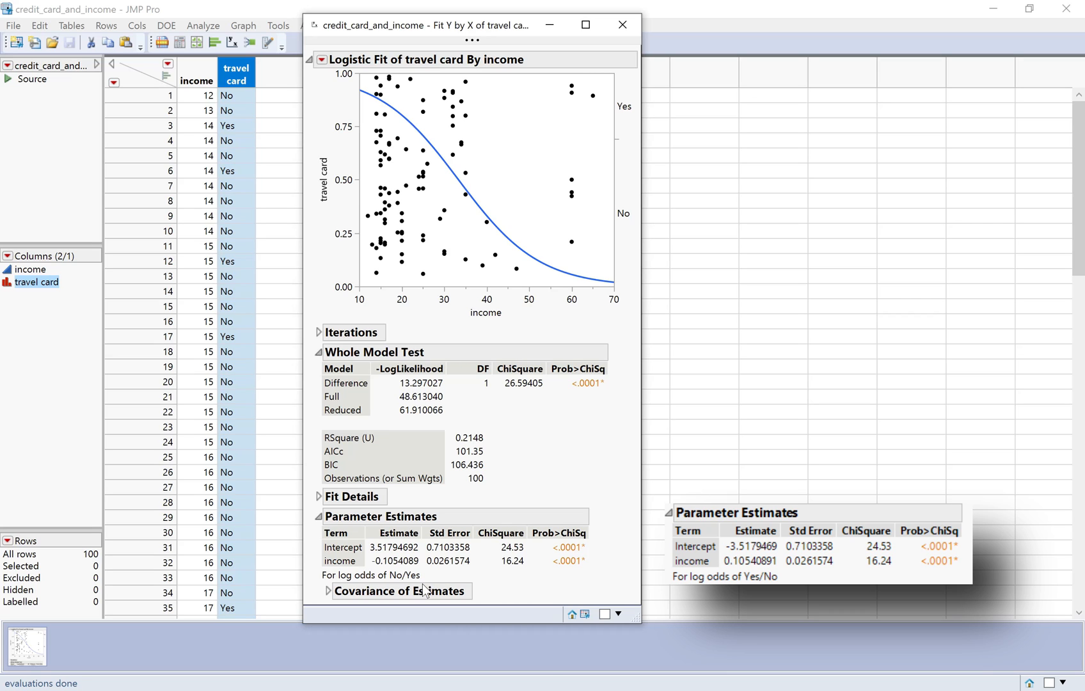
mouse_move(444, 594)
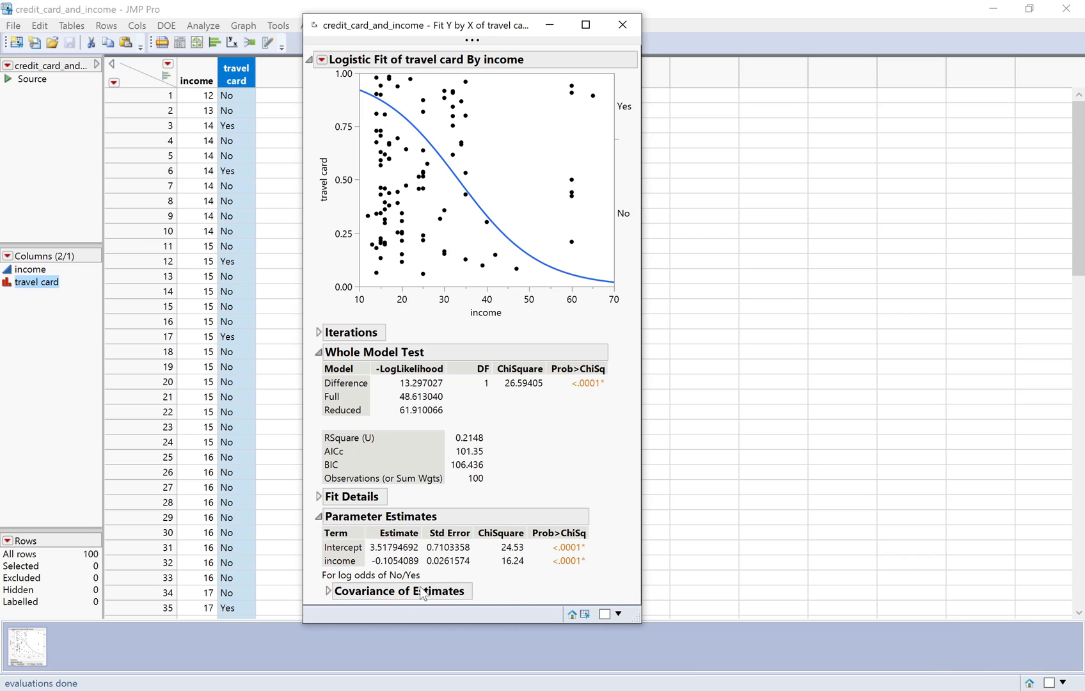
Add a reversed Value Order property to the travel card column.
left_click(621, 25)
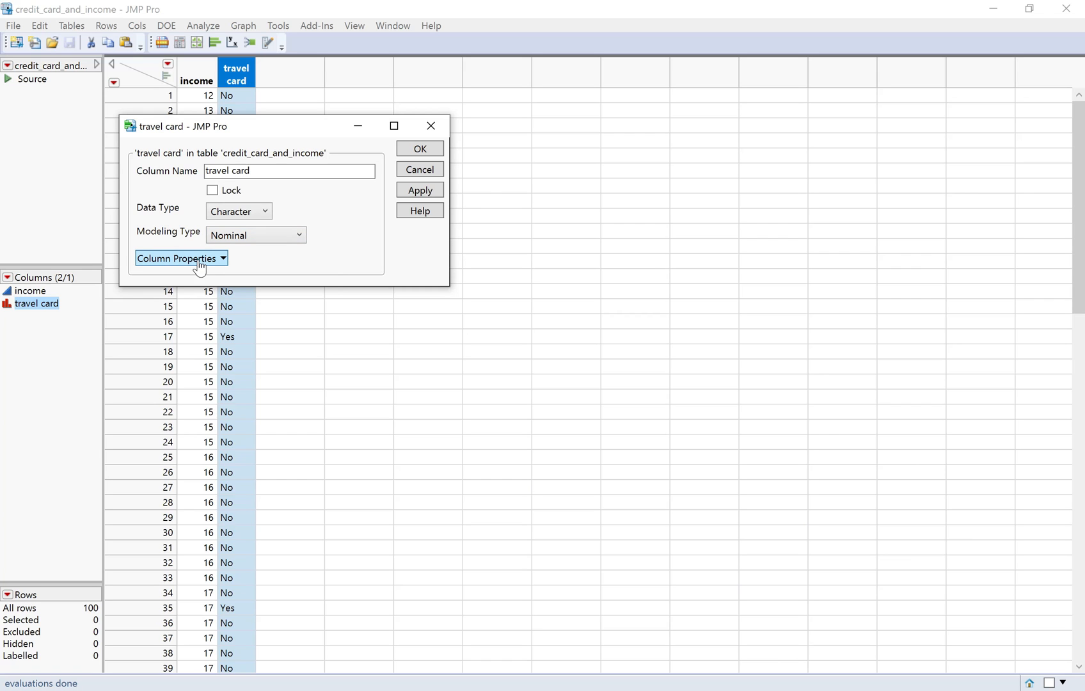
left_click(181, 258)
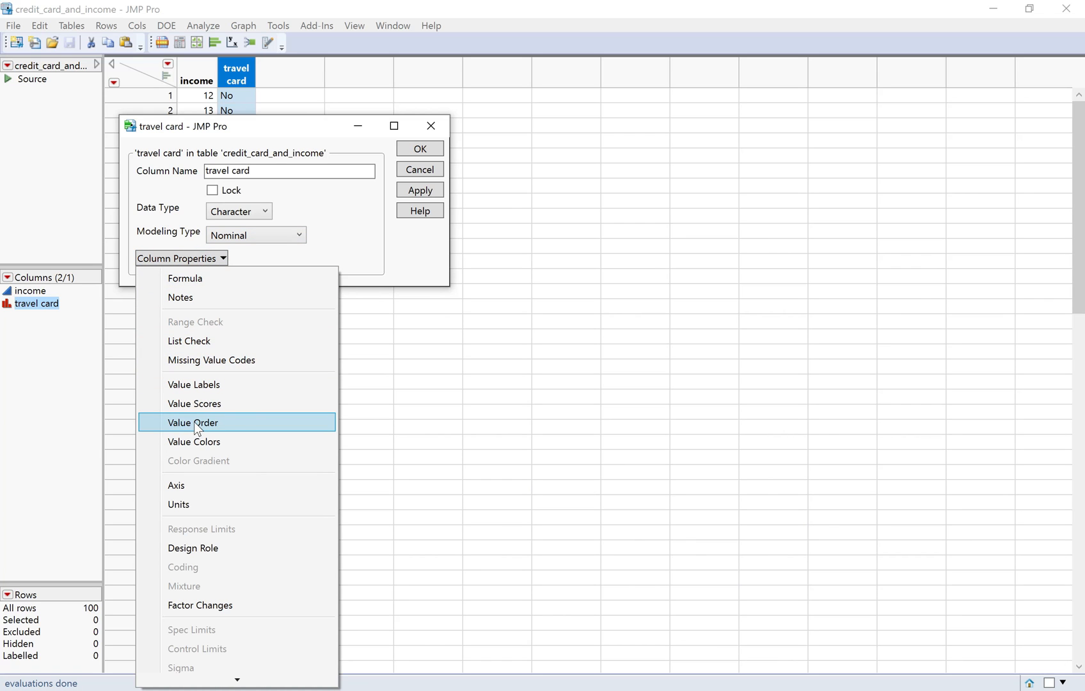
left_click(193, 422)
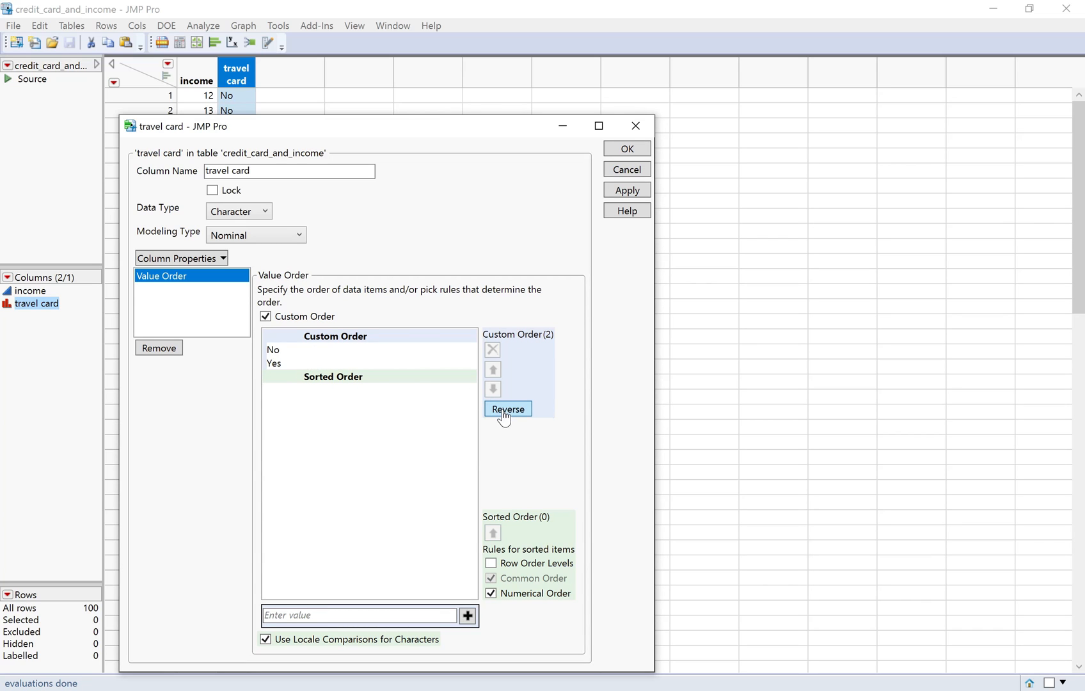
left_click(507, 408)
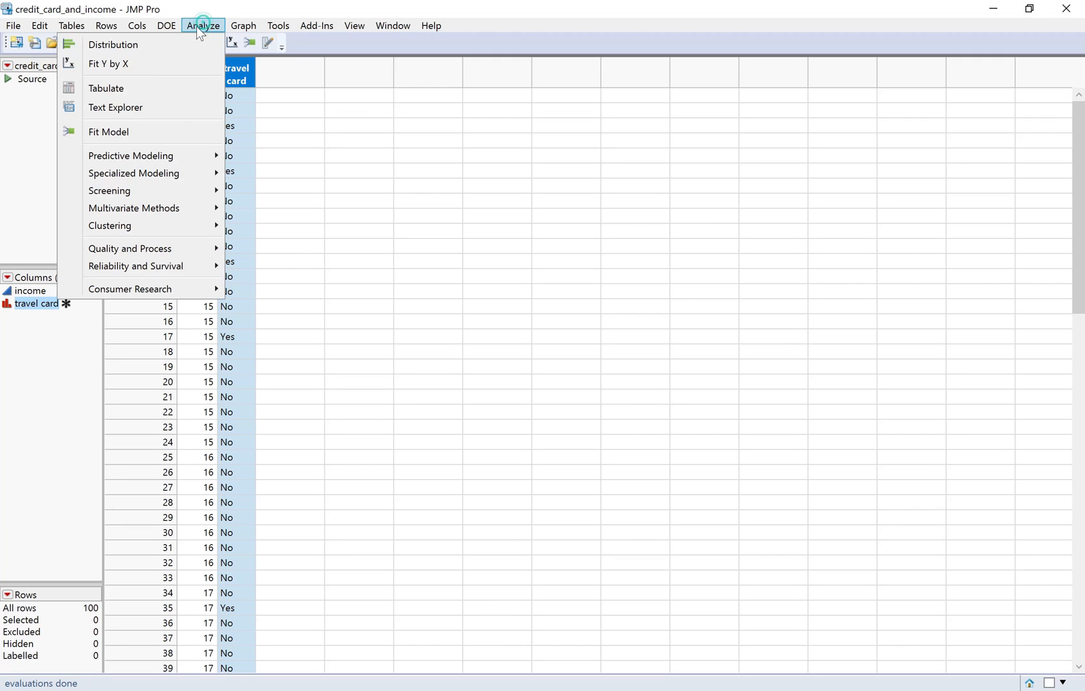
Refit travel card by income with the reversed Yes/No level order.
left_click(108, 64)
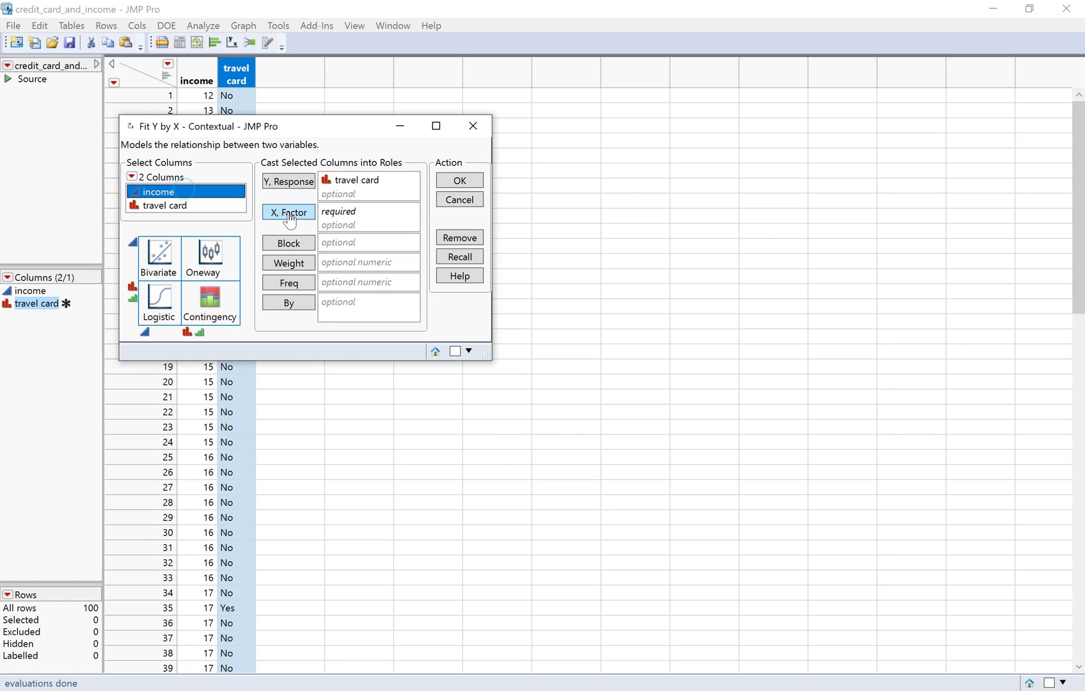
left_click(459, 180)
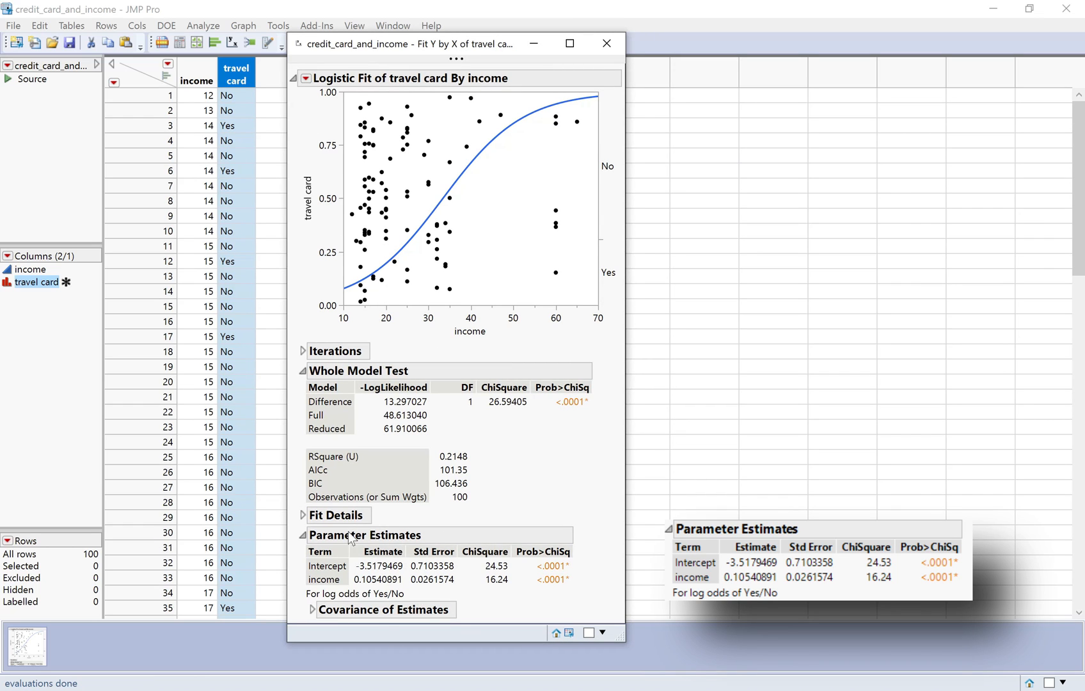
mouse_move(508, 643)
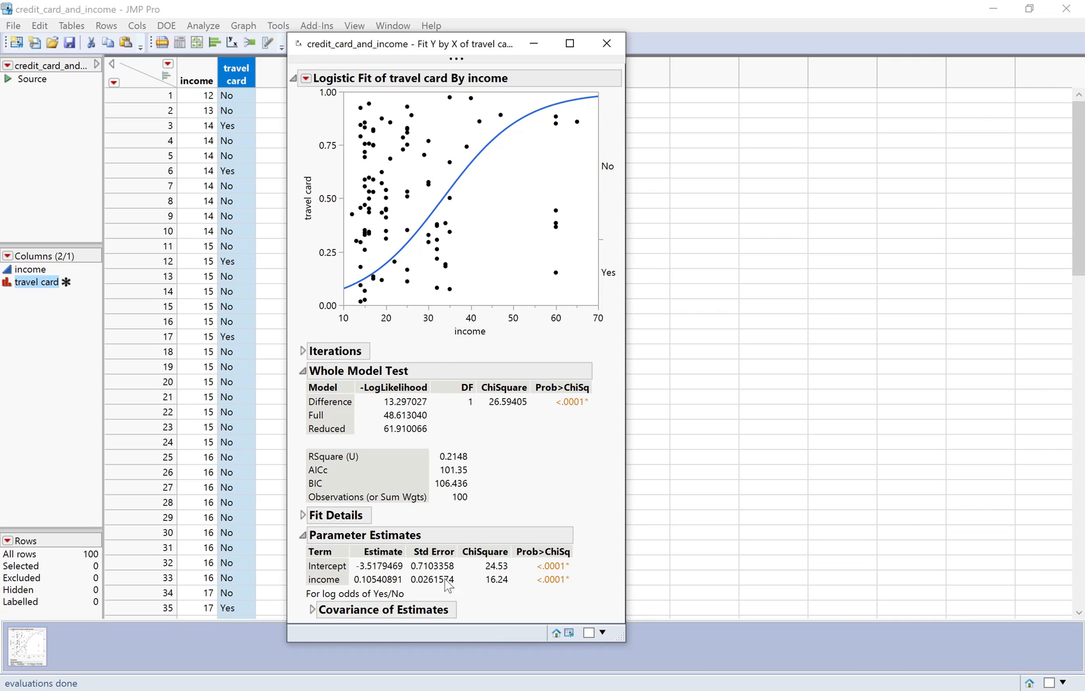
mouse_move(448, 587)
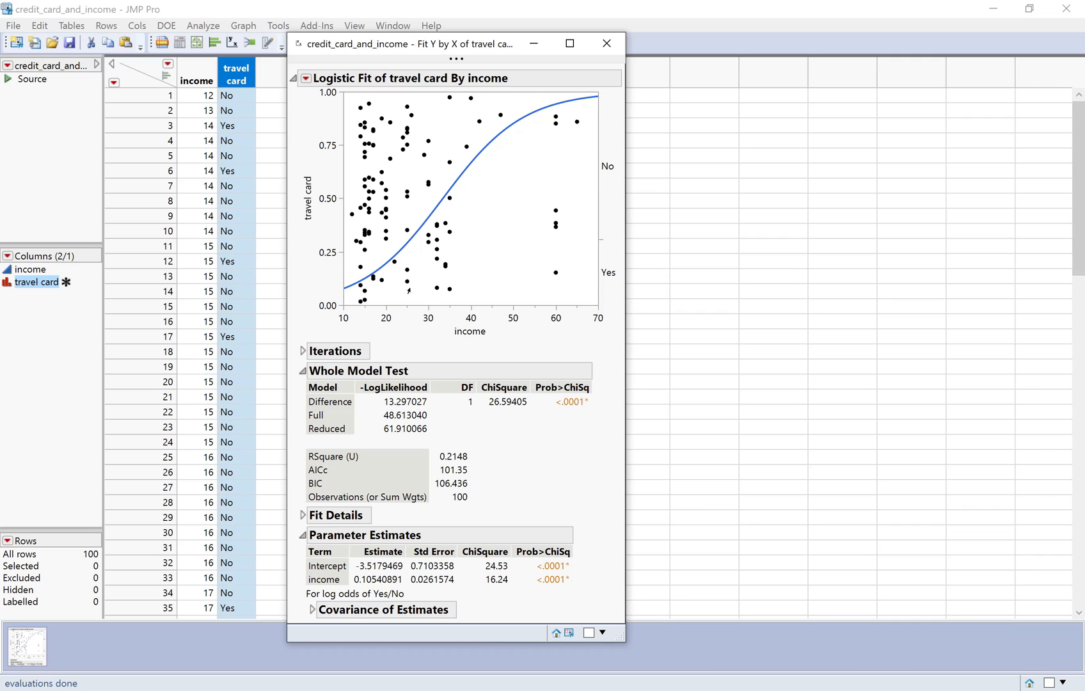
mouse_move(481, 355)
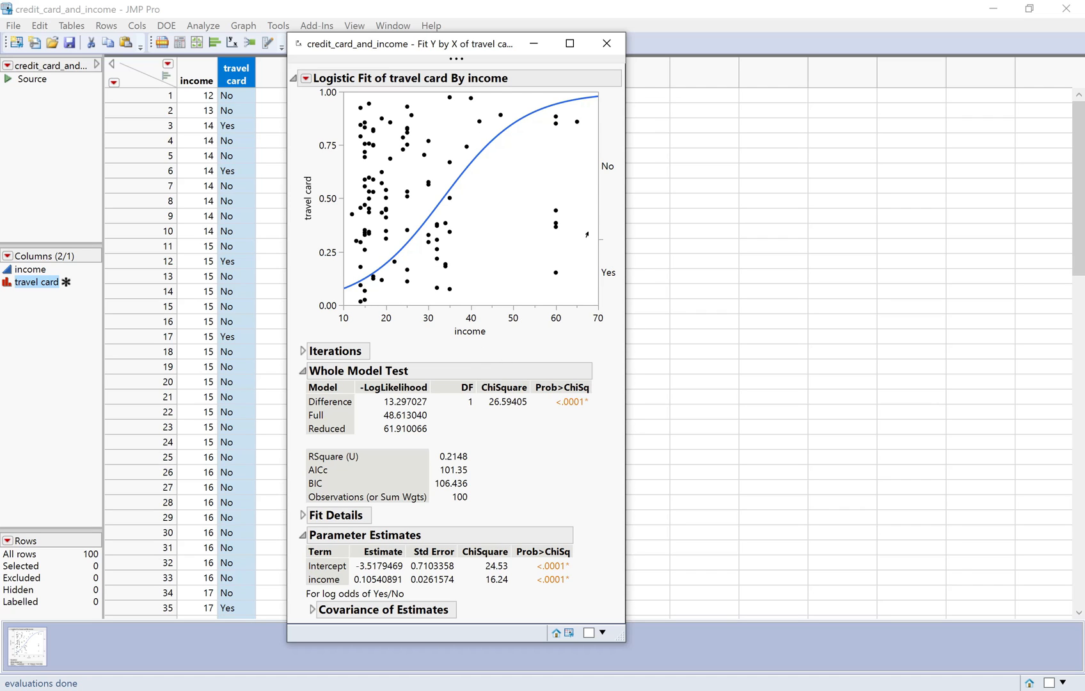
mouse_move(509, 374)
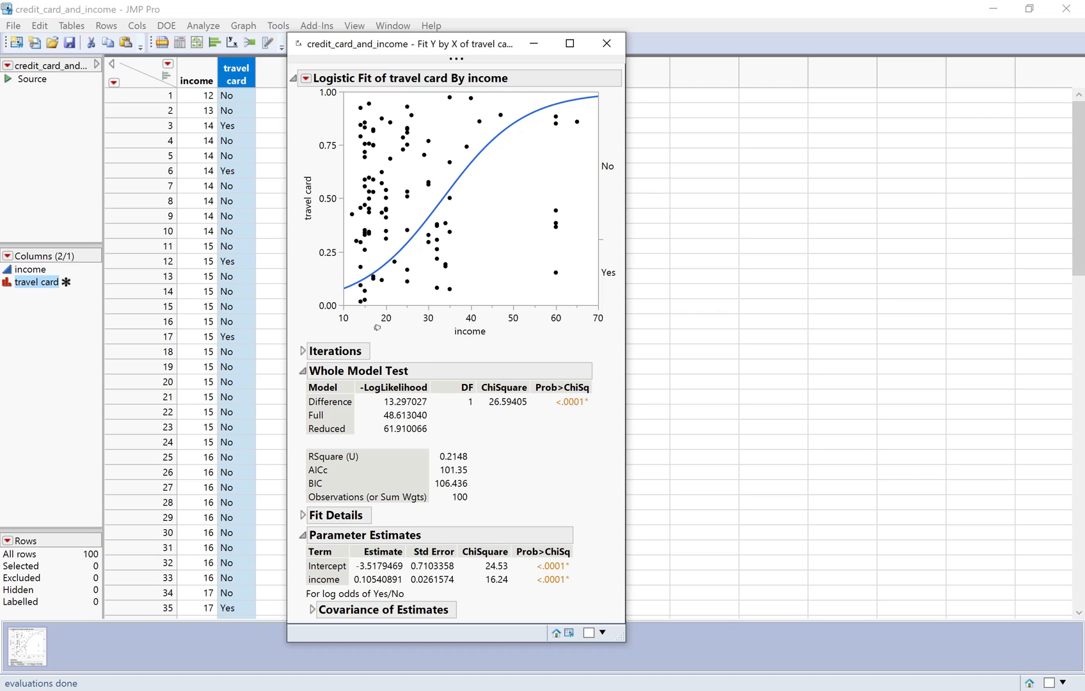
mouse_move(588, 325)
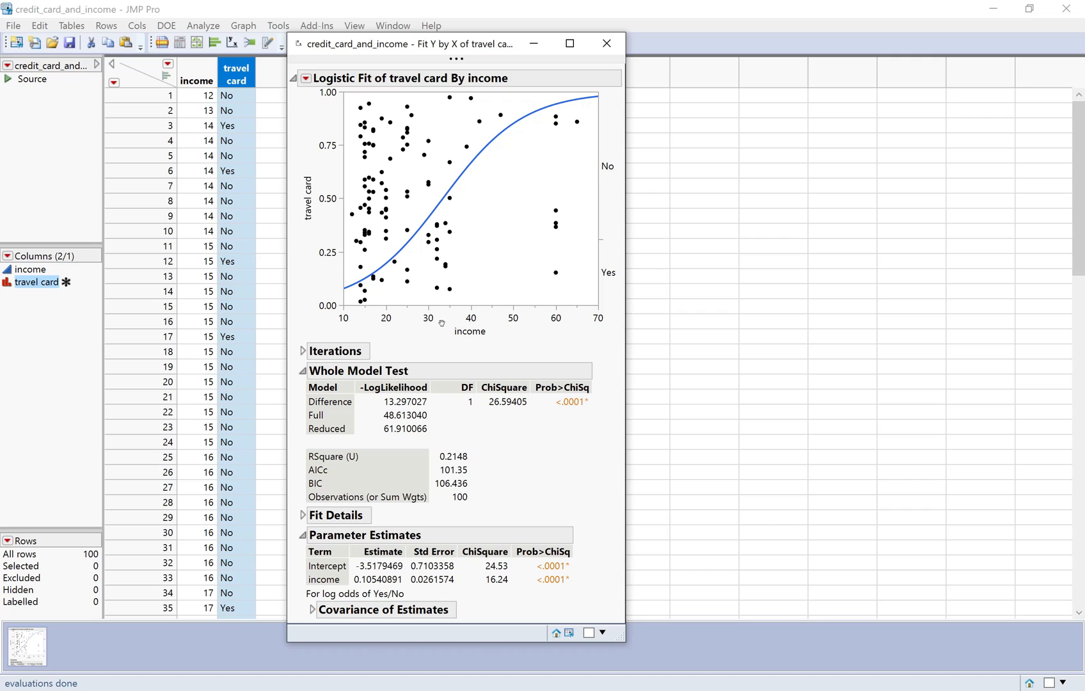
mouse_move(448, 325)
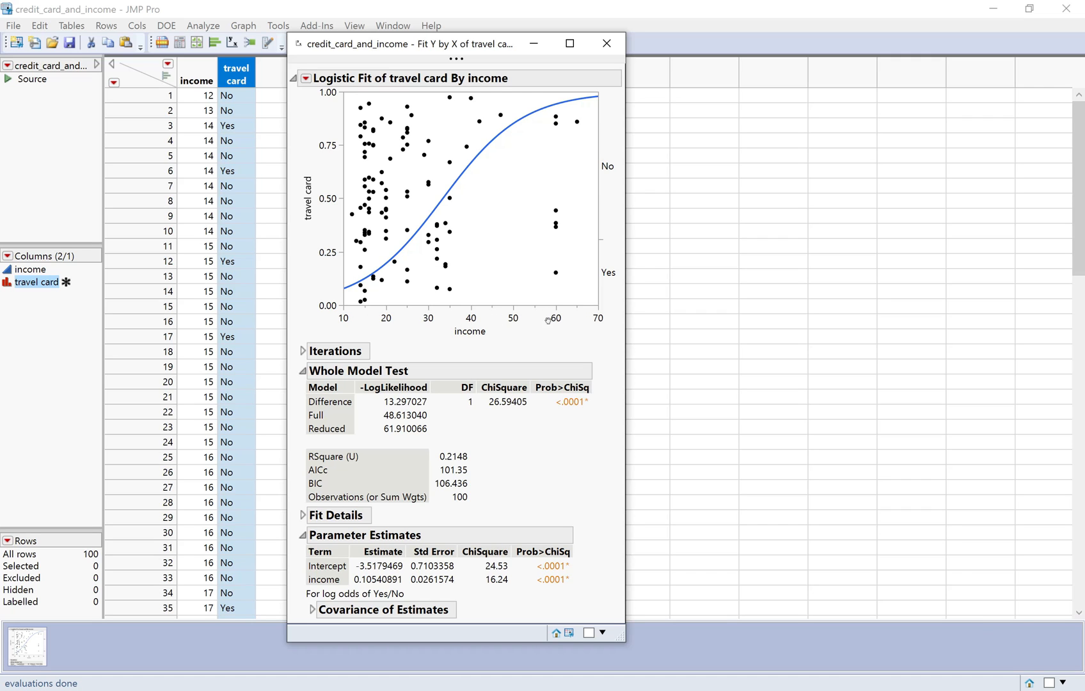
mouse_move(568, 352)
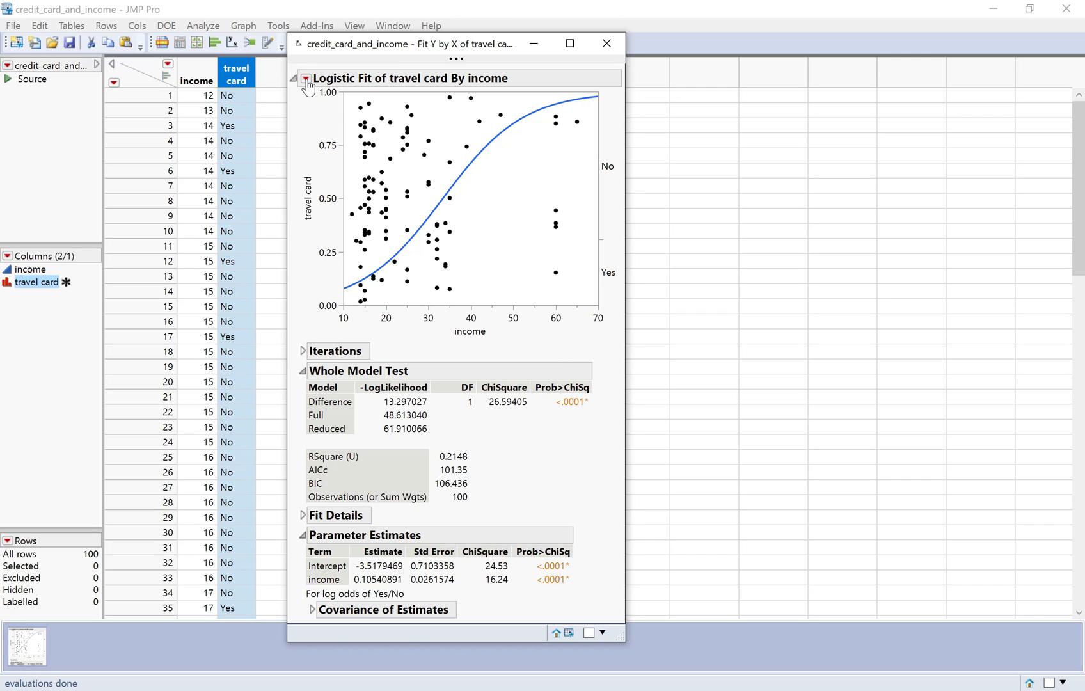
Turn off Show Points in the Logistic Fit plot options.
left_click(306, 78)
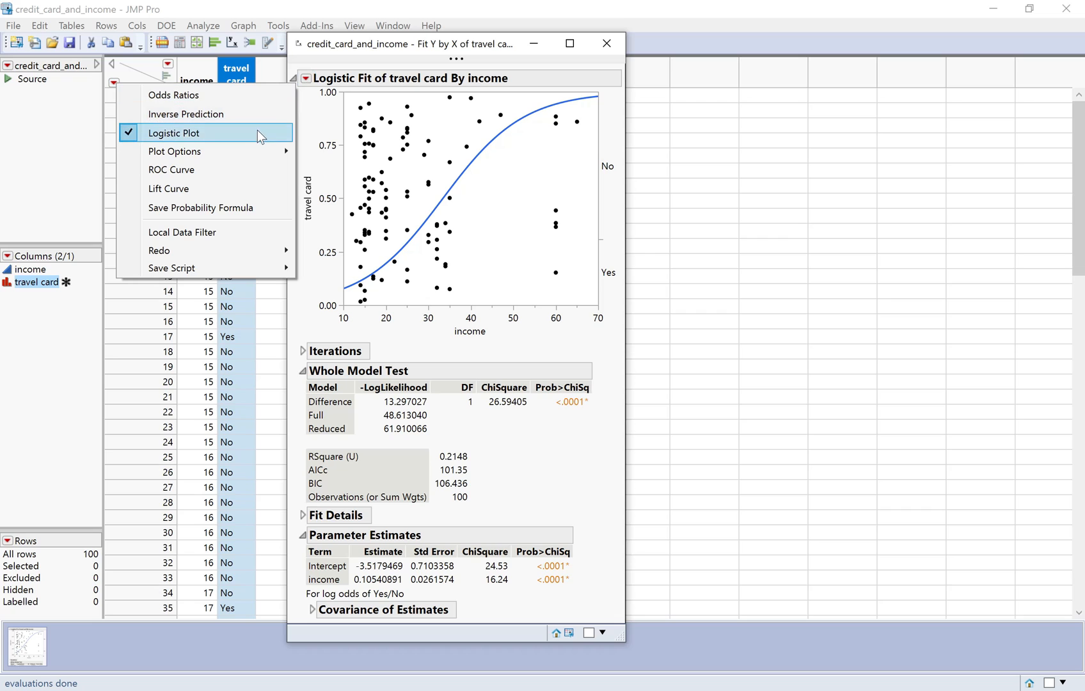
left_click(176, 151)
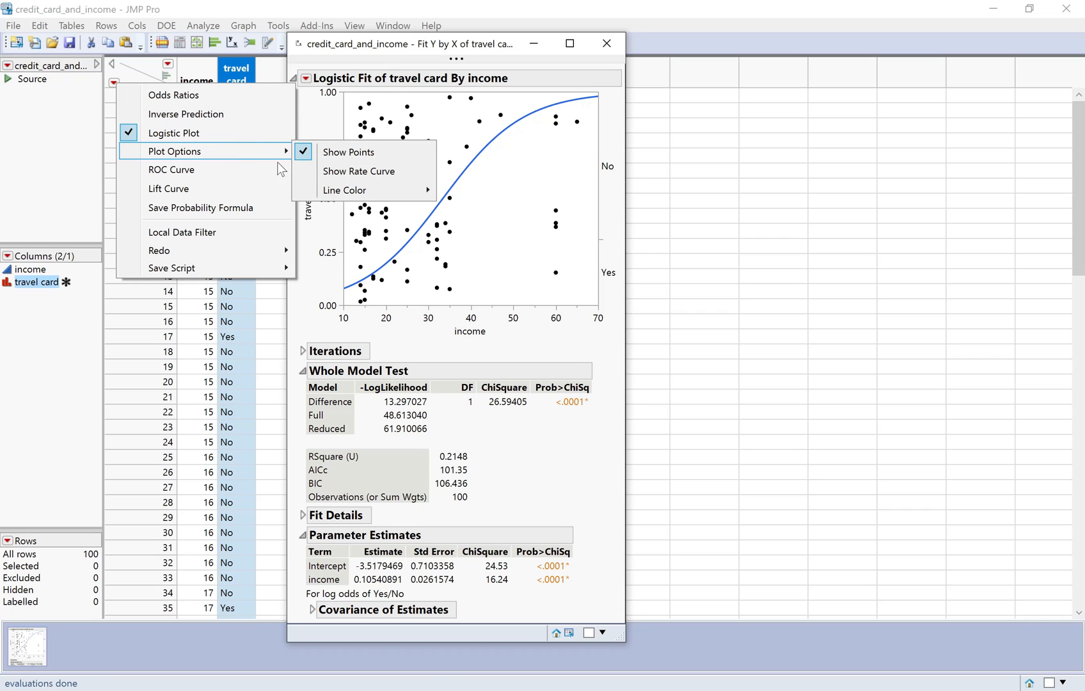
mouse_move(349, 152)
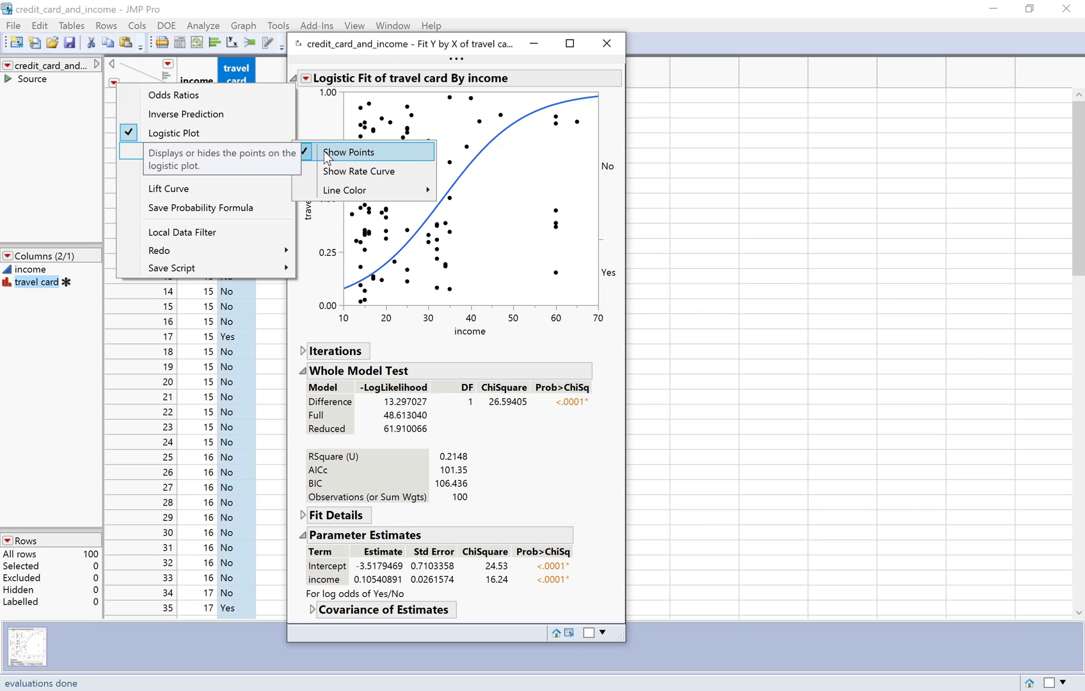
left_click(348, 152)
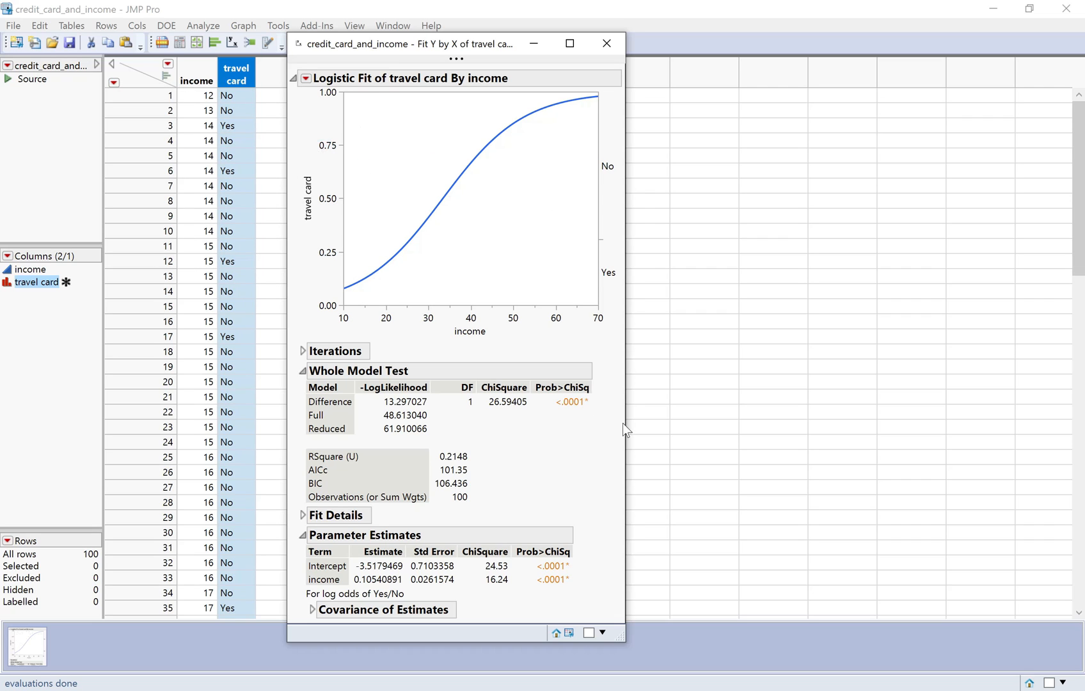
mouse_move(412, 273)
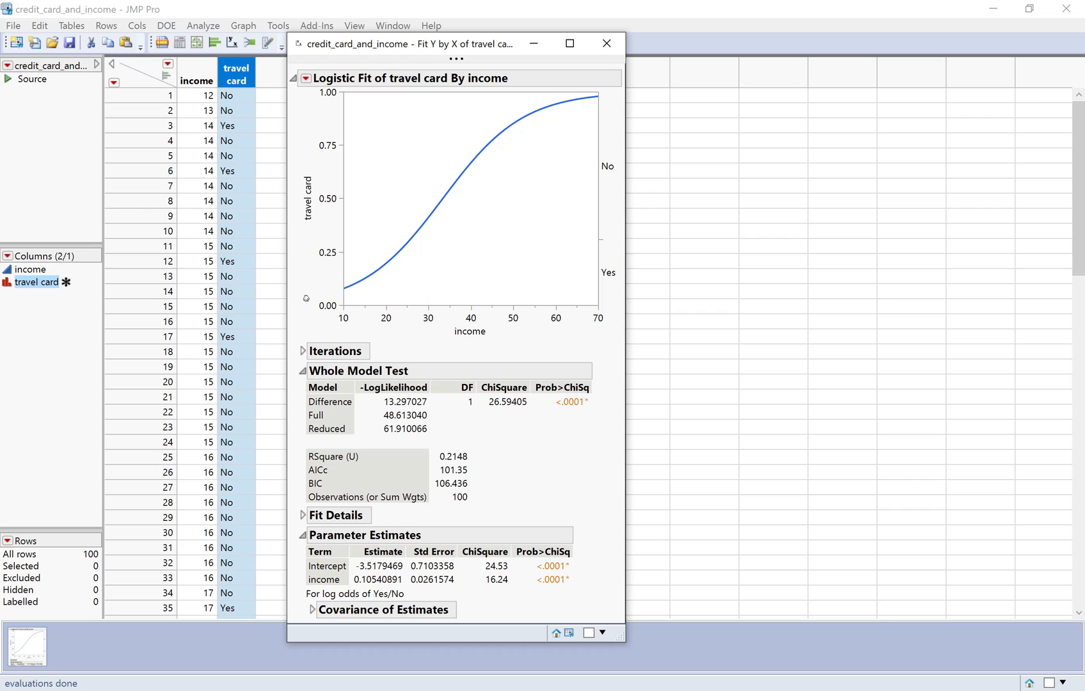
mouse_move(308, 303)
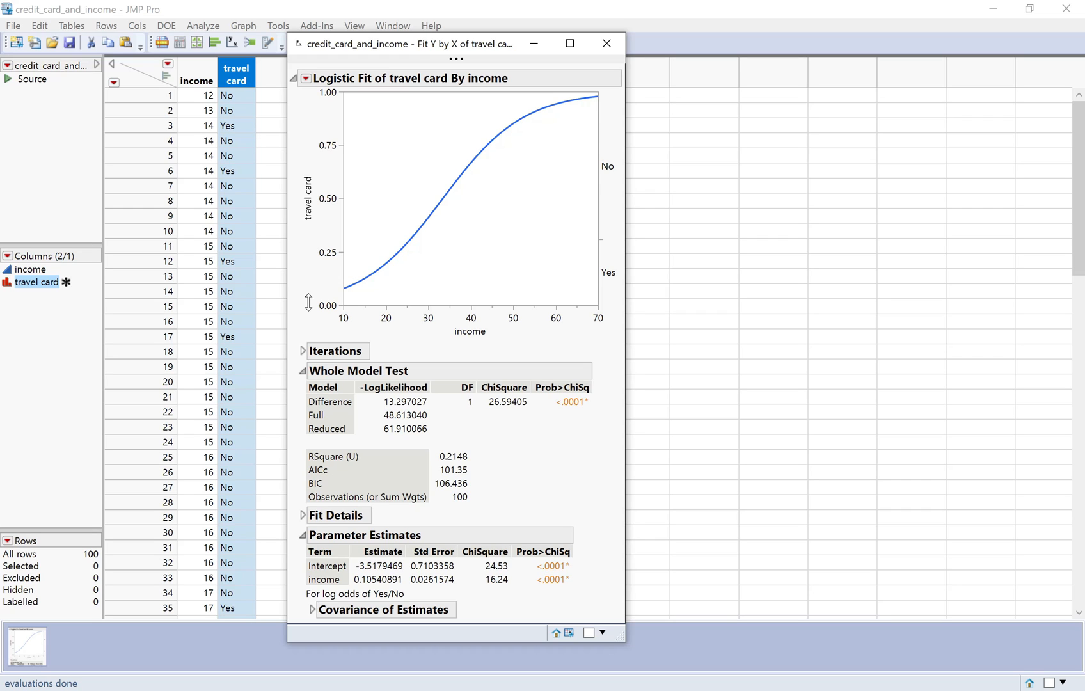
mouse_move(498, 335)
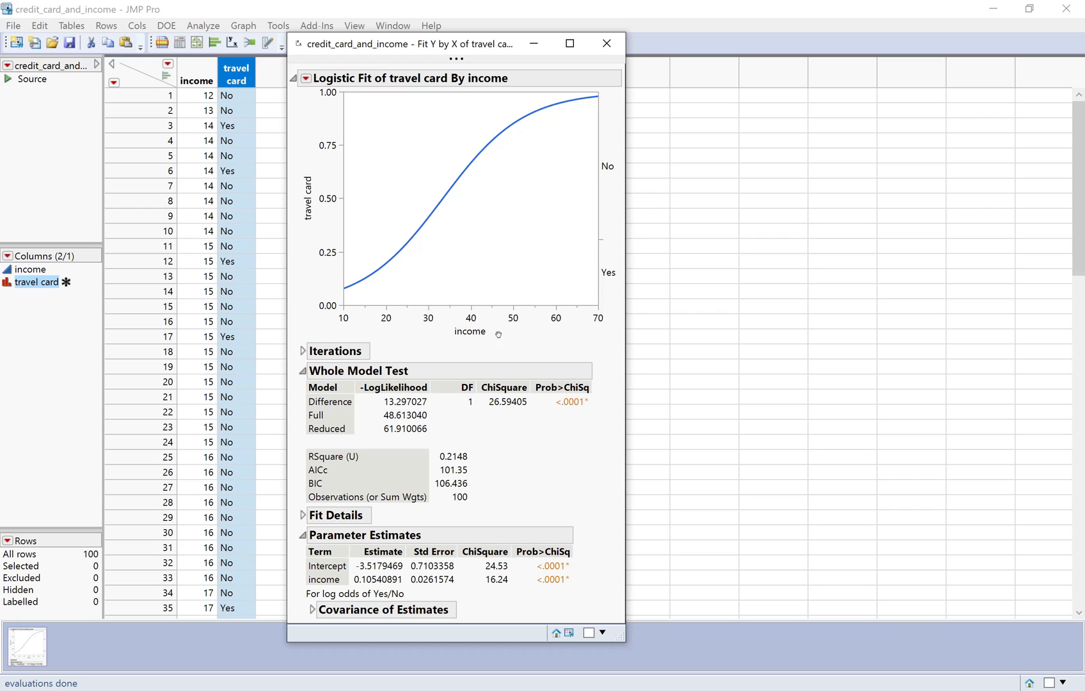
mouse_move(614, 276)
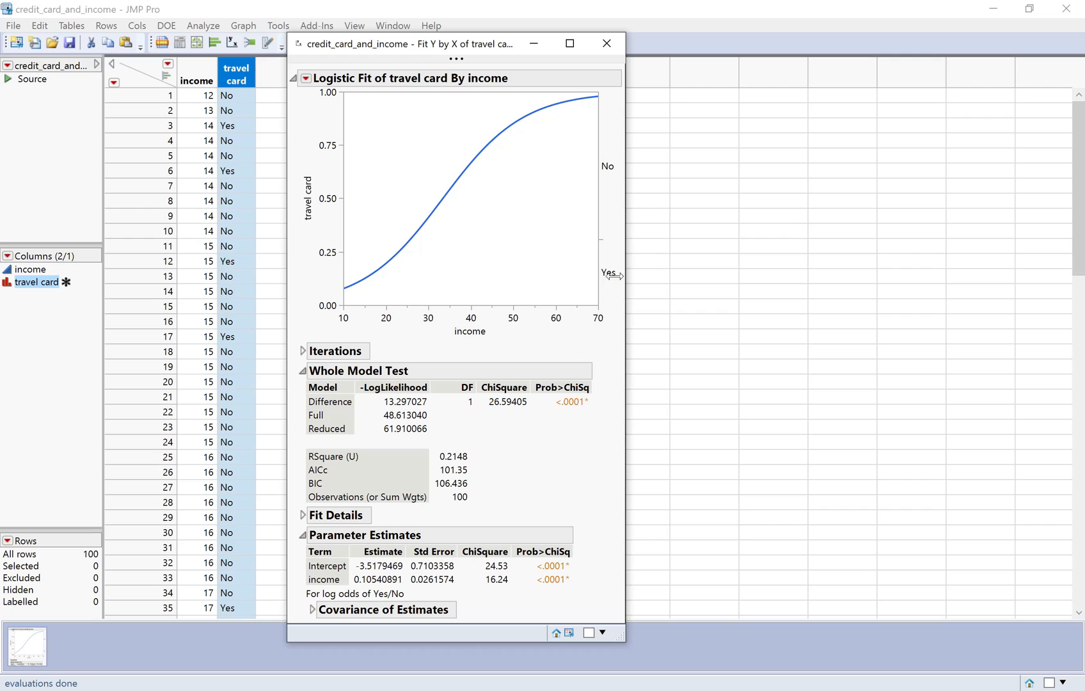
mouse_move(613, 270)
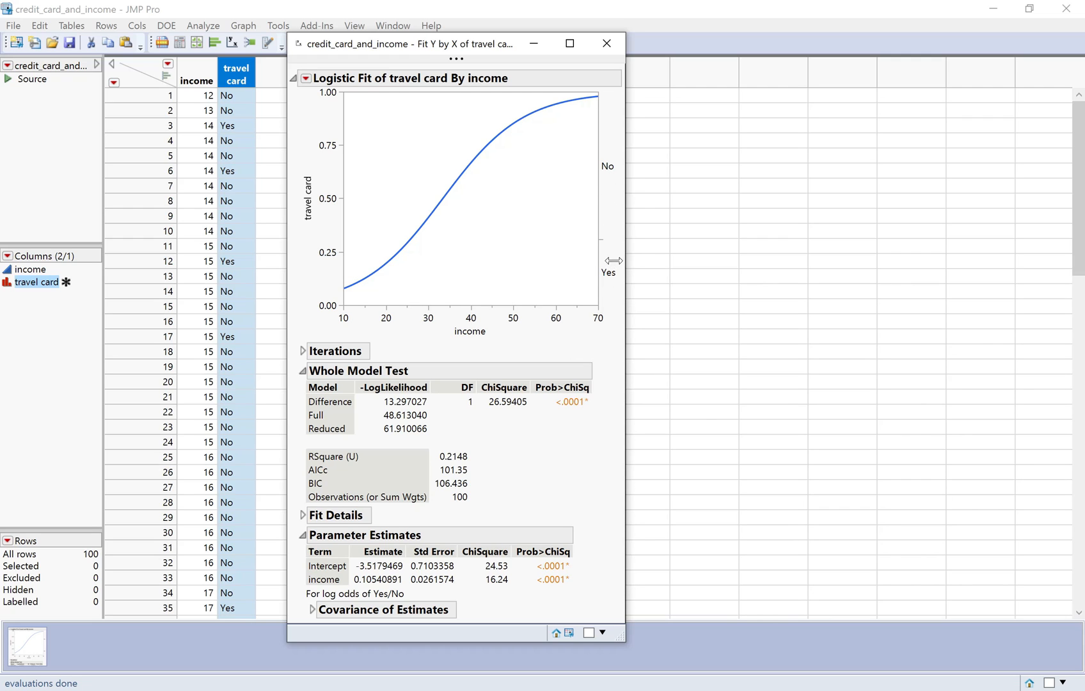
mouse_move(616, 286)
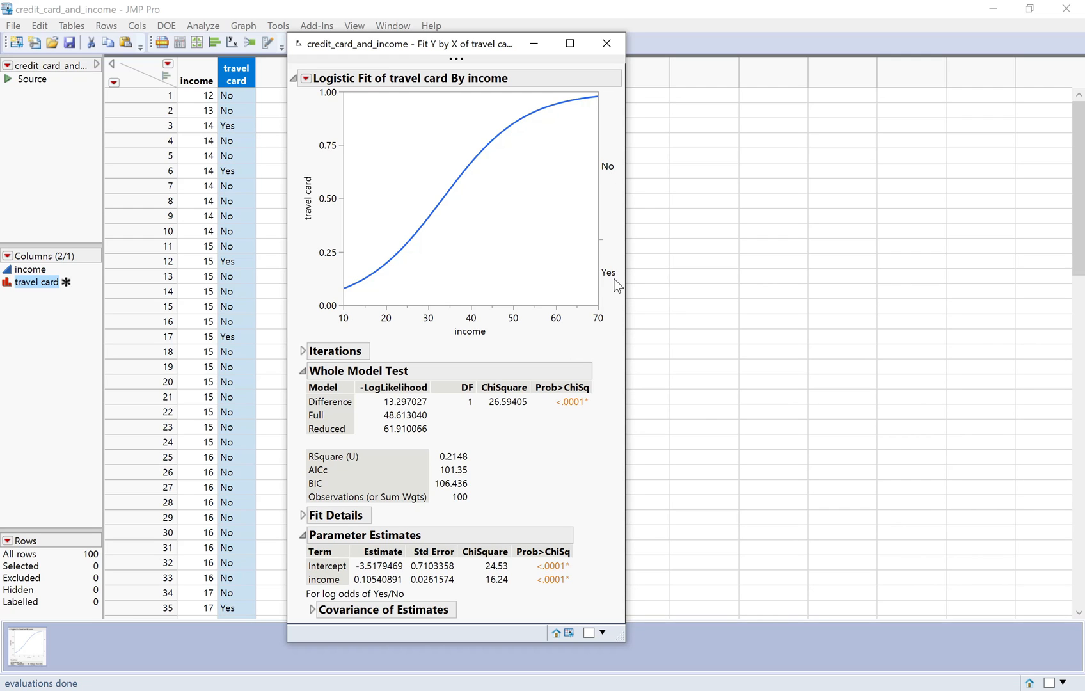
mouse_move(615, 149)
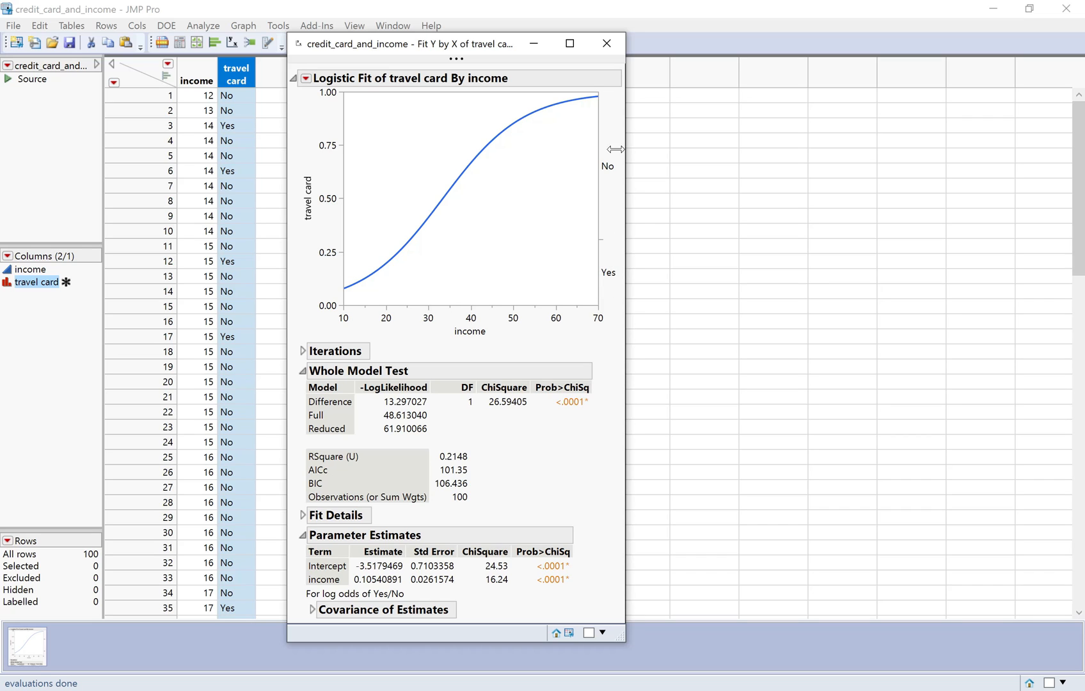
mouse_move(348, 326)
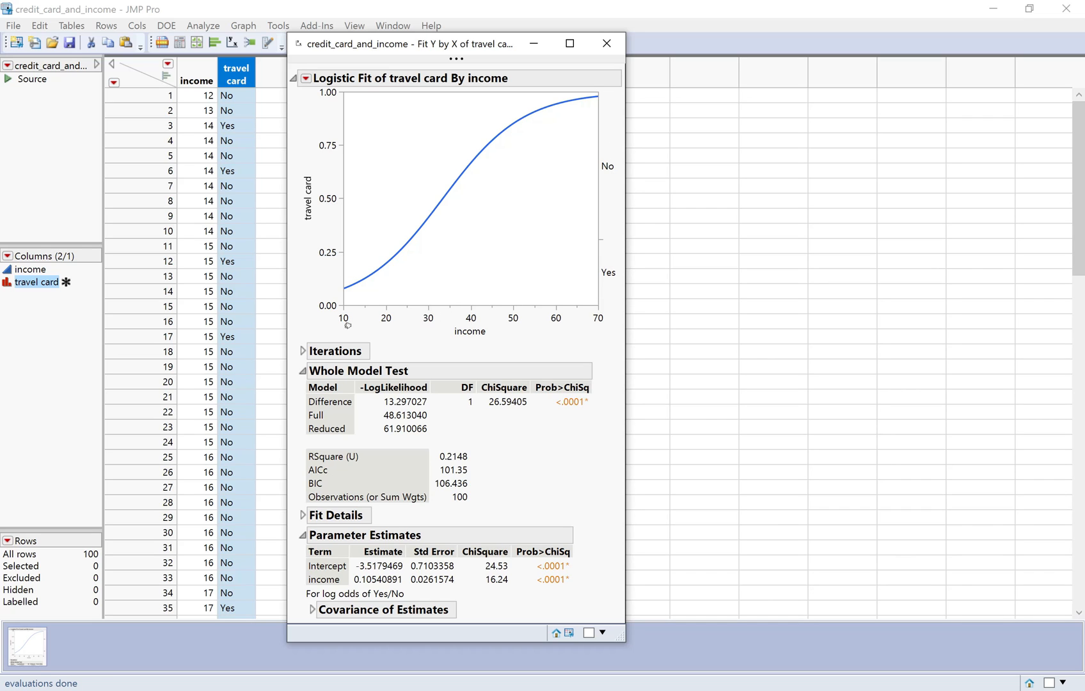
mouse_move(409, 308)
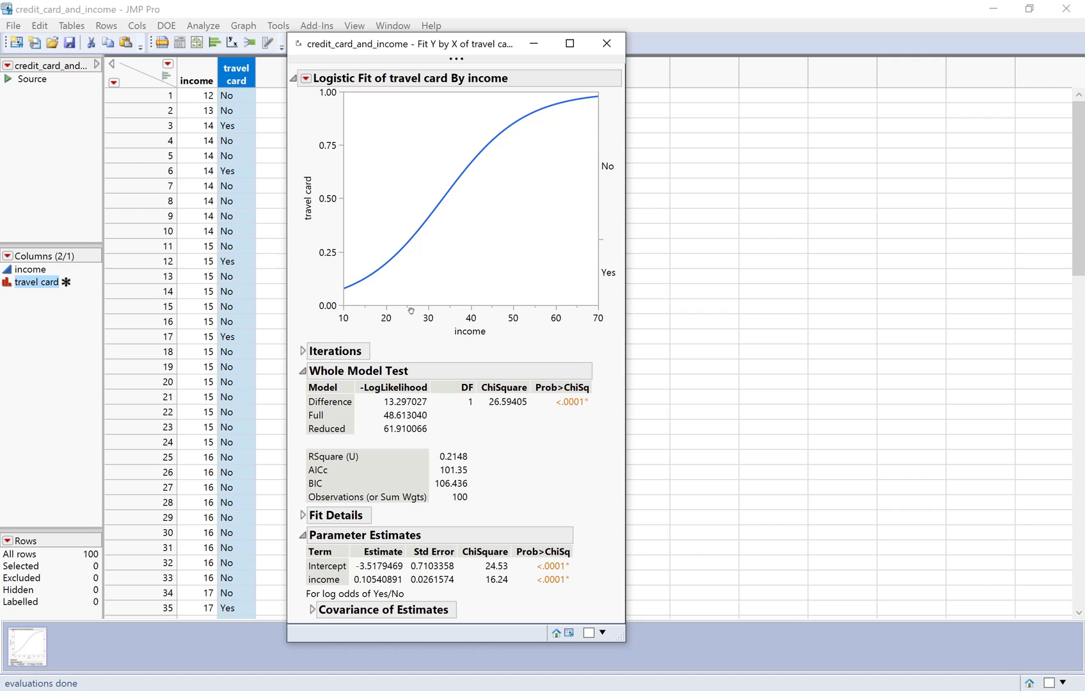
mouse_move(428, 310)
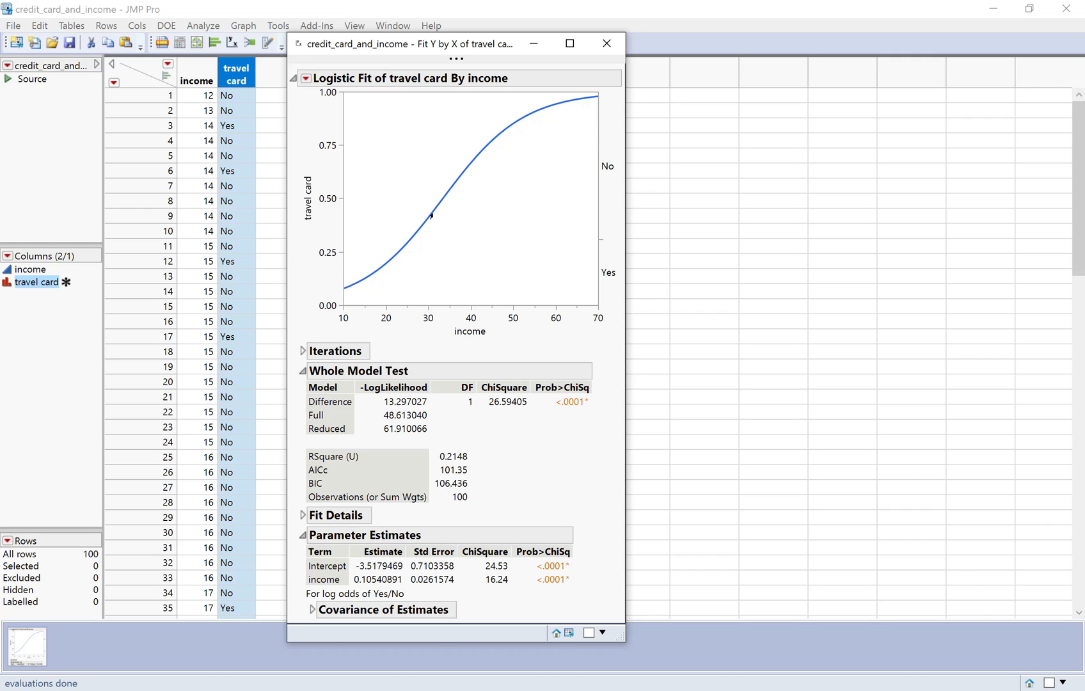
mouse_move(432, 220)
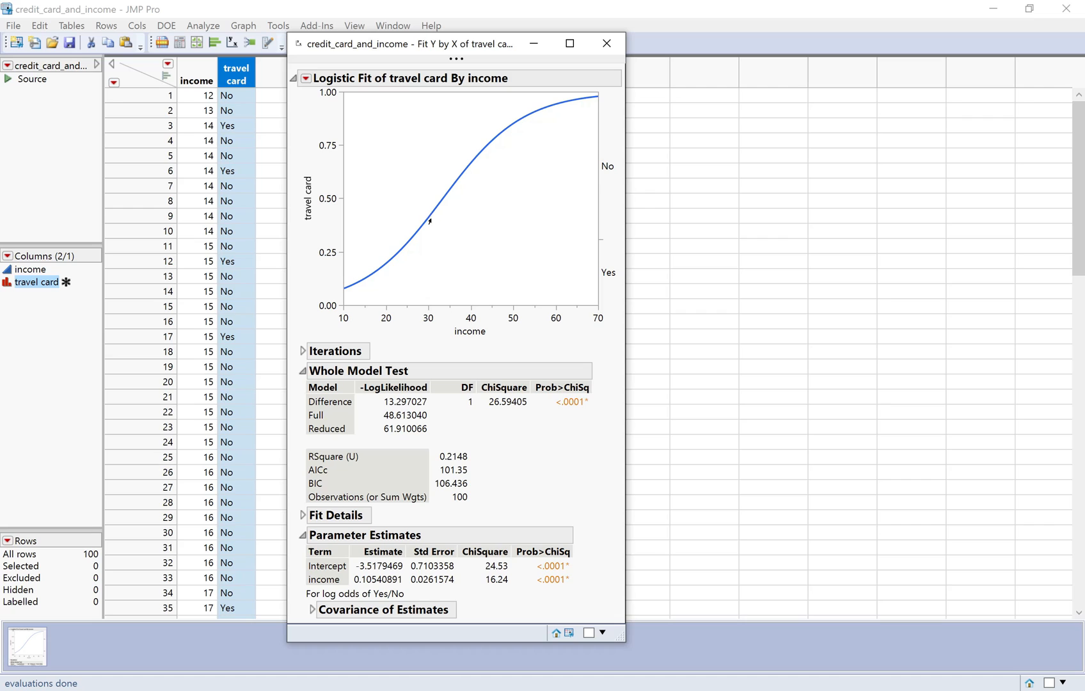
mouse_move(426, 206)
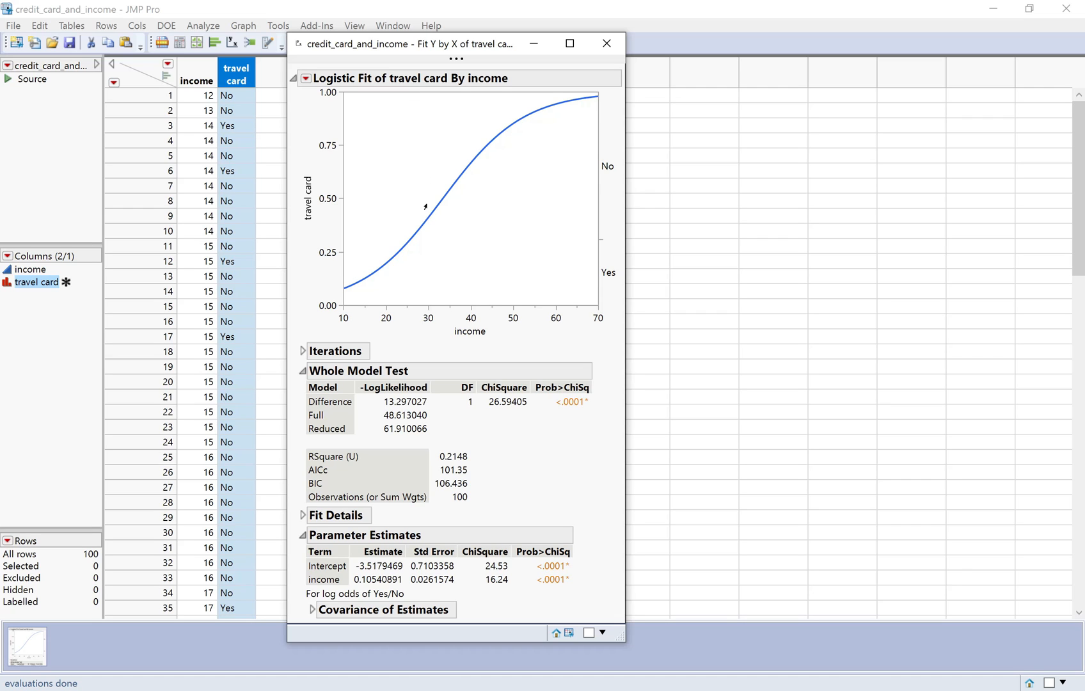
mouse_move(416, 235)
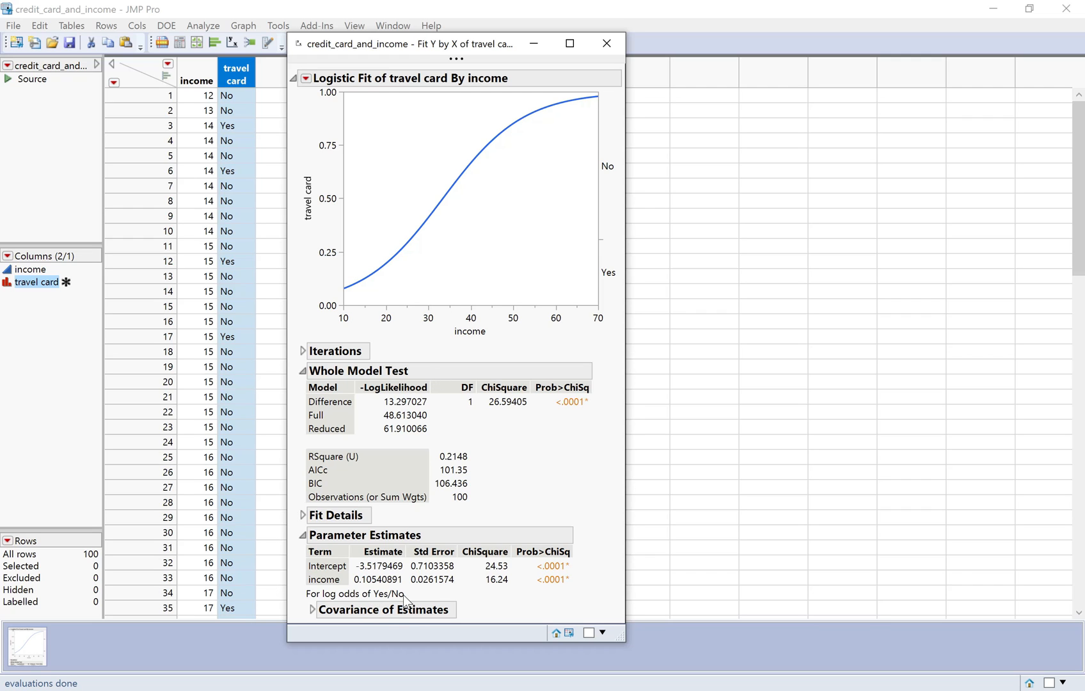
mouse_move(604, 315)
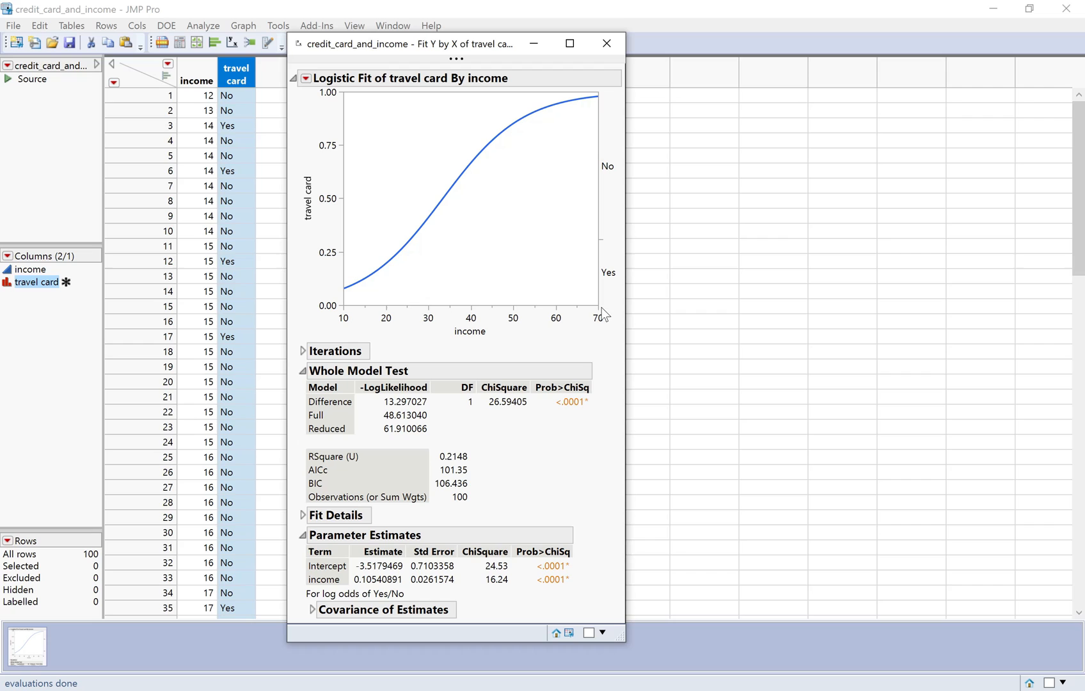
mouse_move(599, 311)
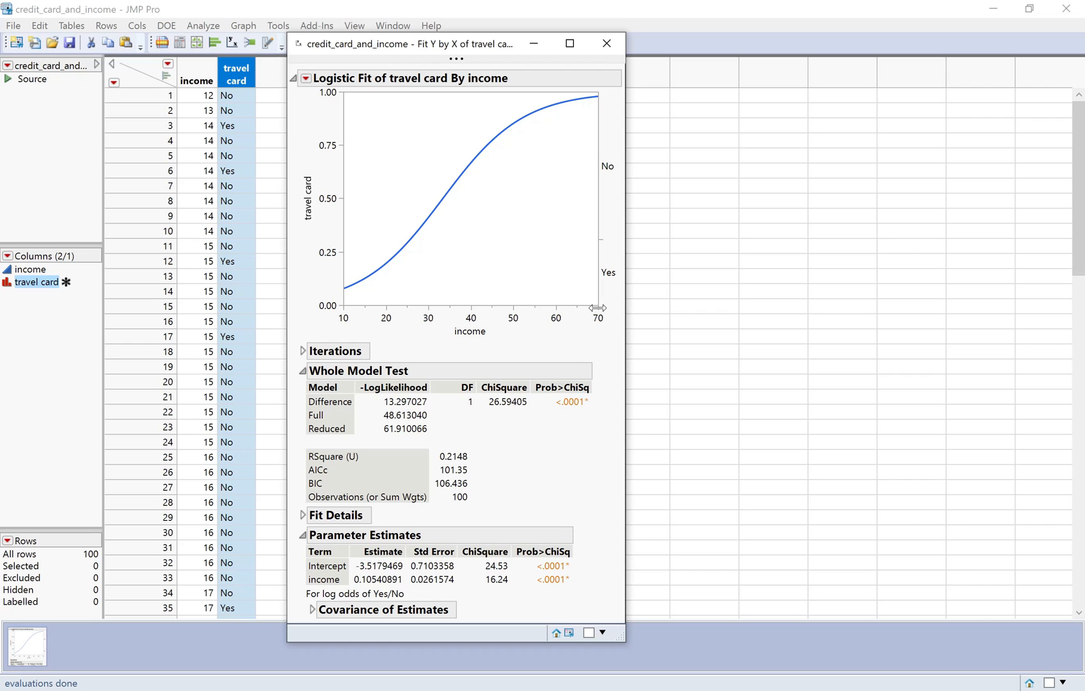
mouse_move(627, 383)
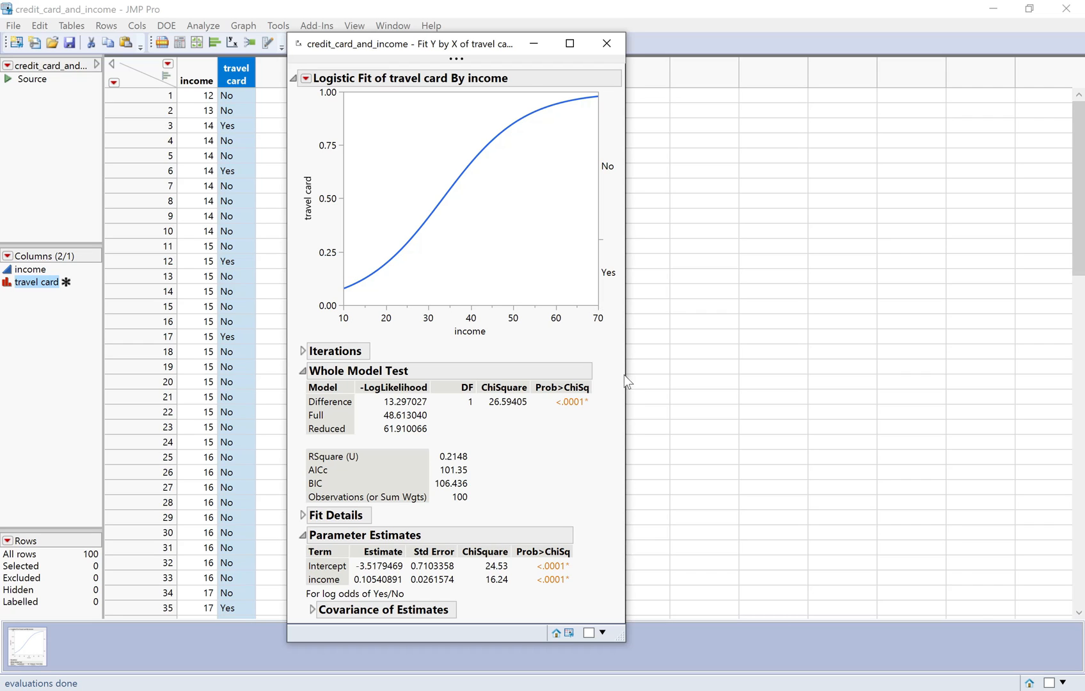
Close the travel card by income Logistic Fit report window.
left_click(606, 42)
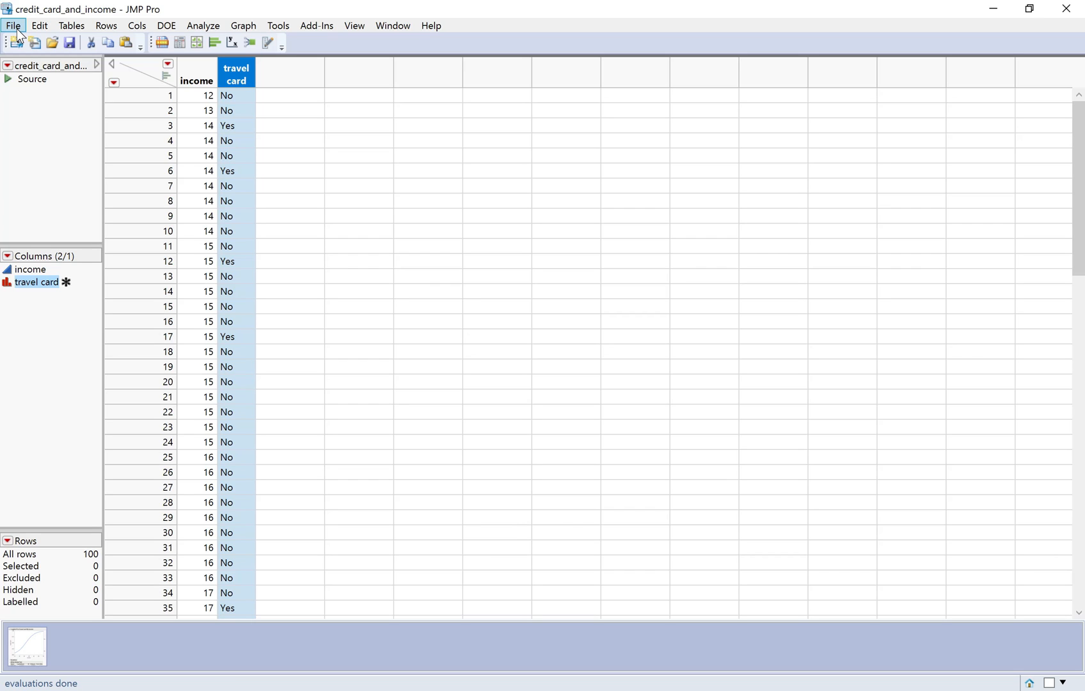
Create the new data table Untitled 15 and maximize its window.
left_click(12, 25)
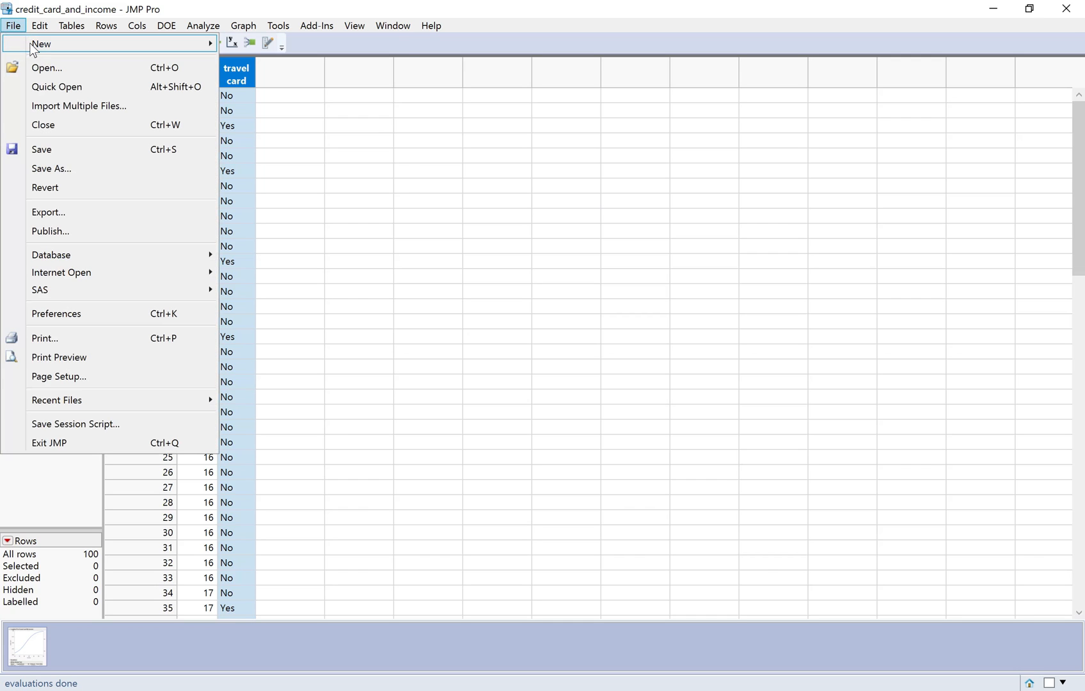
mouse_move(42, 44)
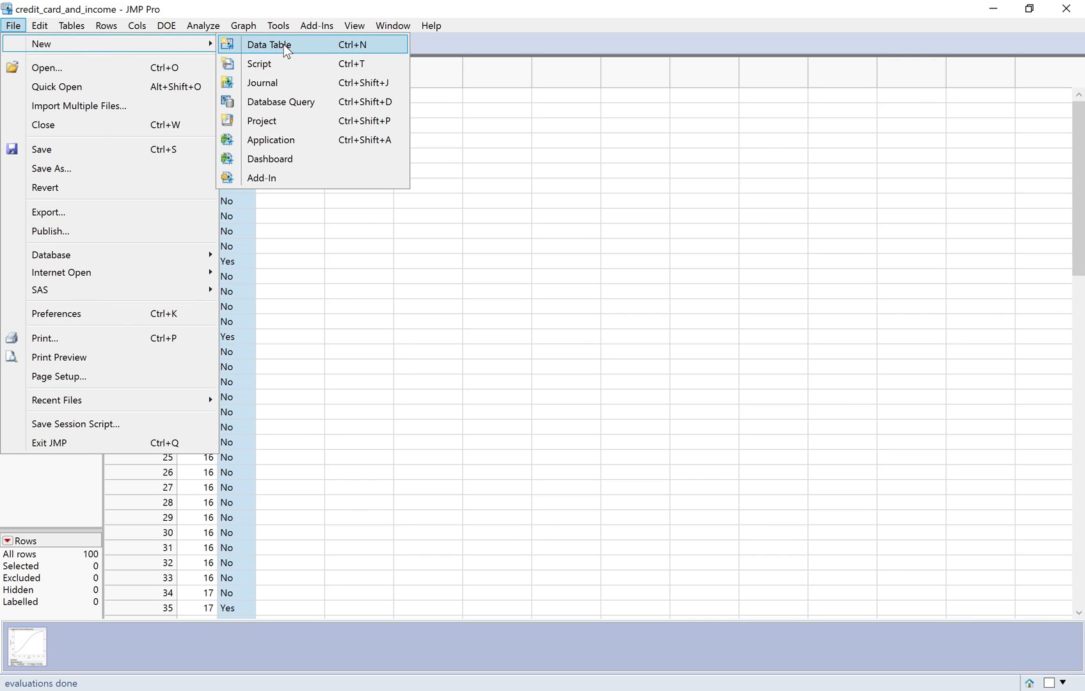
left_click(269, 44)
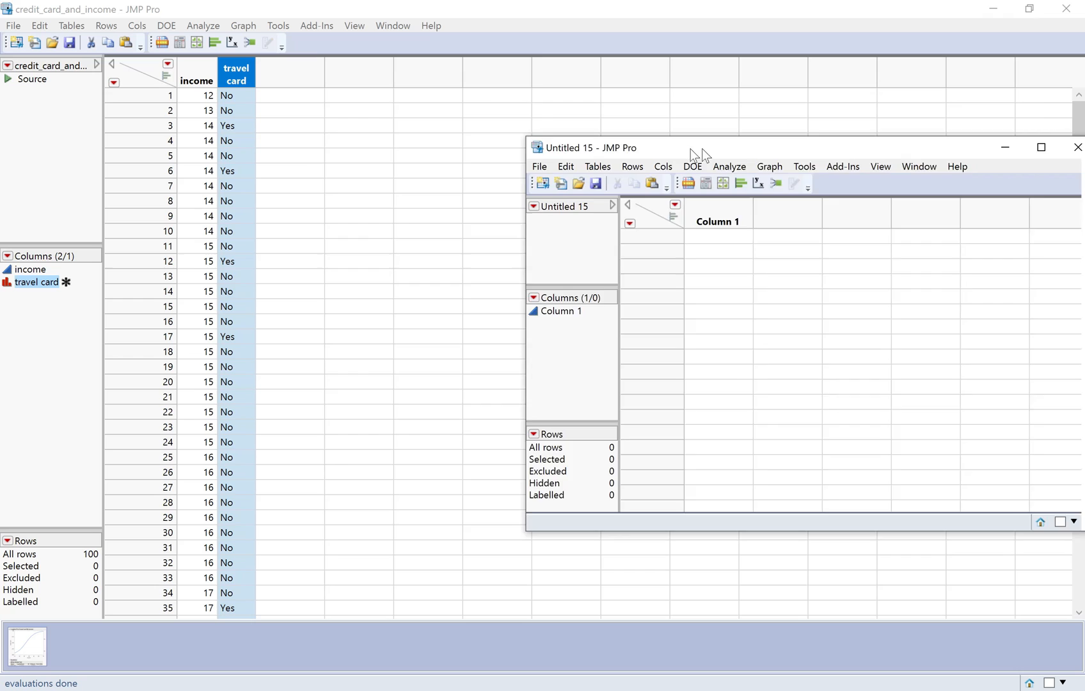
left_click(1041, 147)
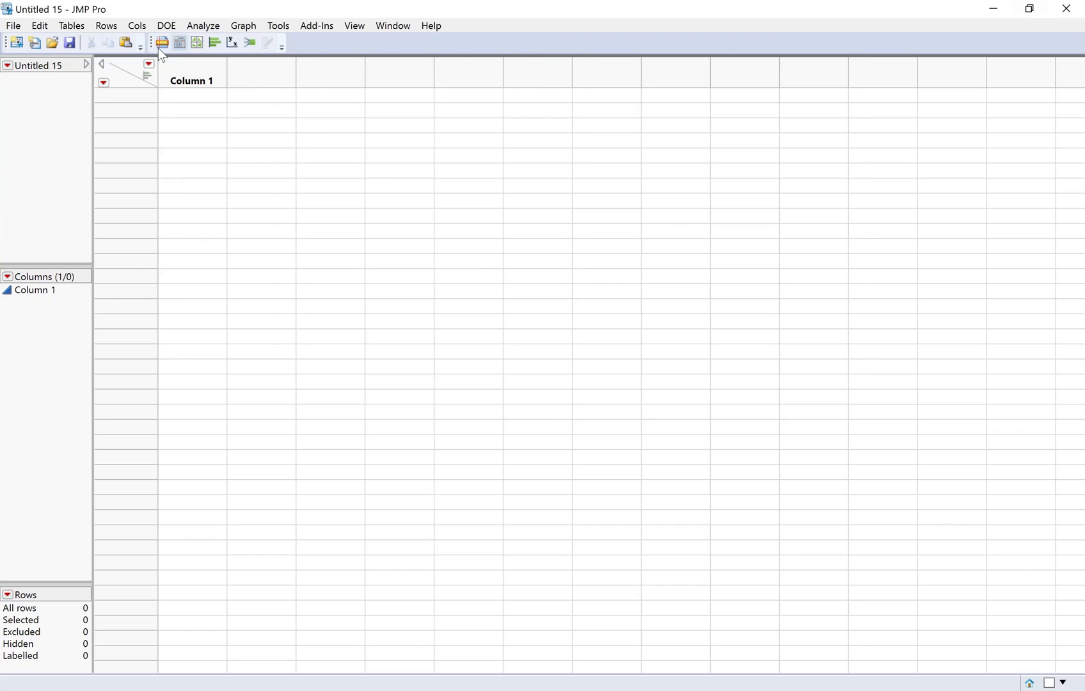
Rename Column 1 to Carrier and add a second column named Attachment.
double_click(192, 72)
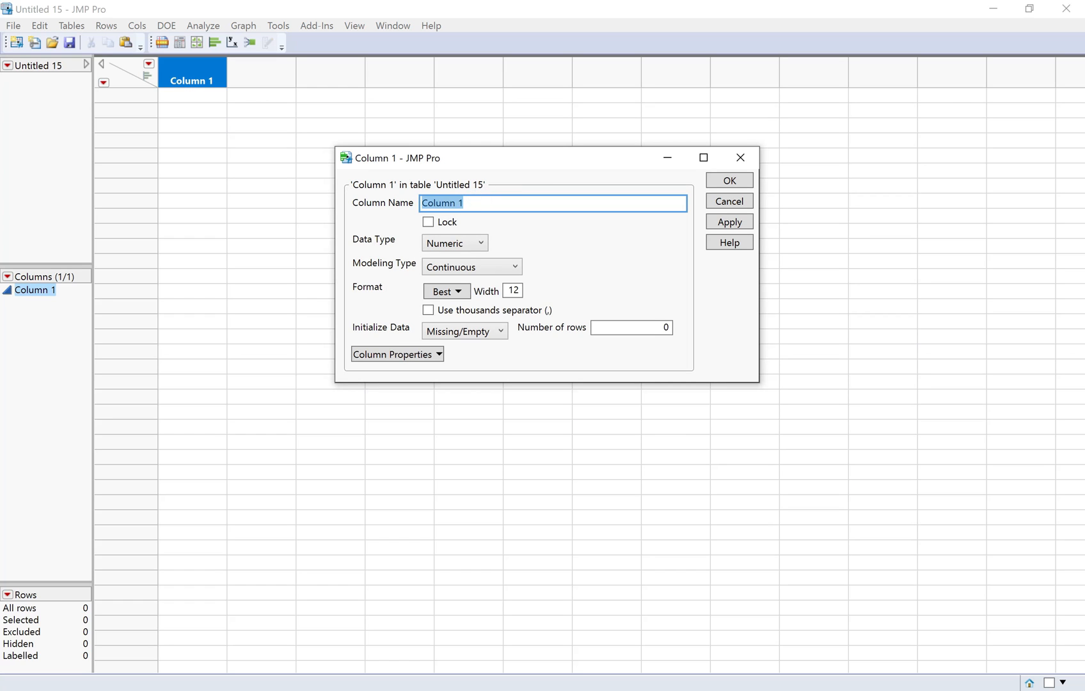
key("Delete")
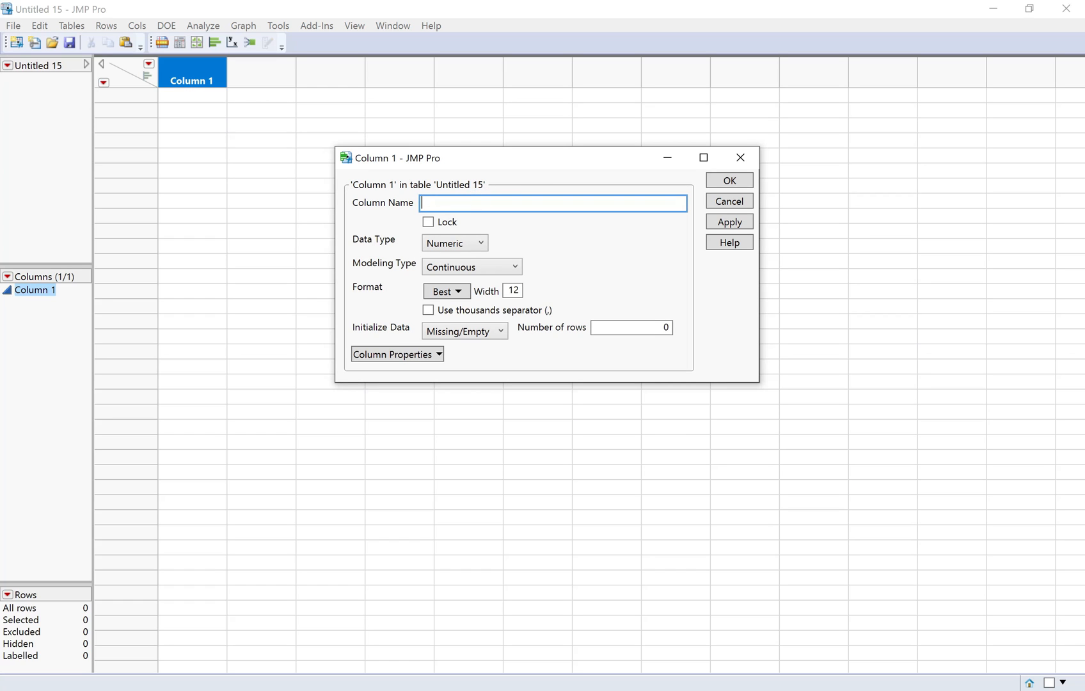
type("C")
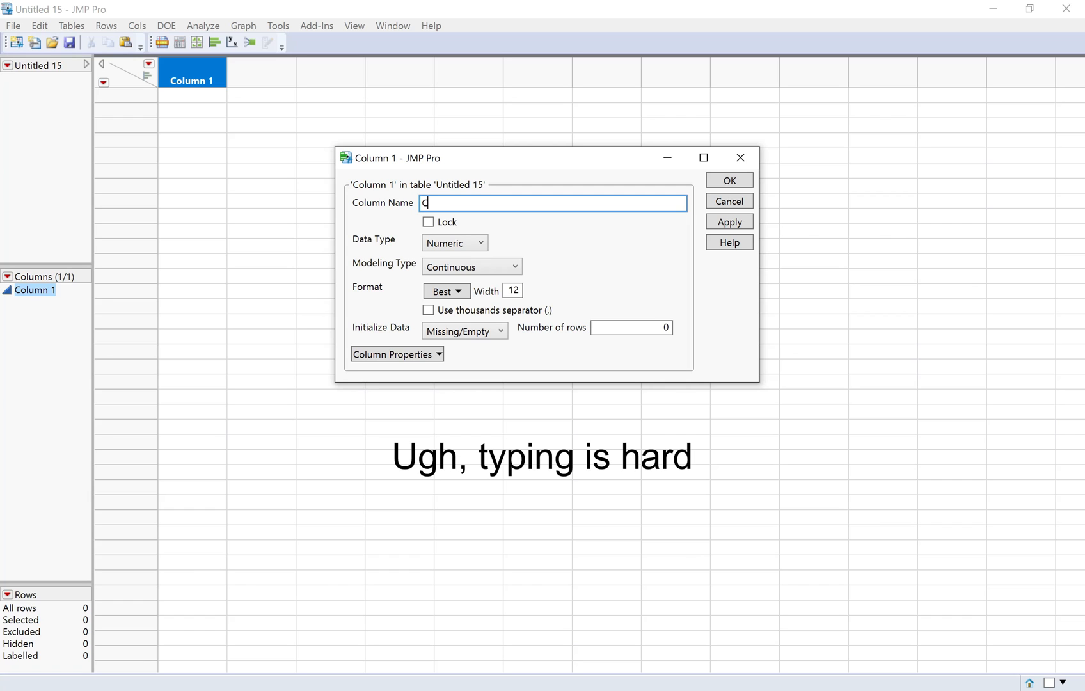
type("arrie")
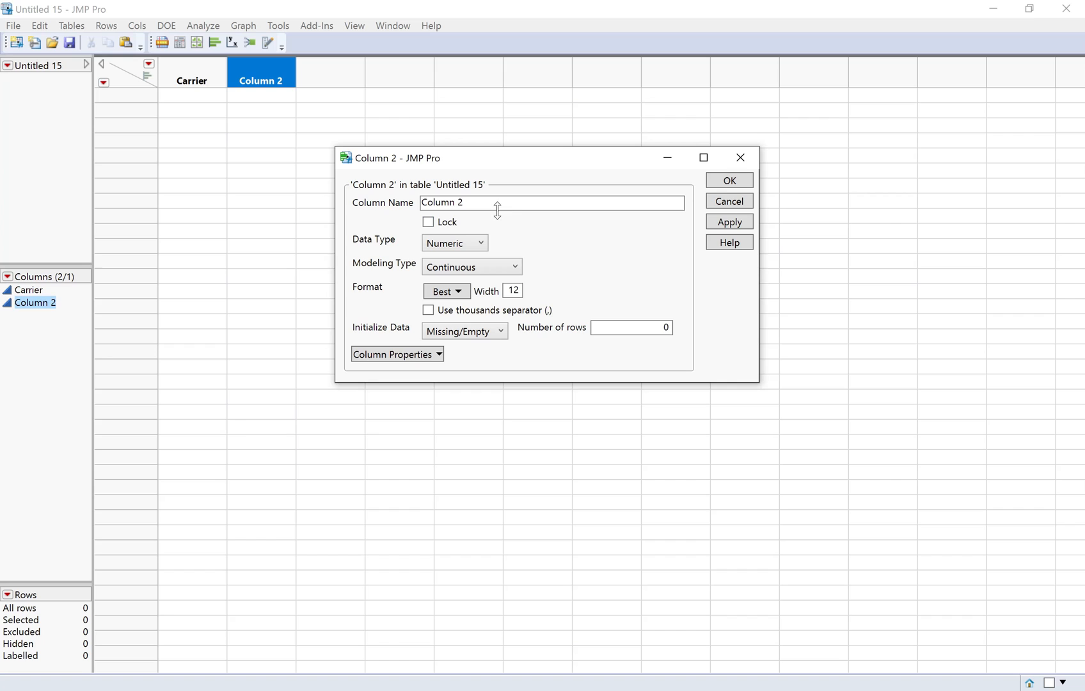
type("Attachment")
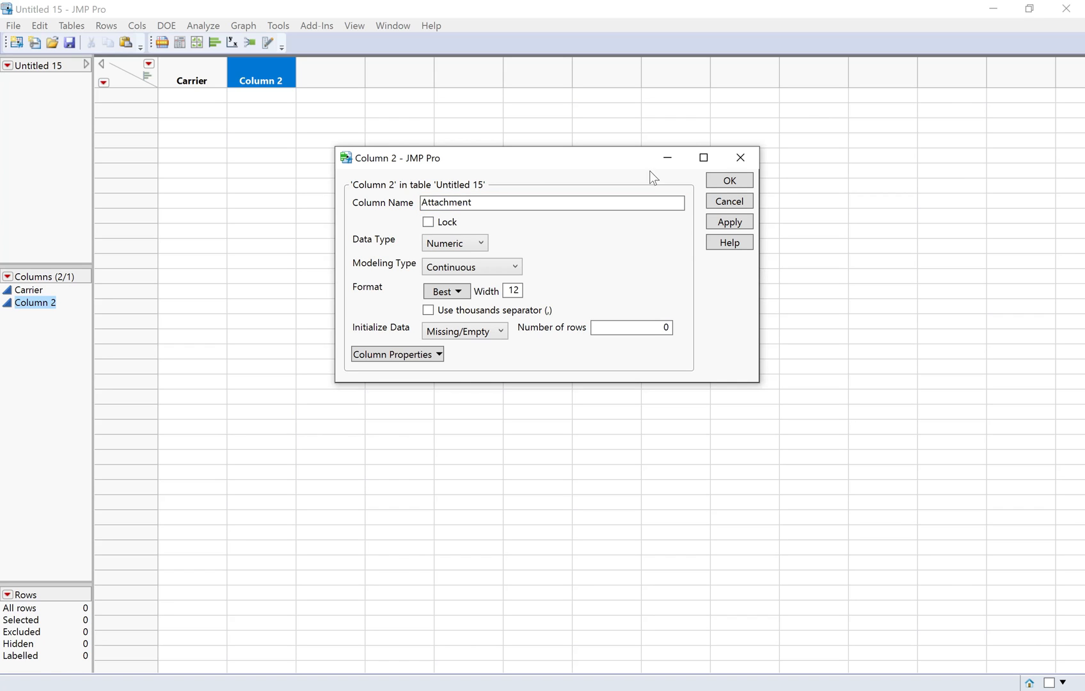
left_click(728, 180)
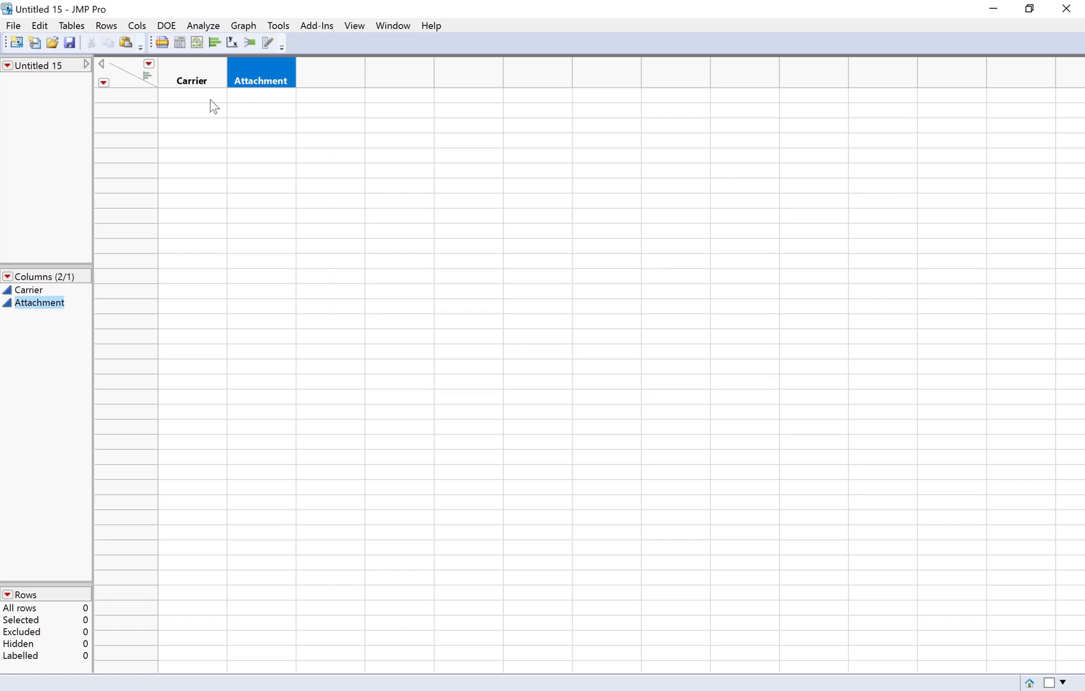
left_click(192, 95)
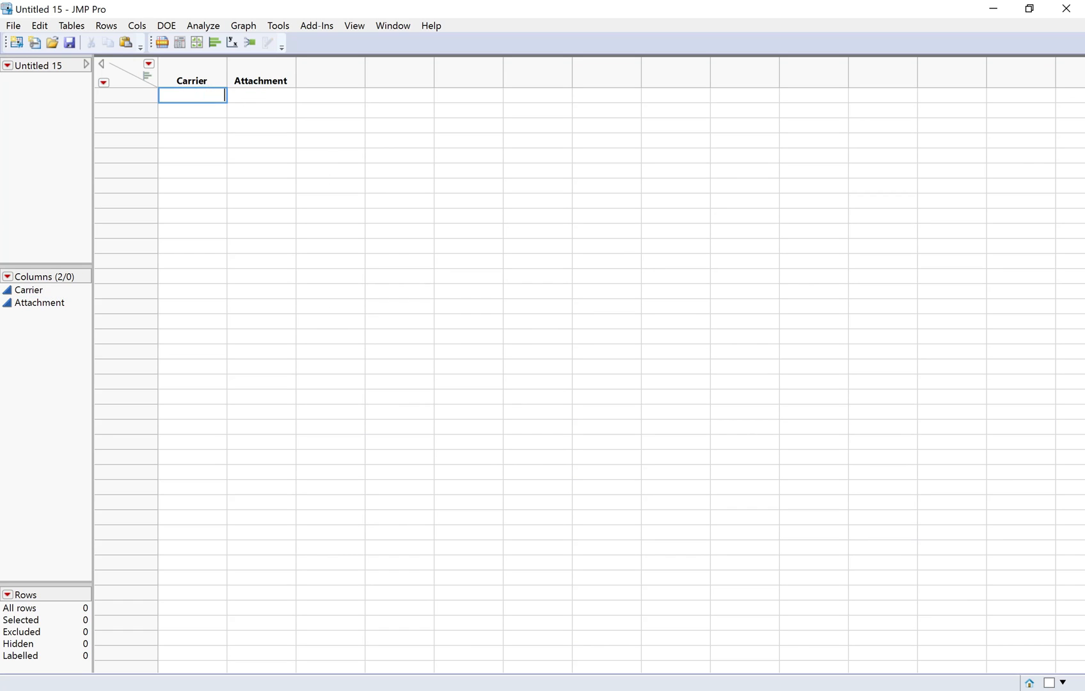
Enter the Soft carrier rows with Secure and Insecure attachments.
type("So")
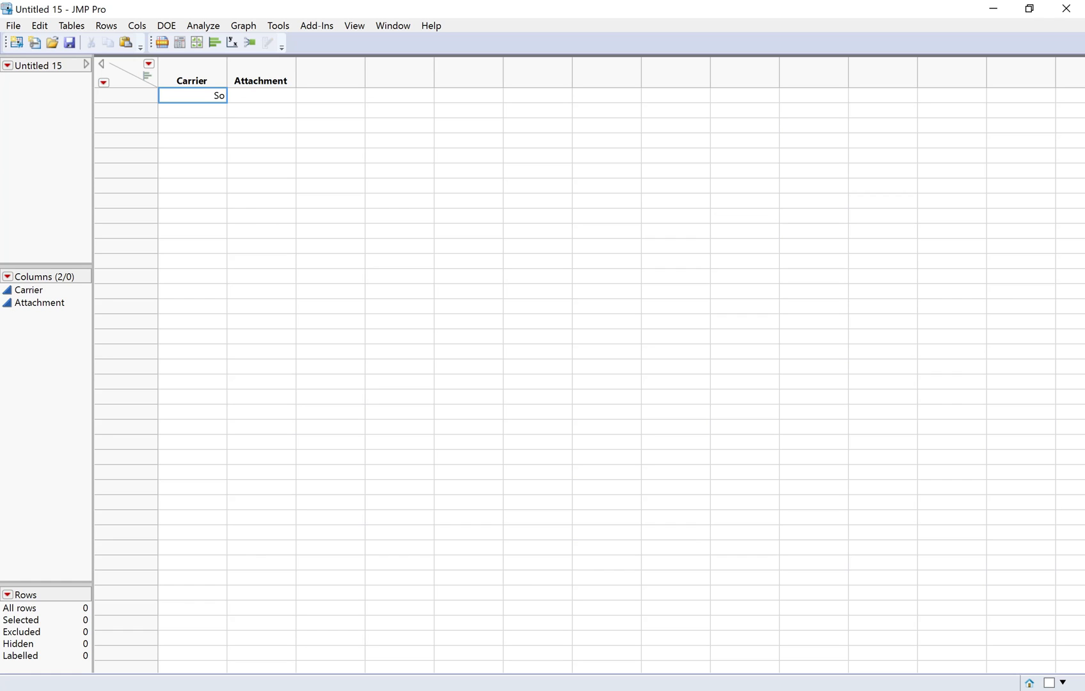
type("ft")
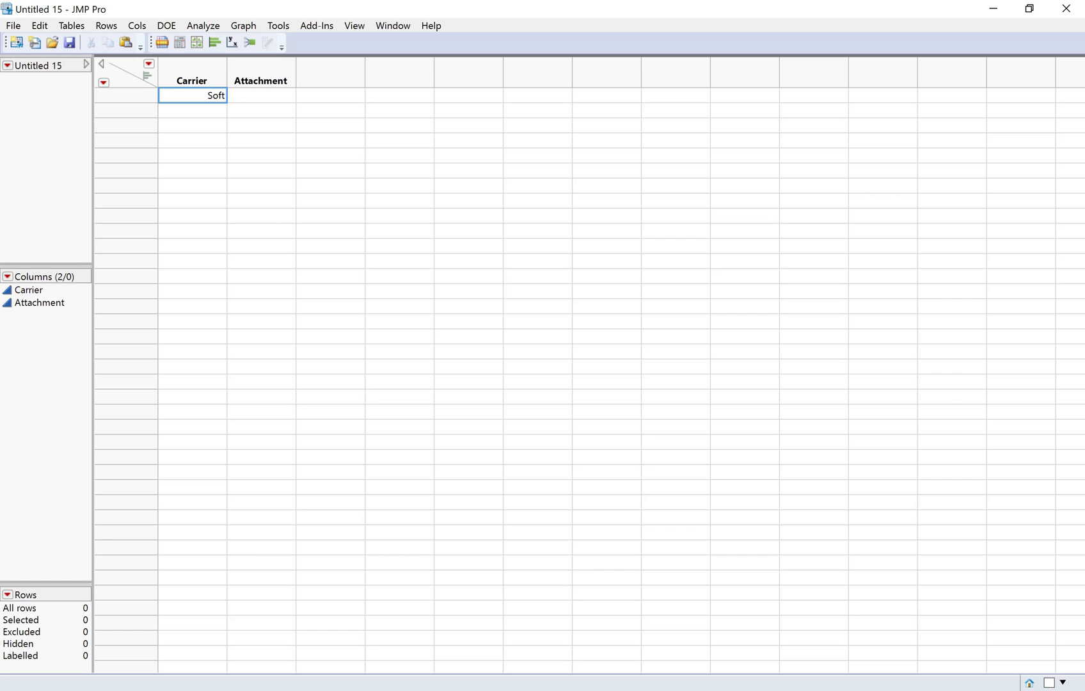
mouse_move(261, 96)
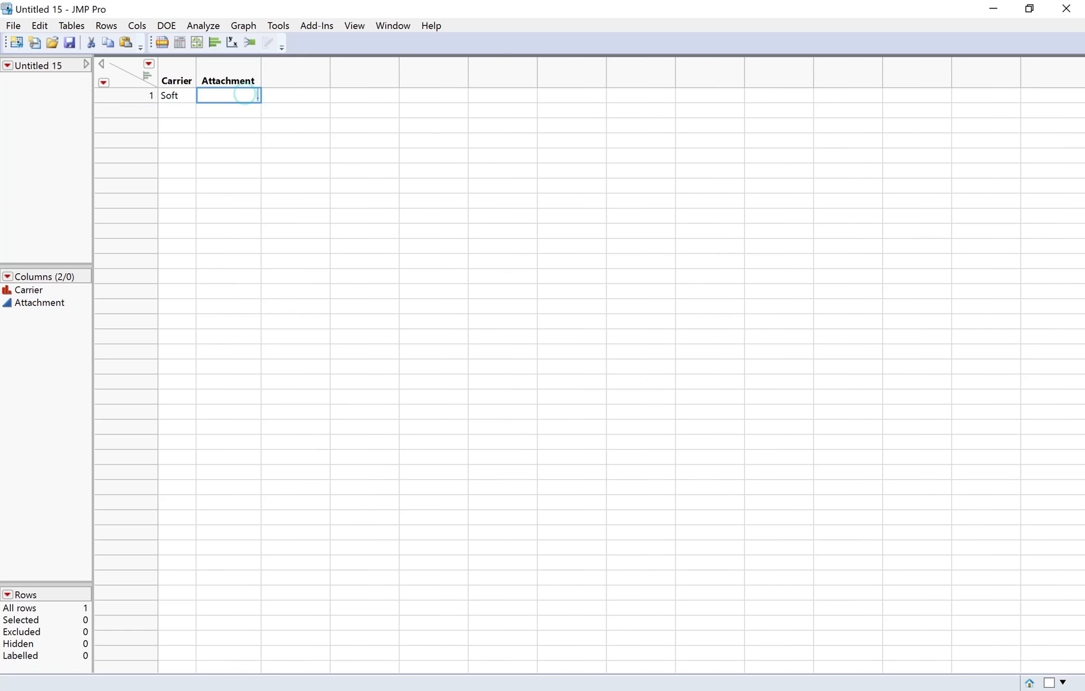
type("Secure")
left_click(177, 111)
type("Soft")
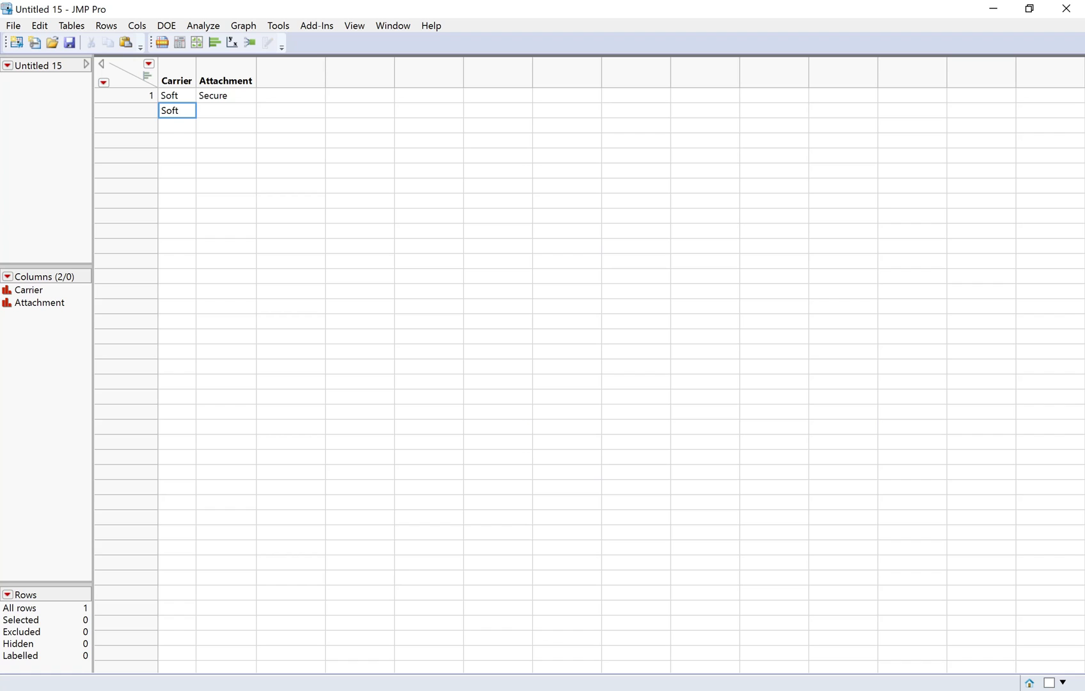
key("Tab")
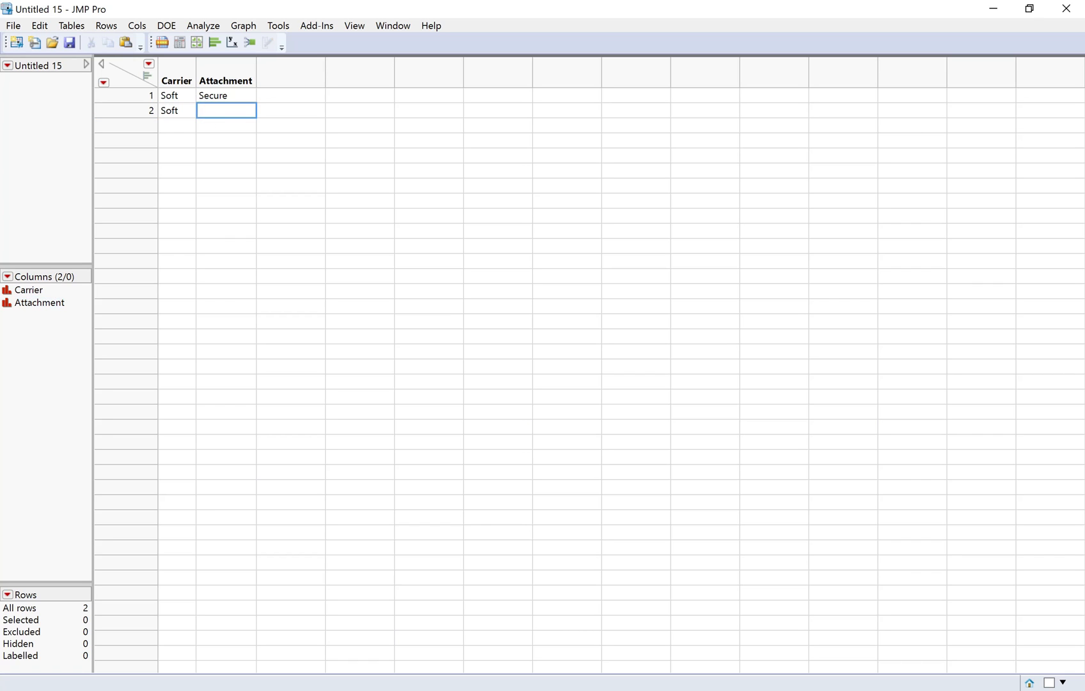
type("Insecure")
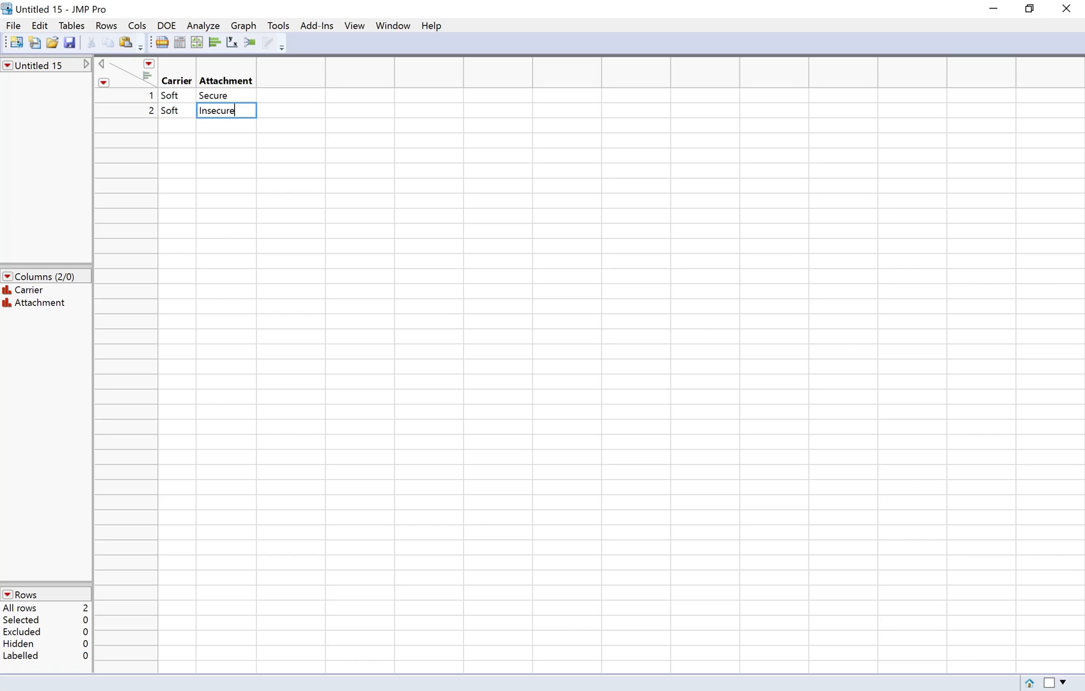
Enter the Plastic Secure and Plastic Insecure rows, then add Column 3.
type("Plastic")
left_click(226, 125)
type("Sec")
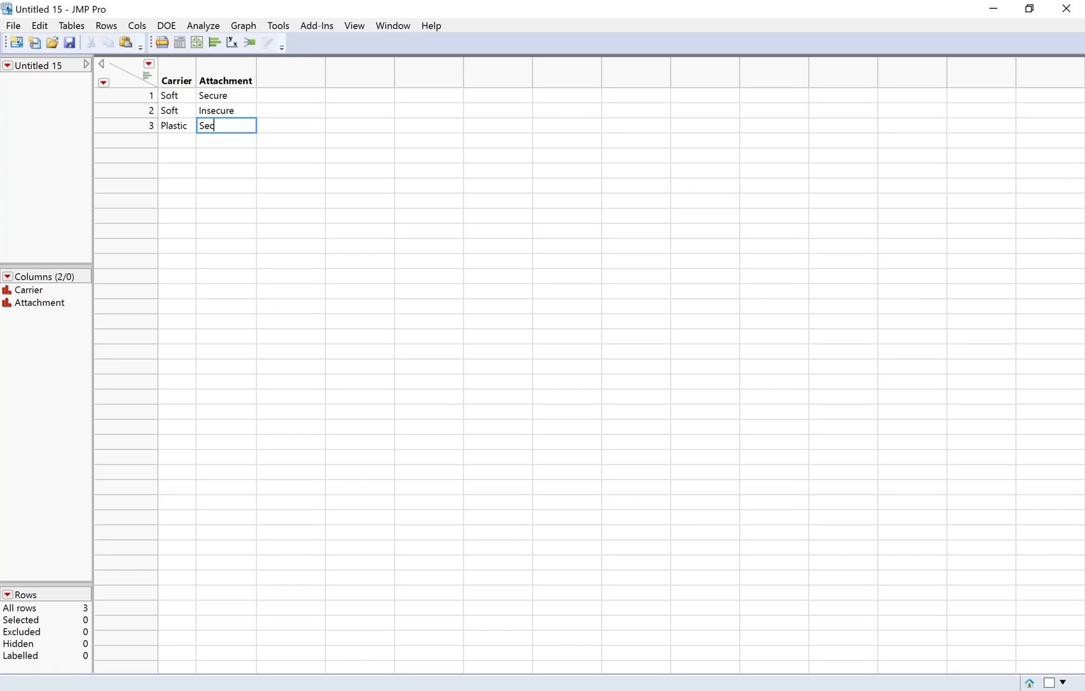
type("ure")
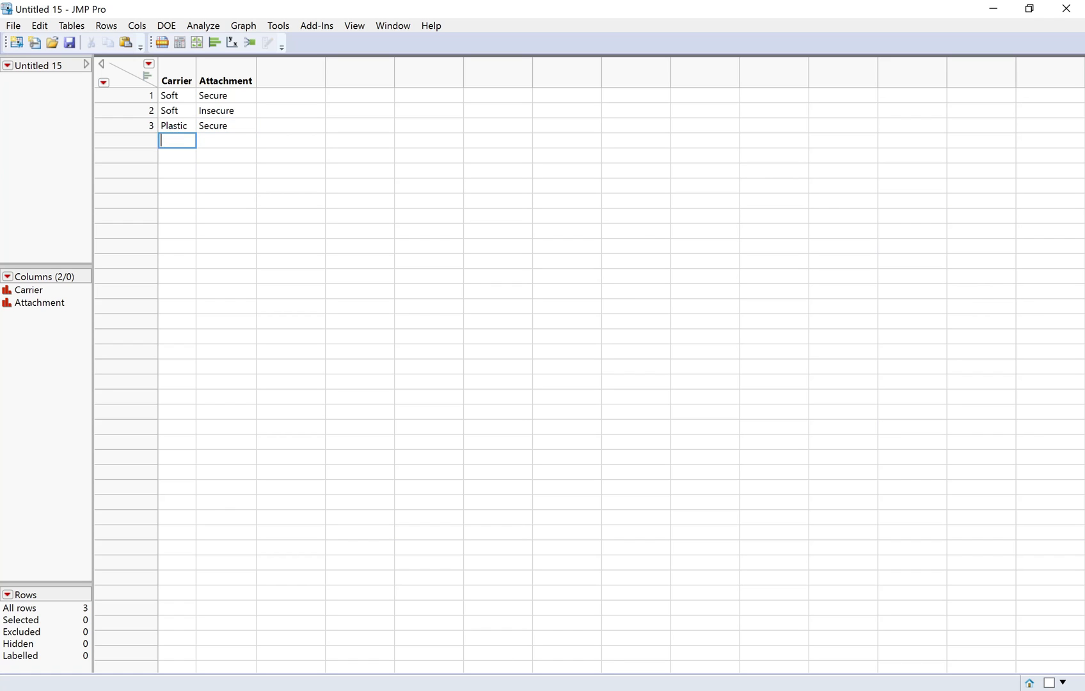
type("Plastic")
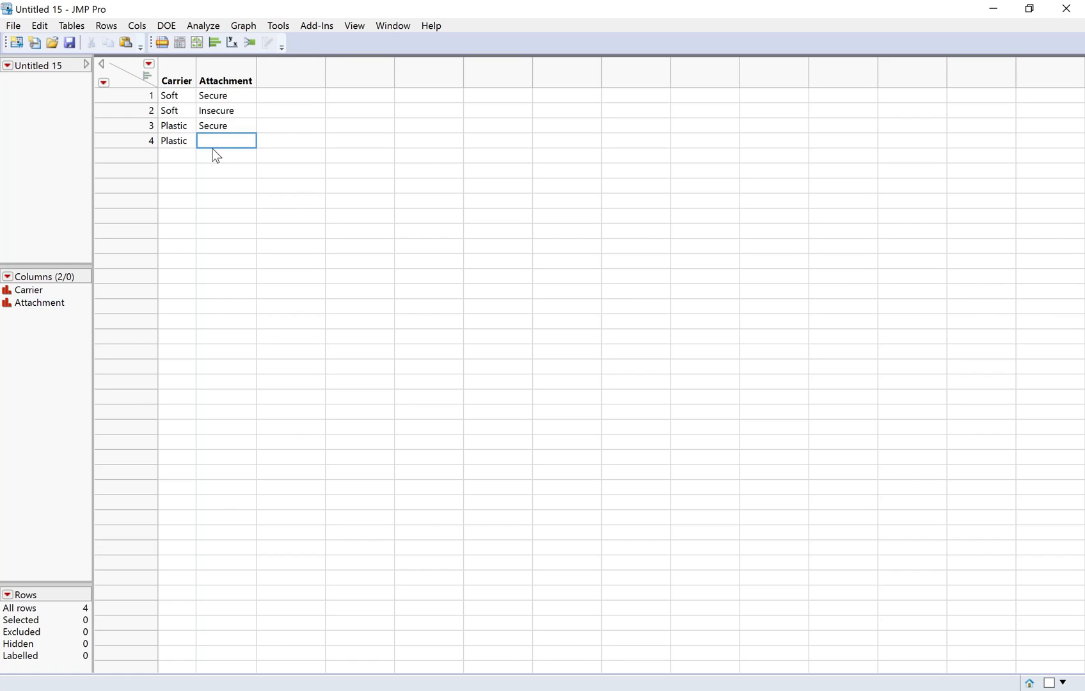
type("Insecure")
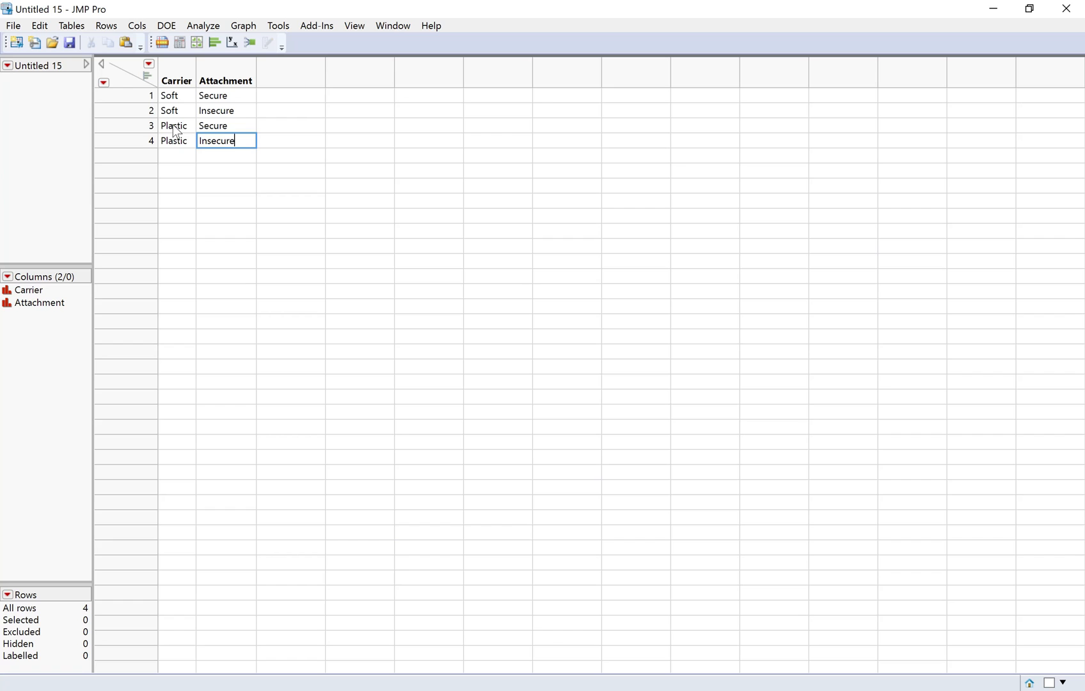
double_click(290, 80)
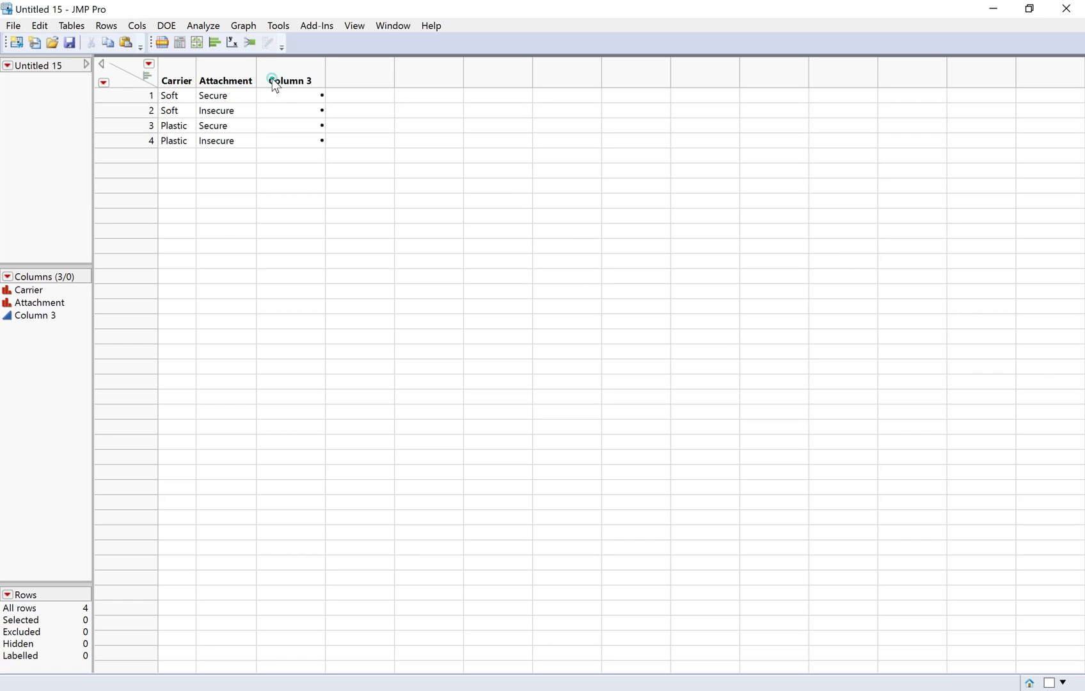
Rename Column 3 to Counts and enter 19, 4, 10, 16.
double_click(289, 81)
type("Counts")
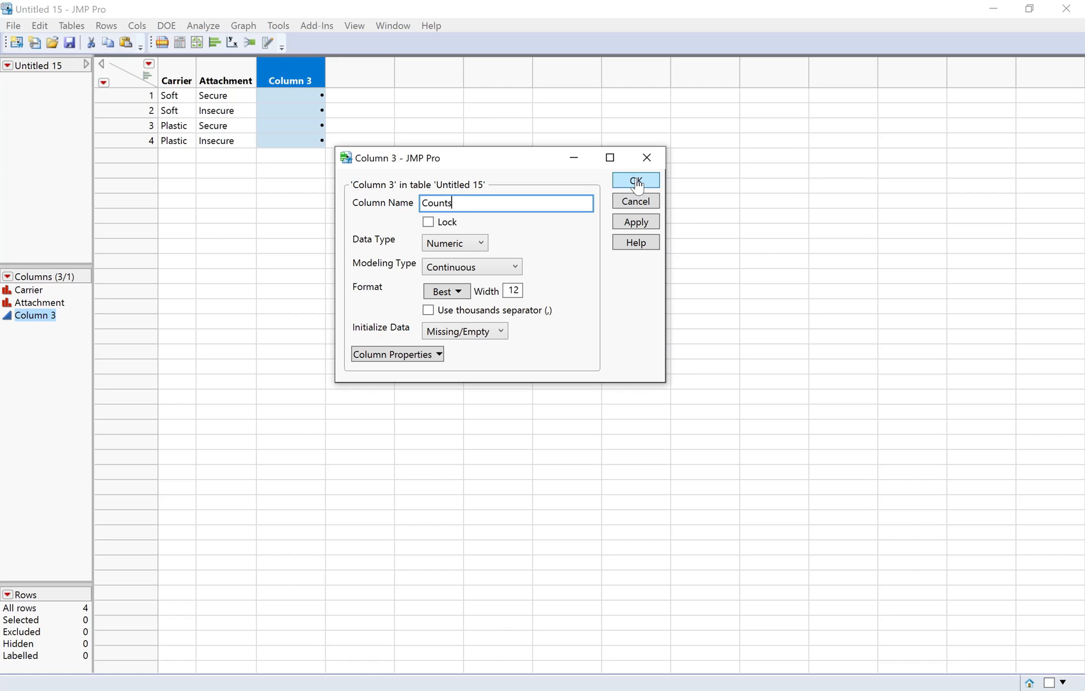
left_click(634, 180)
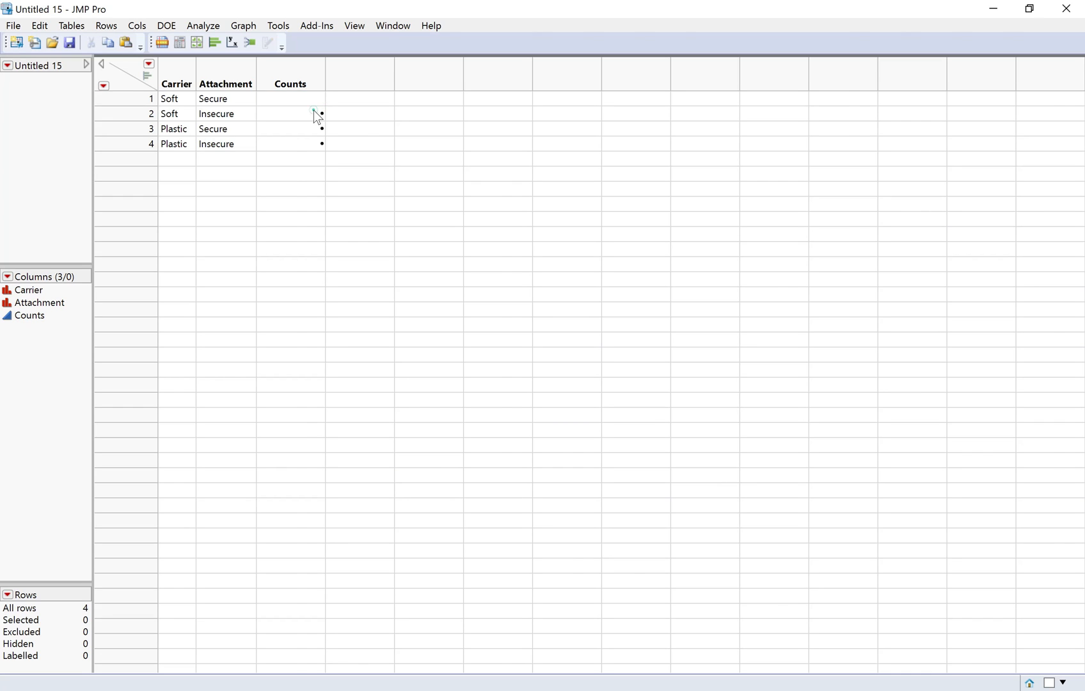
type("19")
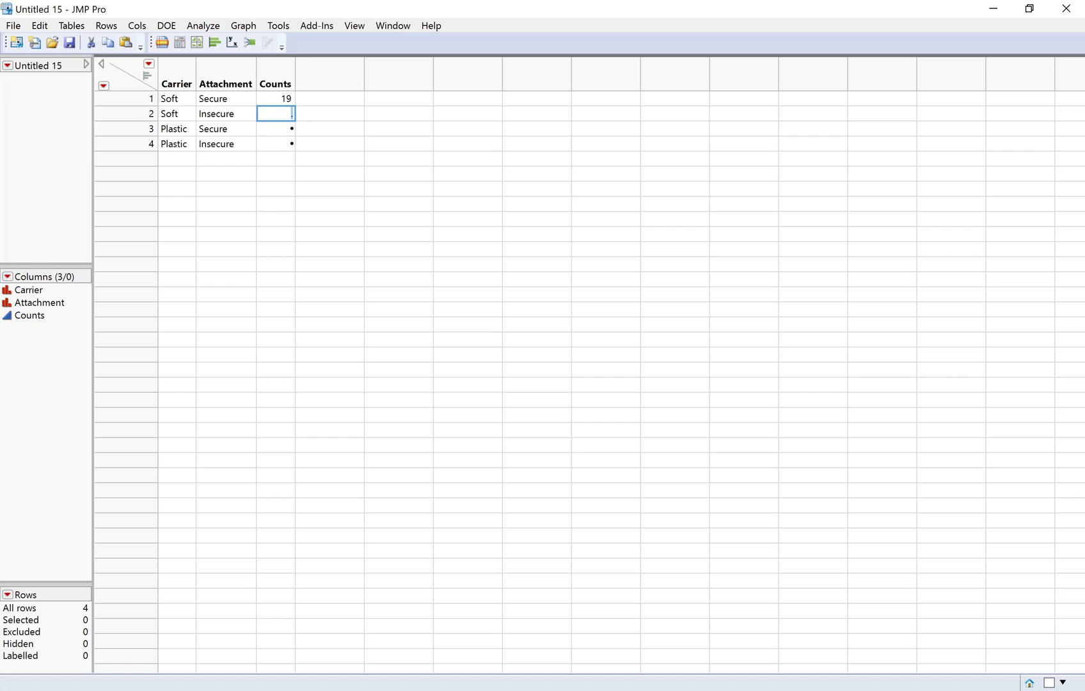
type("4")
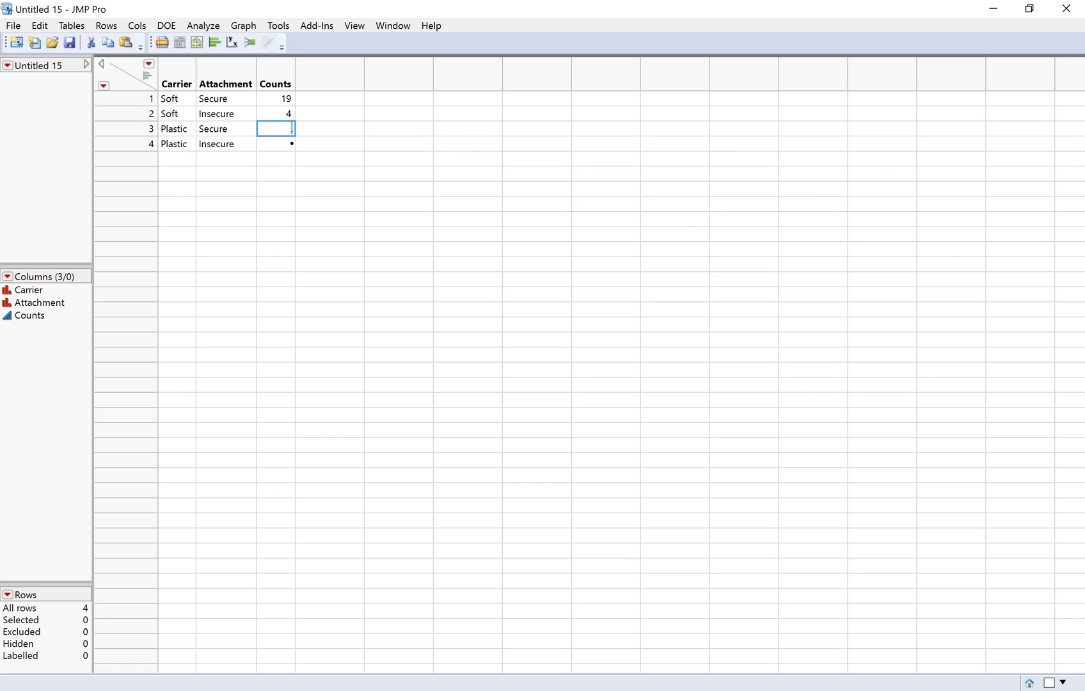
type("10")
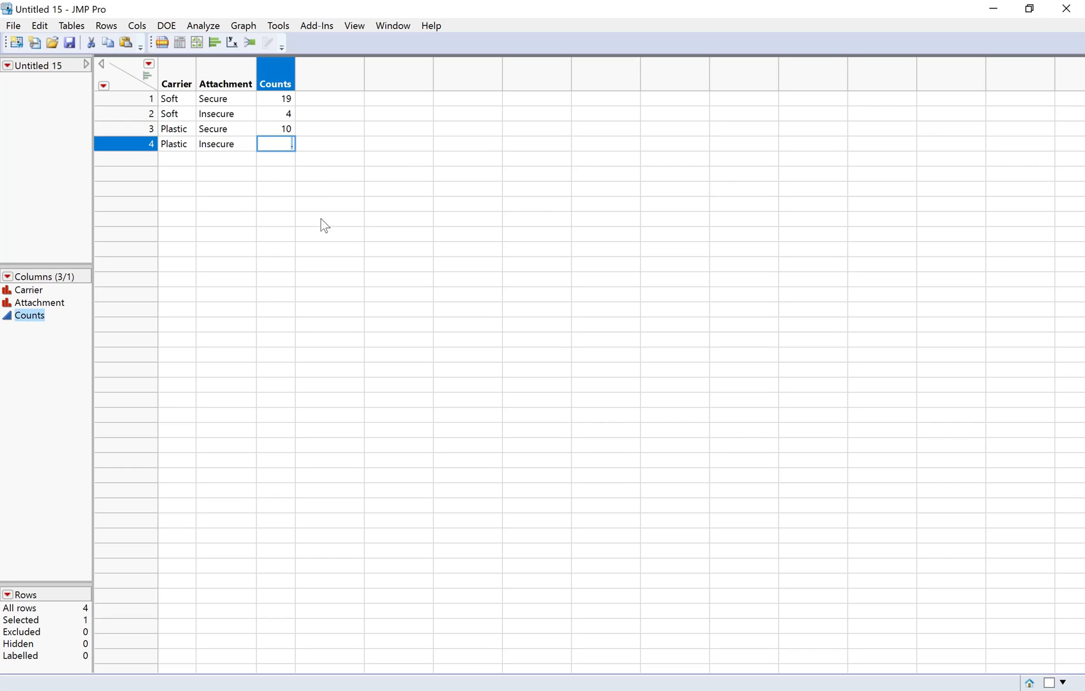
type("16")
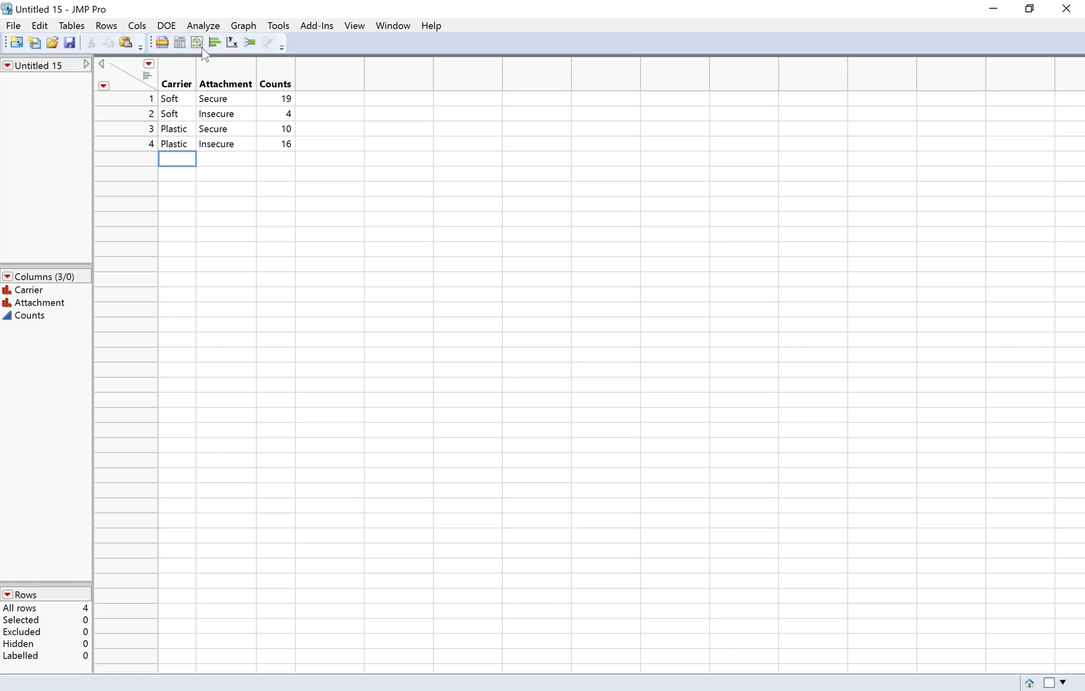
left_click(202, 25)
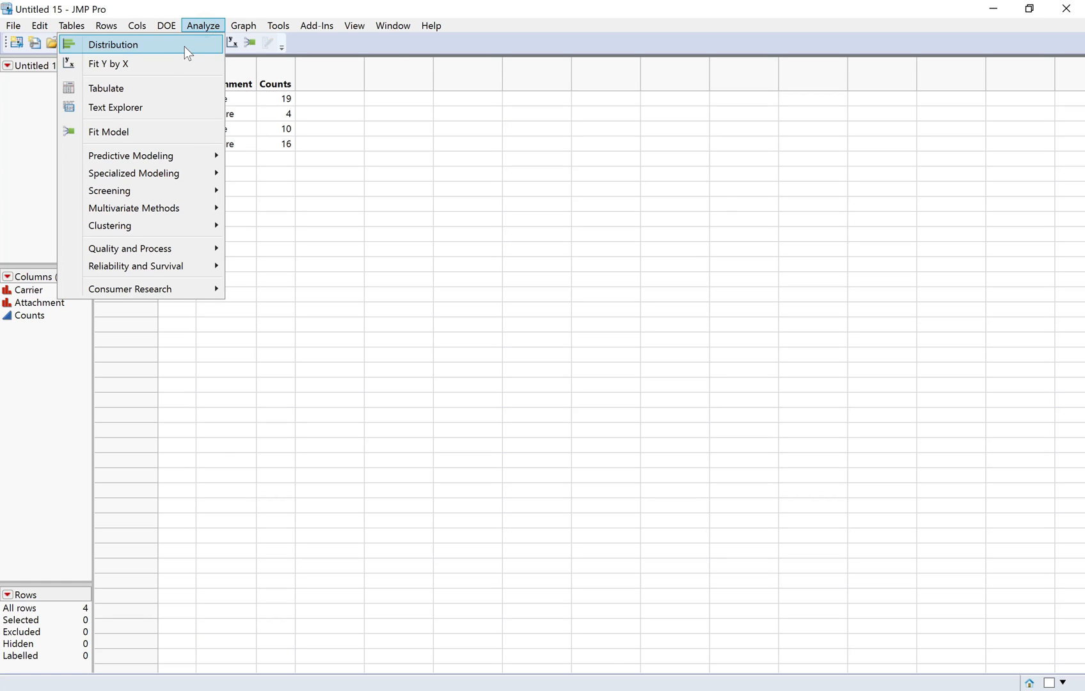
left_click(108, 62)
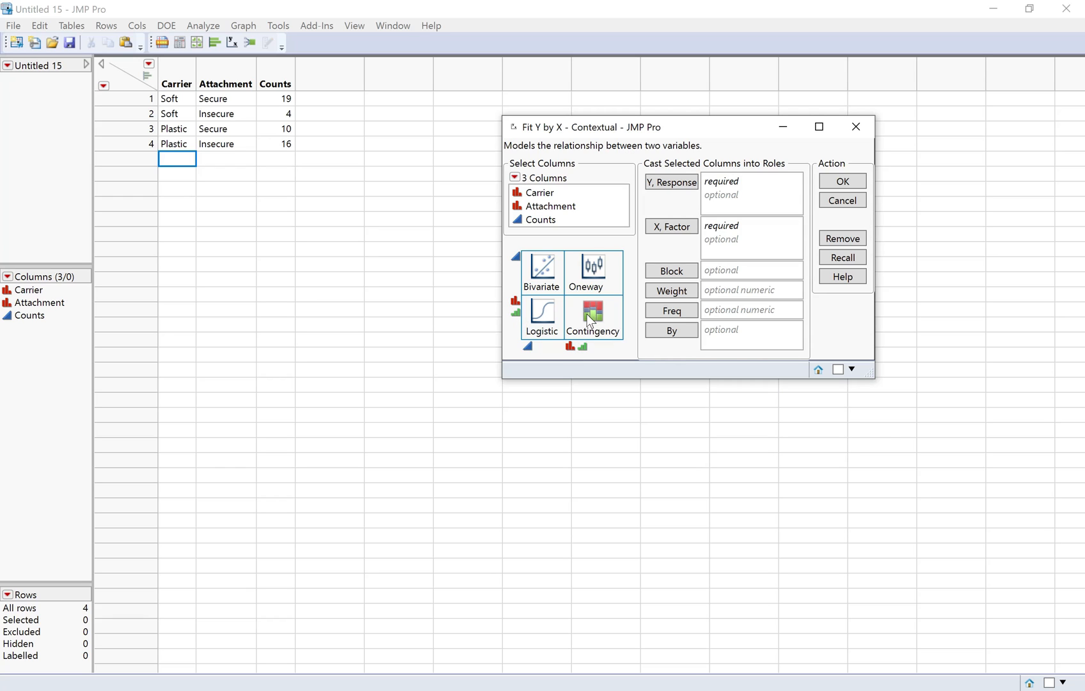
mouse_move(604, 318)
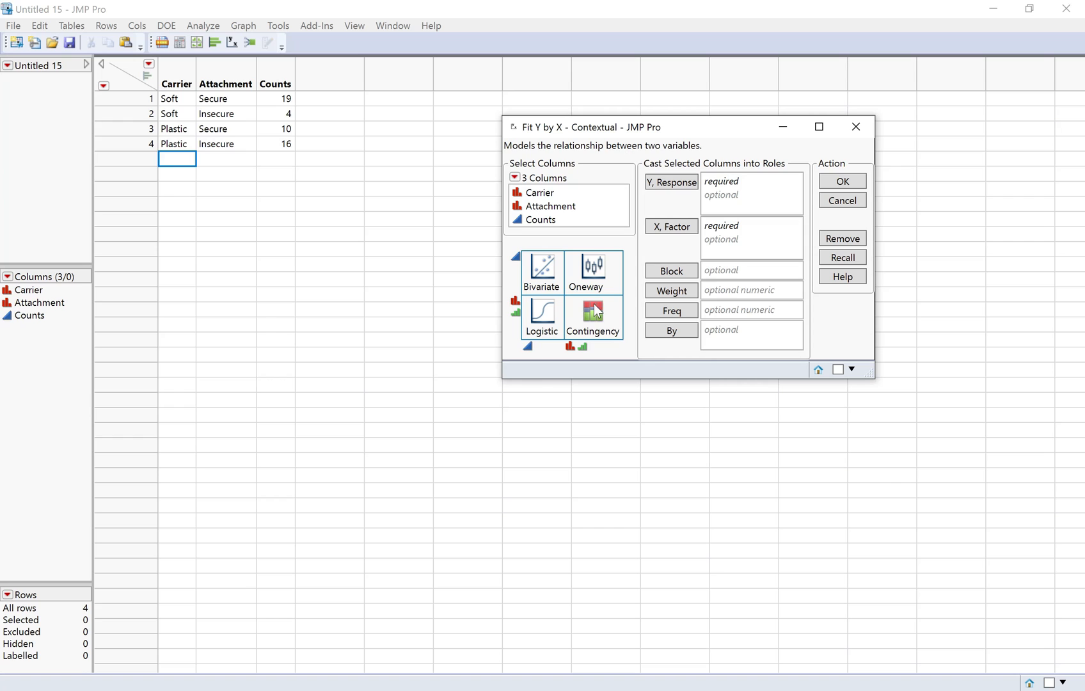
mouse_move(857, 126)
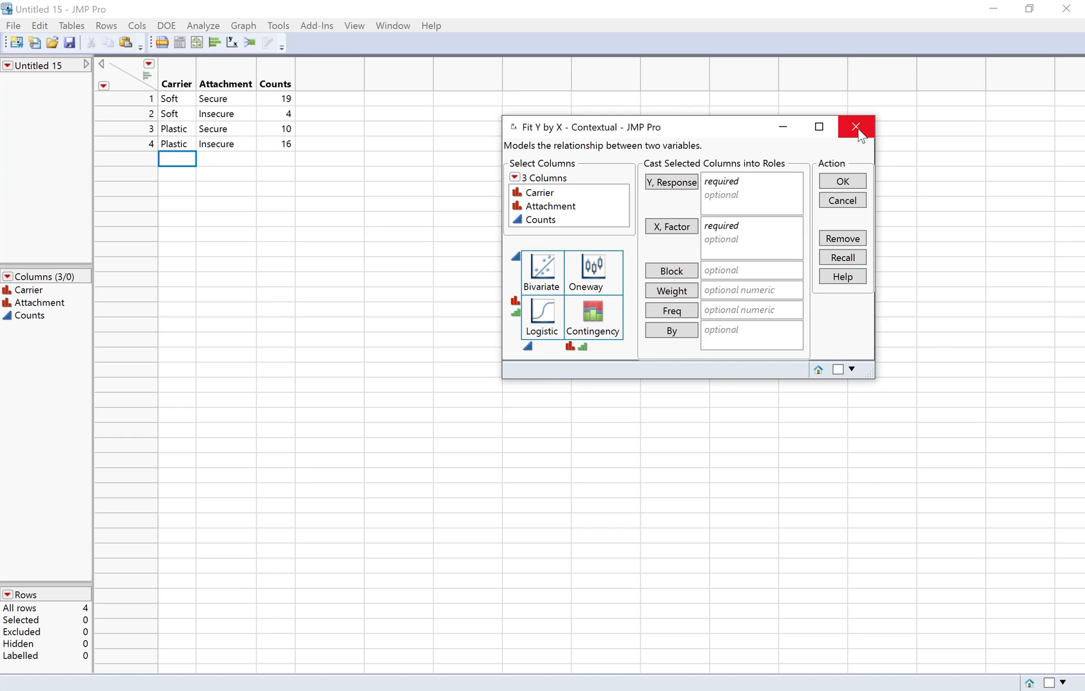
left_click(857, 128)
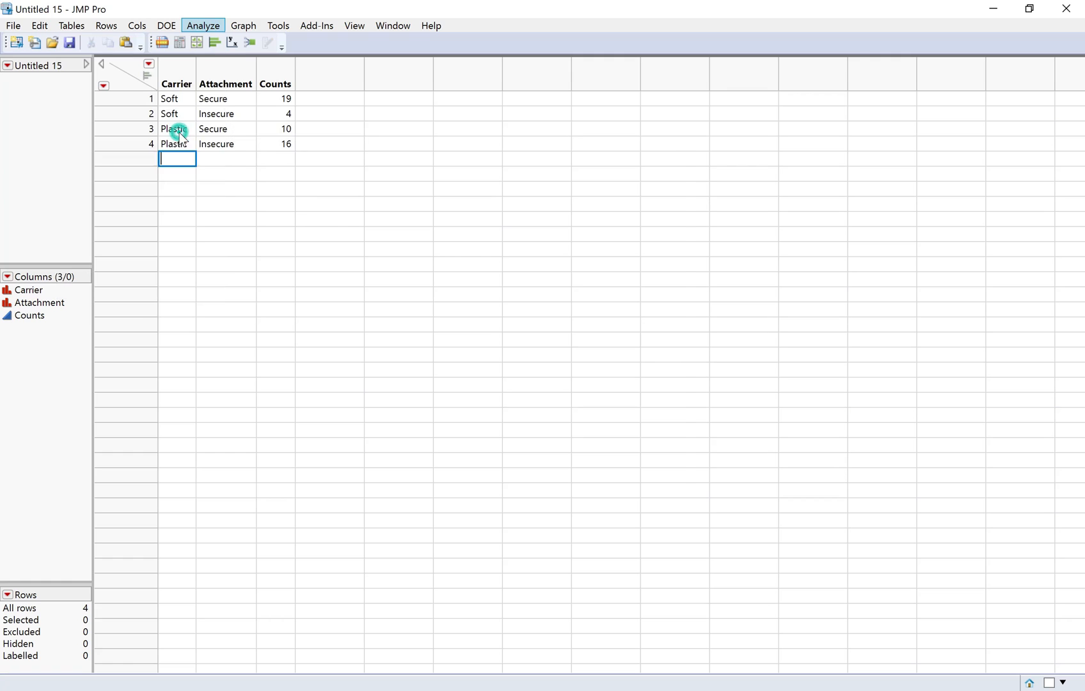
Specify a Fit Model with Attachment as Y, Carrier as effect, and Counts as Freq.
left_click(203, 26)
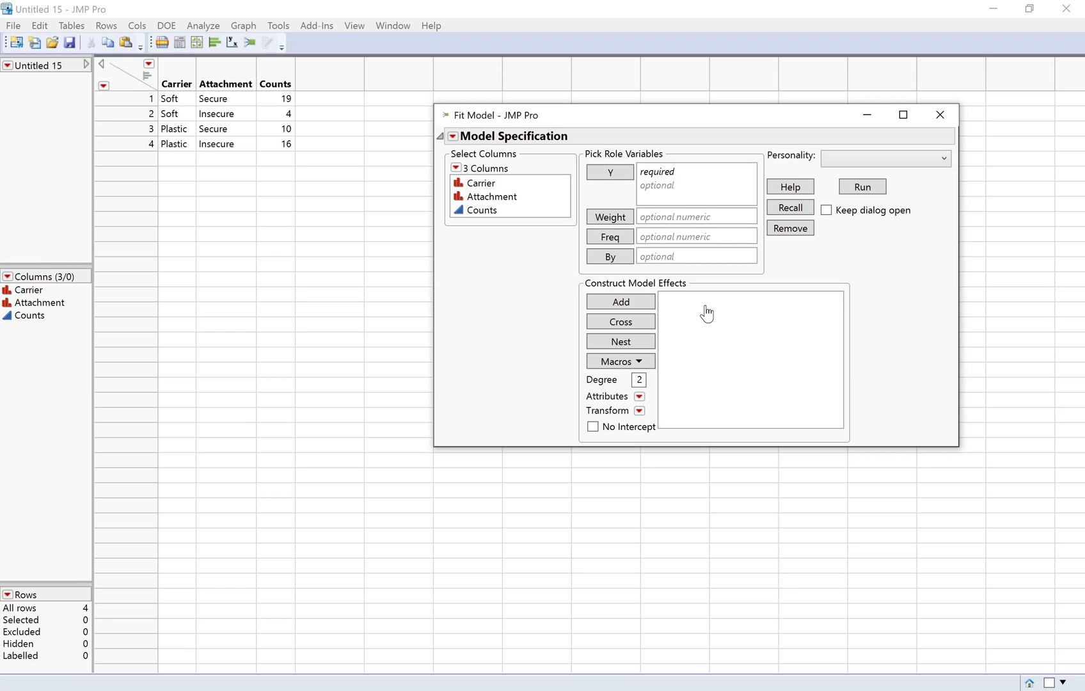
mouse_move(674, 297)
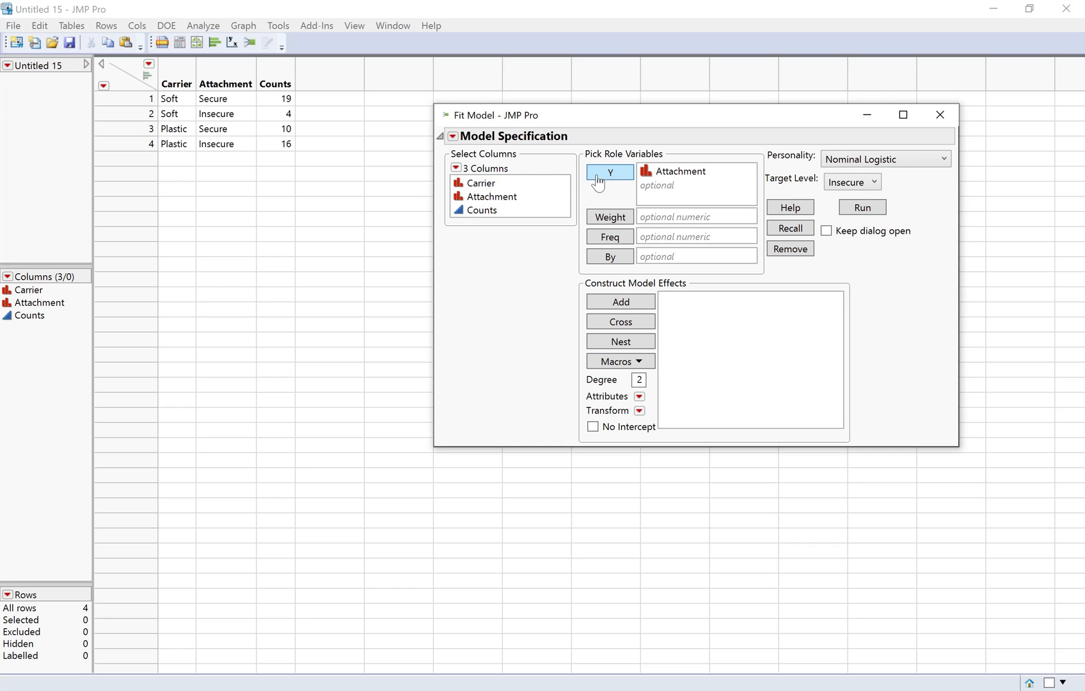
left_click(480, 183)
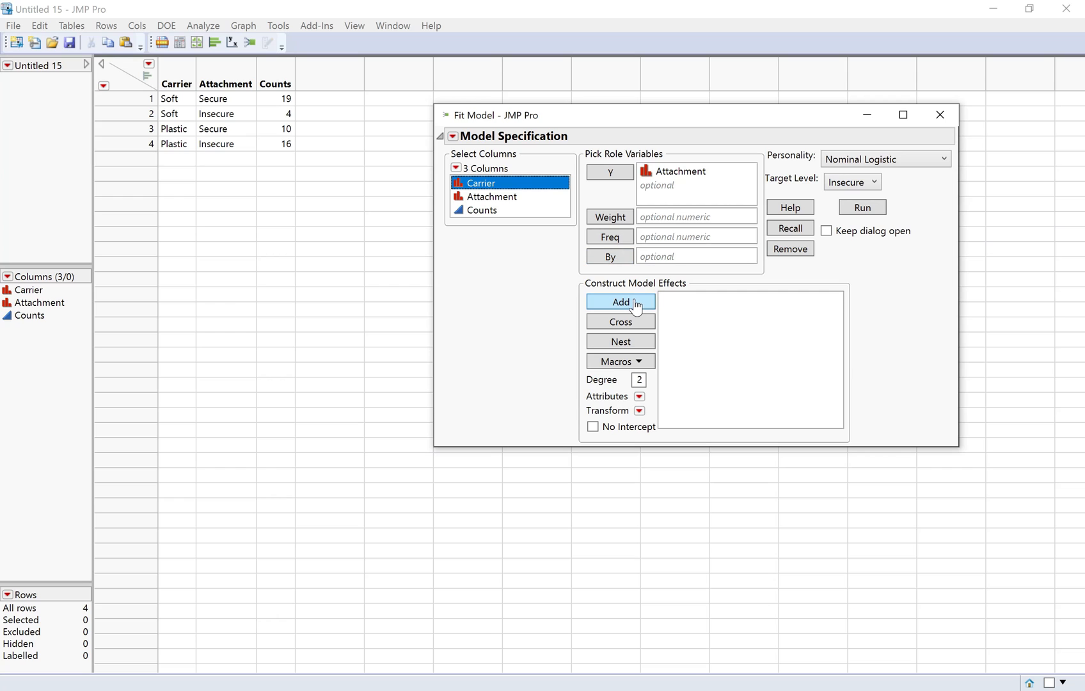
left_click(620, 302)
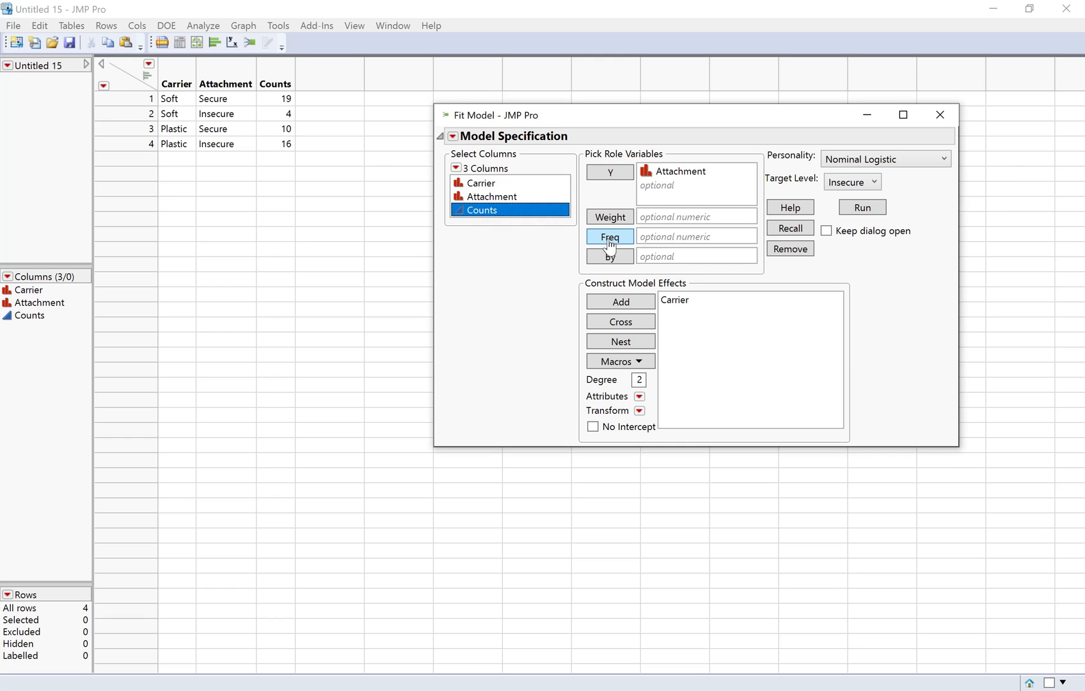
left_click(609, 237)
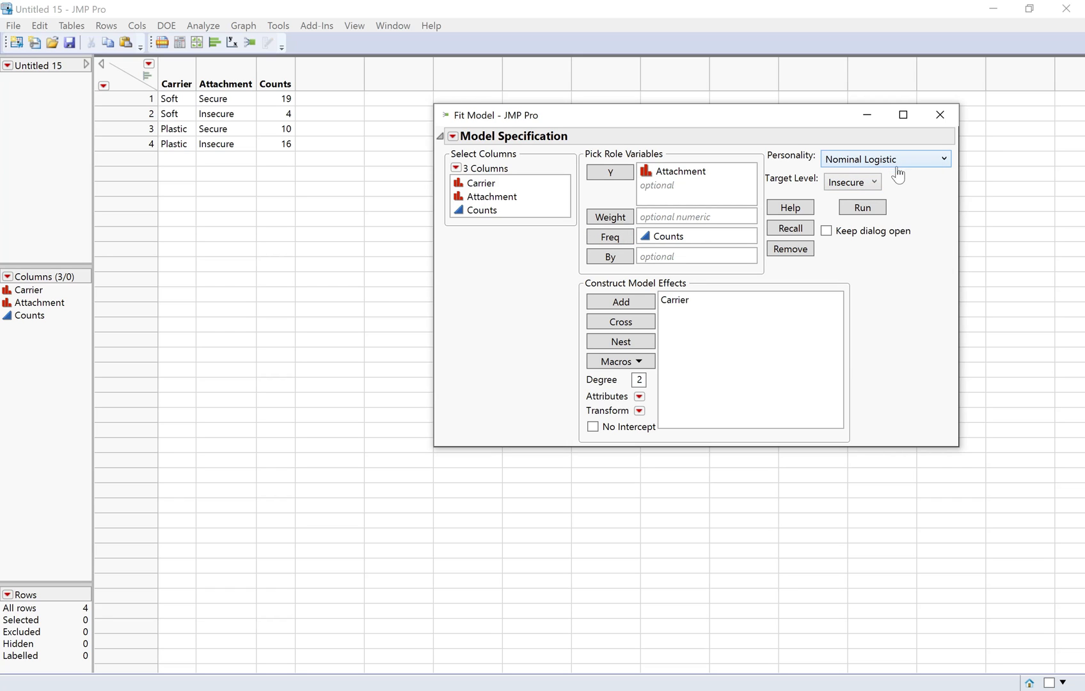
mouse_move(908, 184)
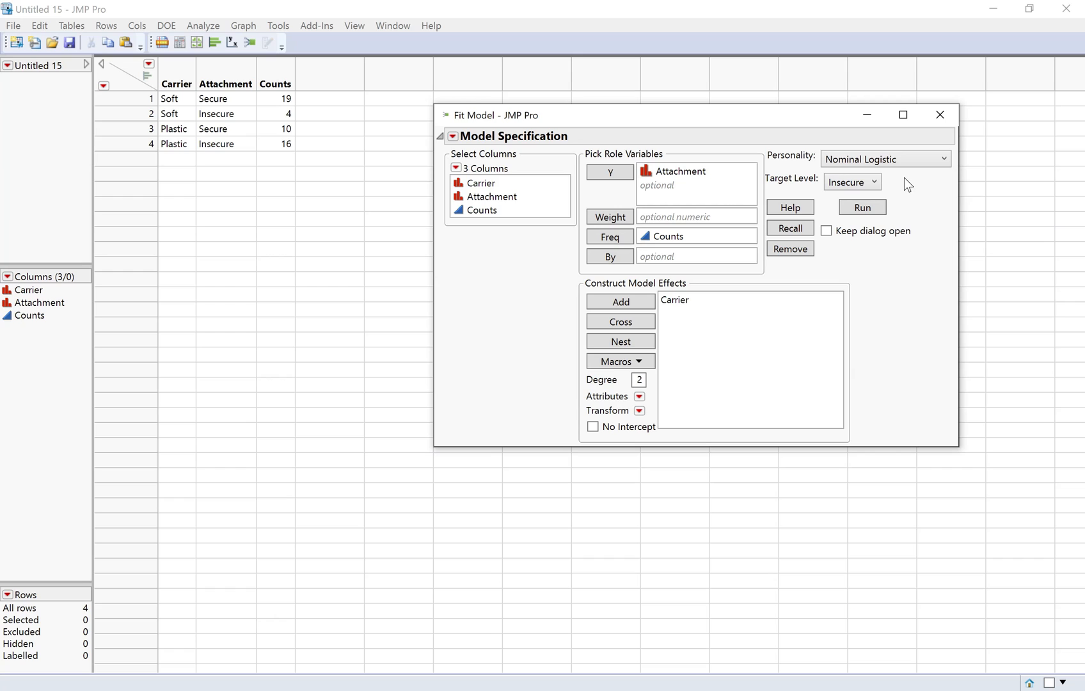
mouse_move(799, 188)
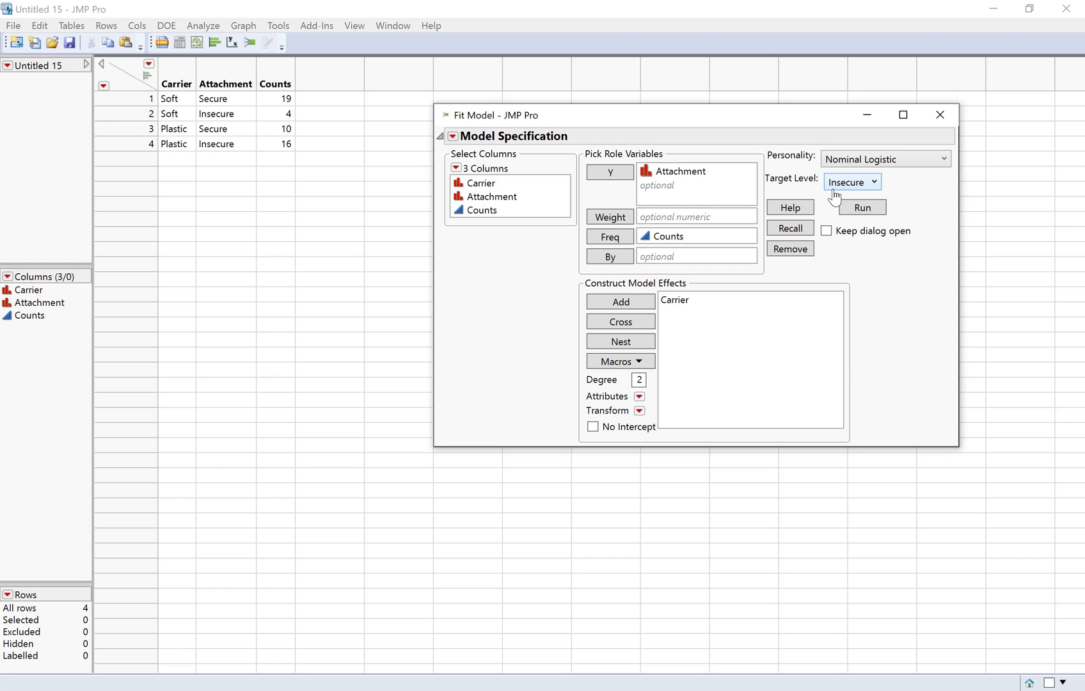
mouse_move(855, 191)
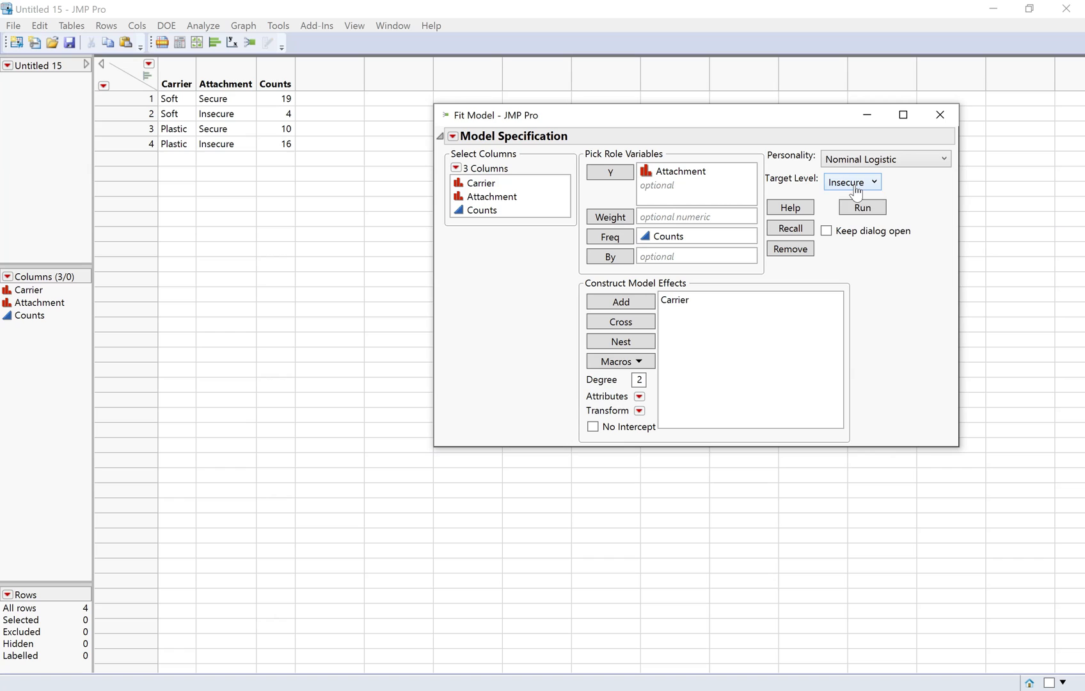
Set the target level to Secure and run the nominal logistic fit.
left_click(851, 182)
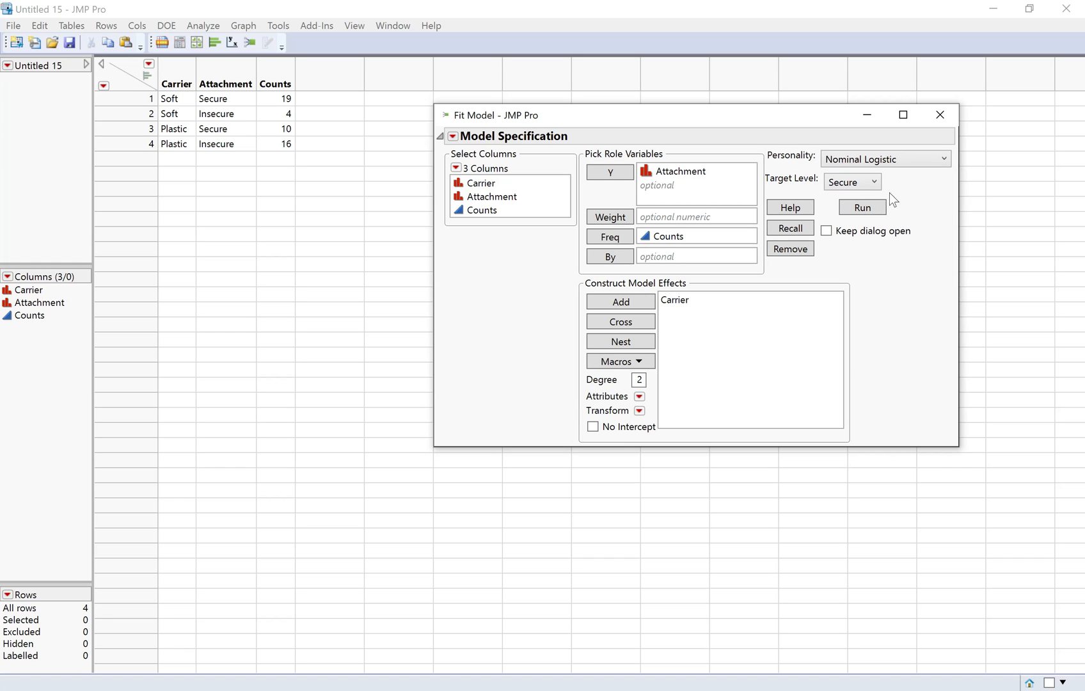
mouse_move(931, 208)
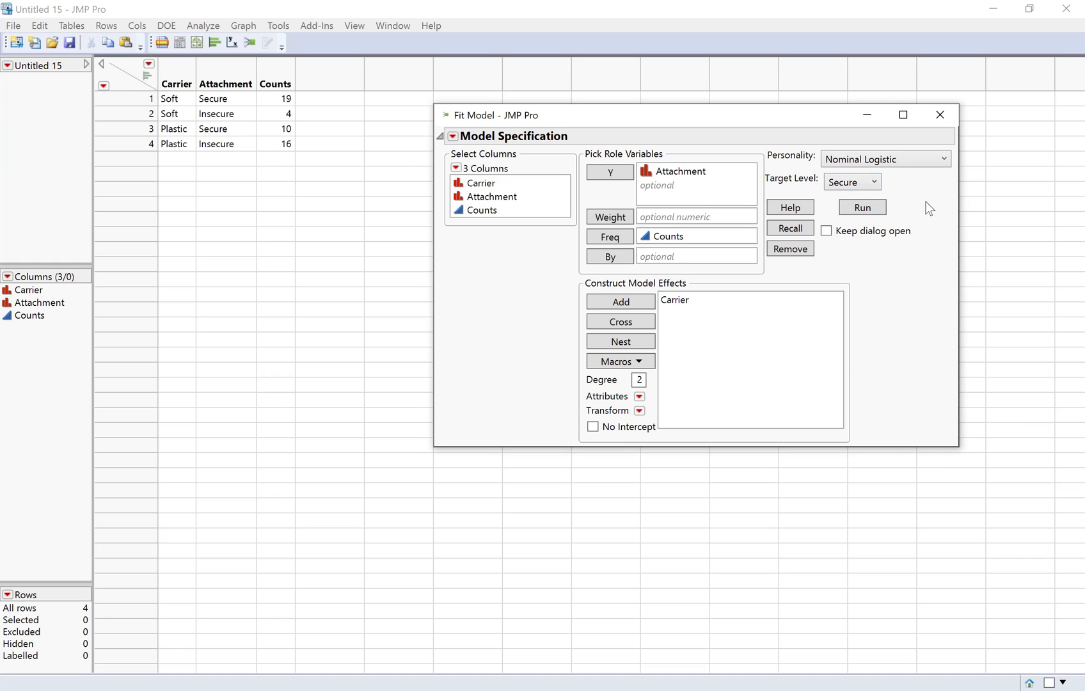
mouse_move(926, 202)
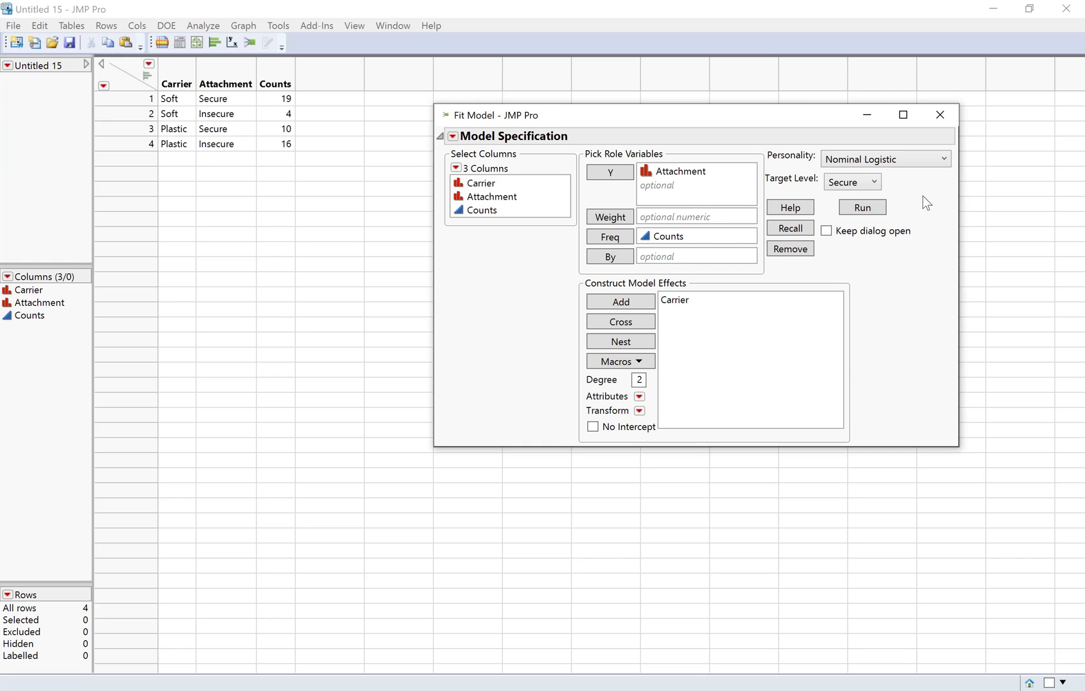
mouse_move(912, 193)
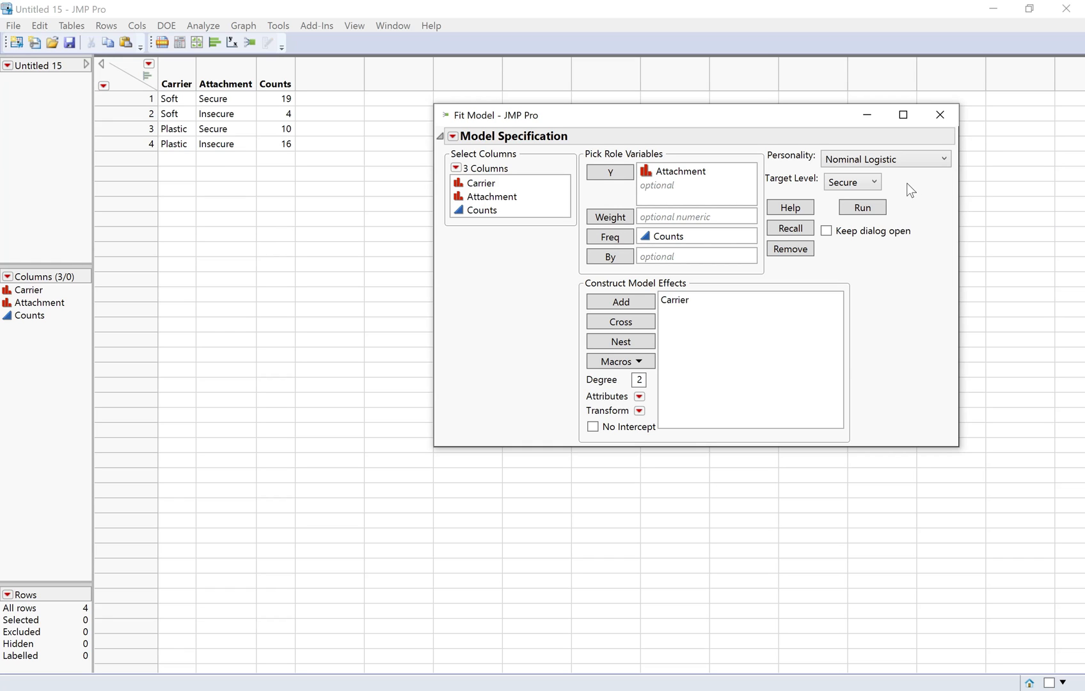
mouse_move(901, 177)
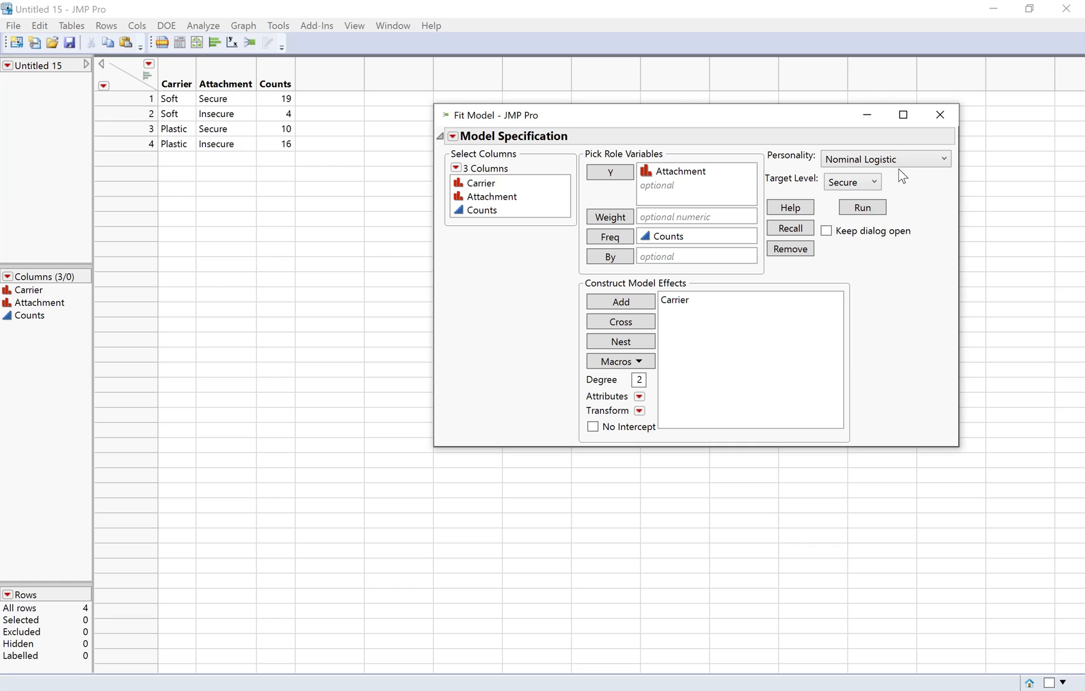
left_click(862, 207)
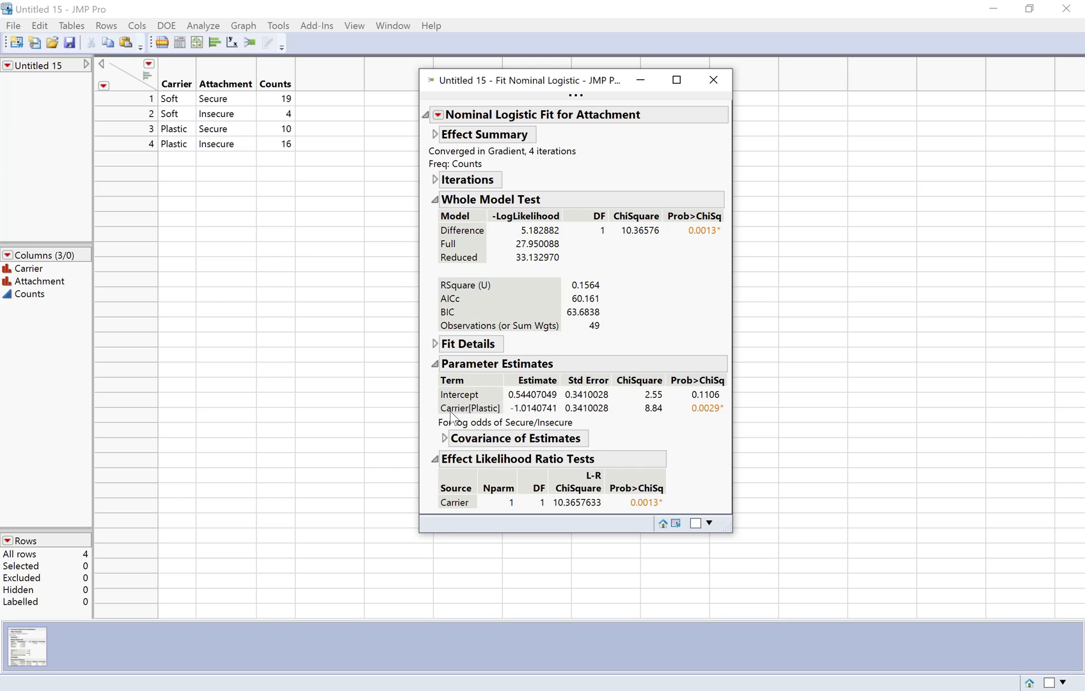
mouse_move(487, 419)
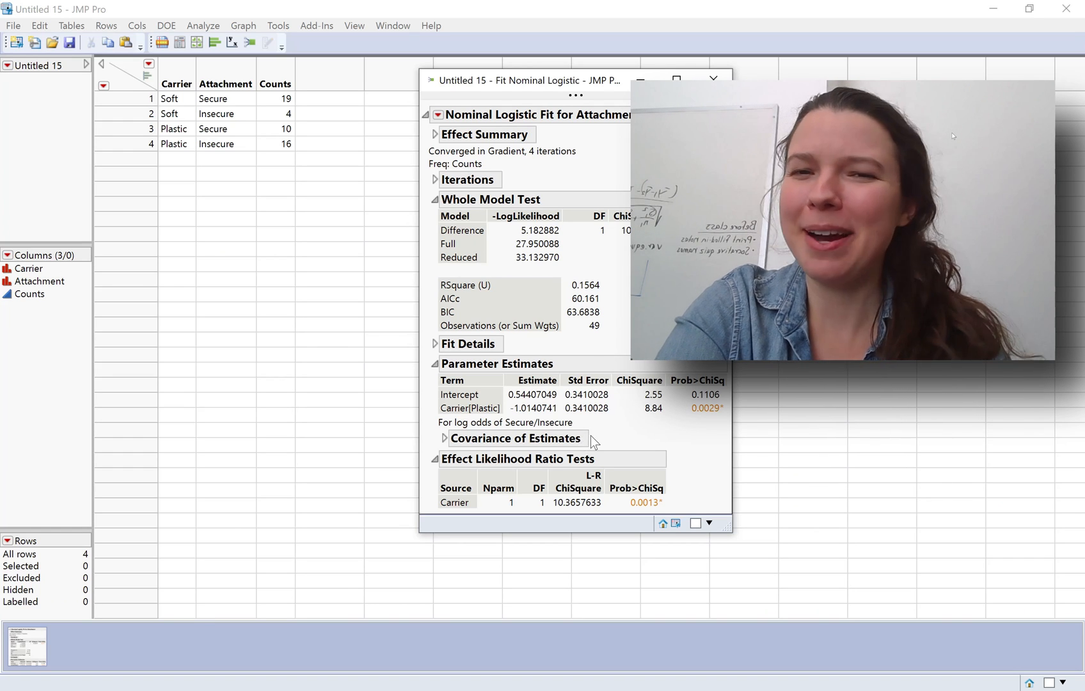
mouse_move(609, 441)
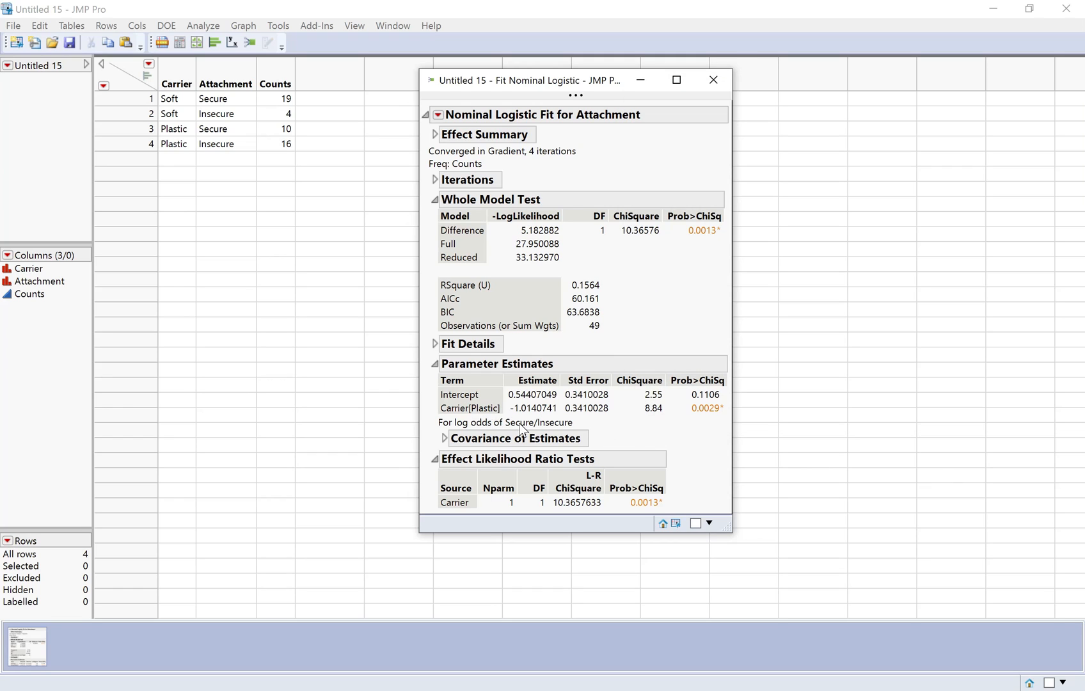
mouse_move(551, 428)
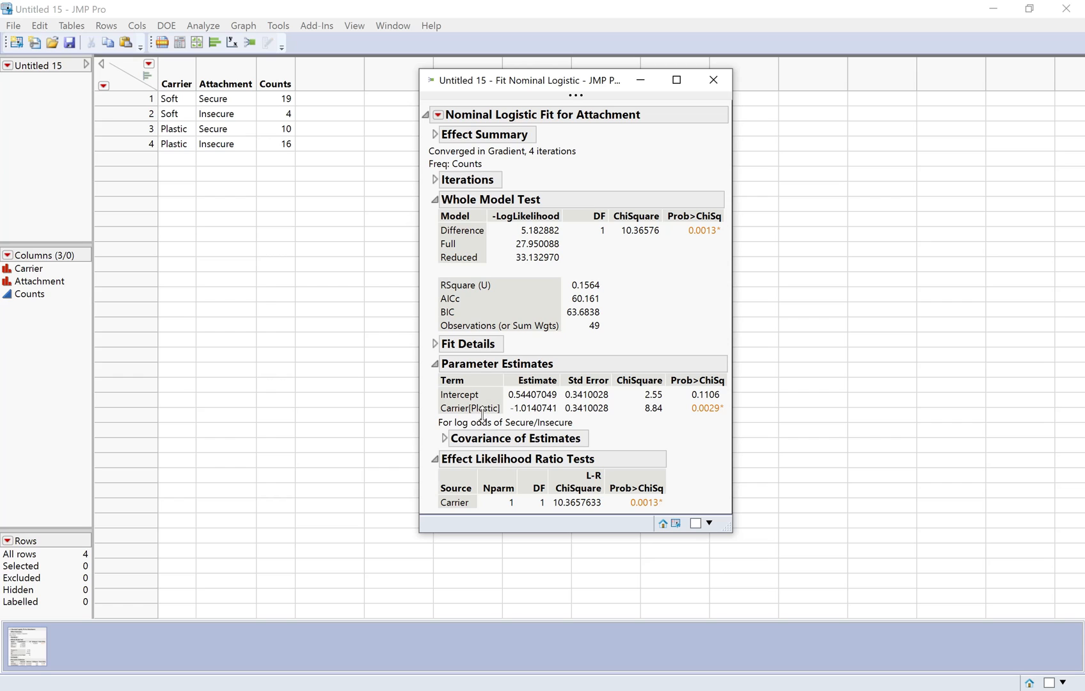
mouse_move(532, 326)
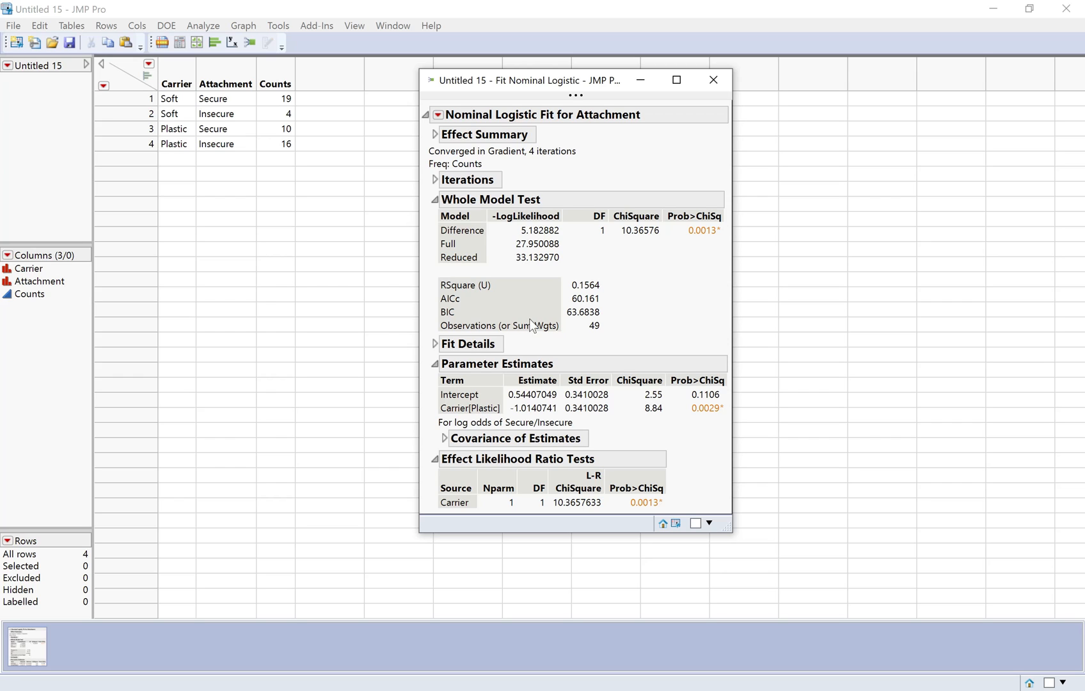
Close the fit report and add a Value Order property to Carrier listing Soft before Plastic.
left_click(713, 79)
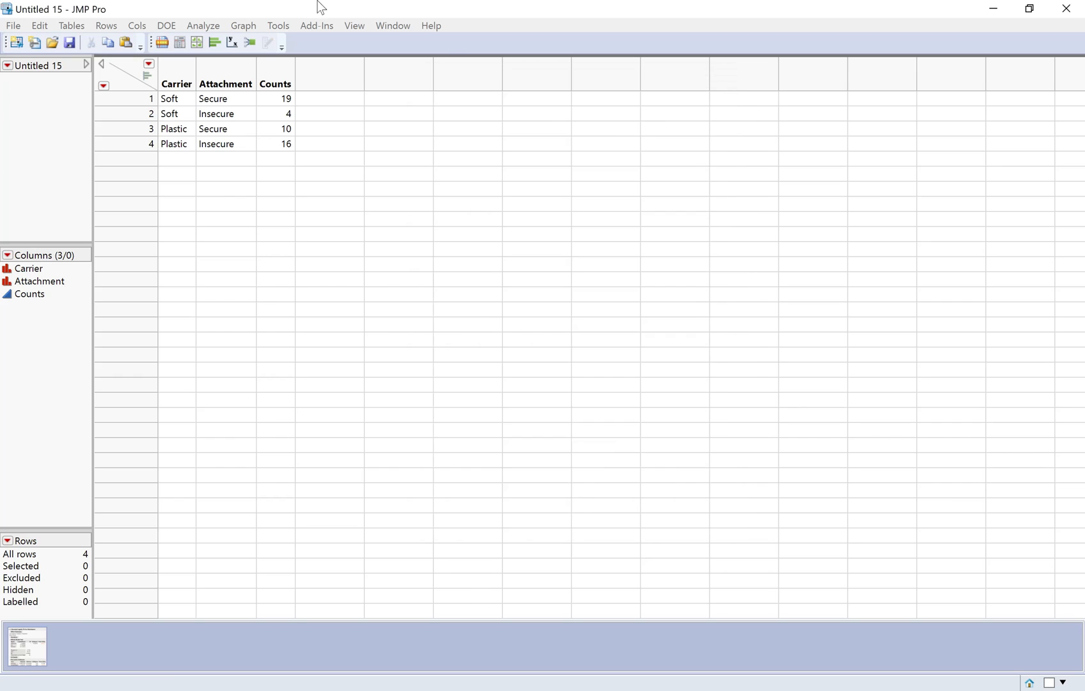
double_click(177, 84)
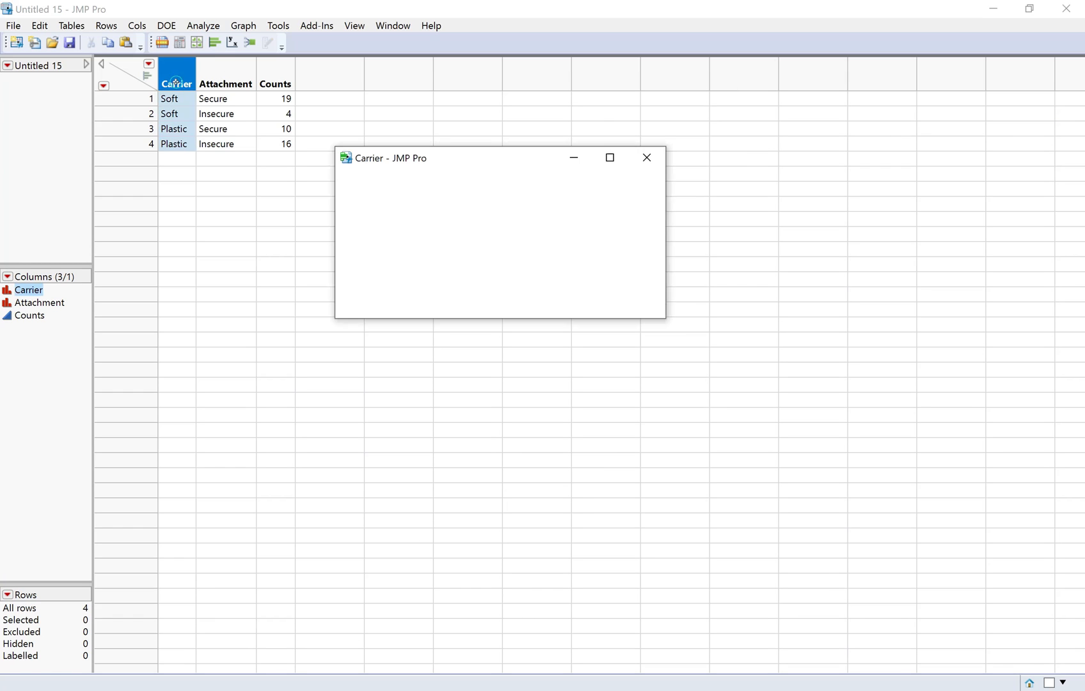
left_click(397, 289)
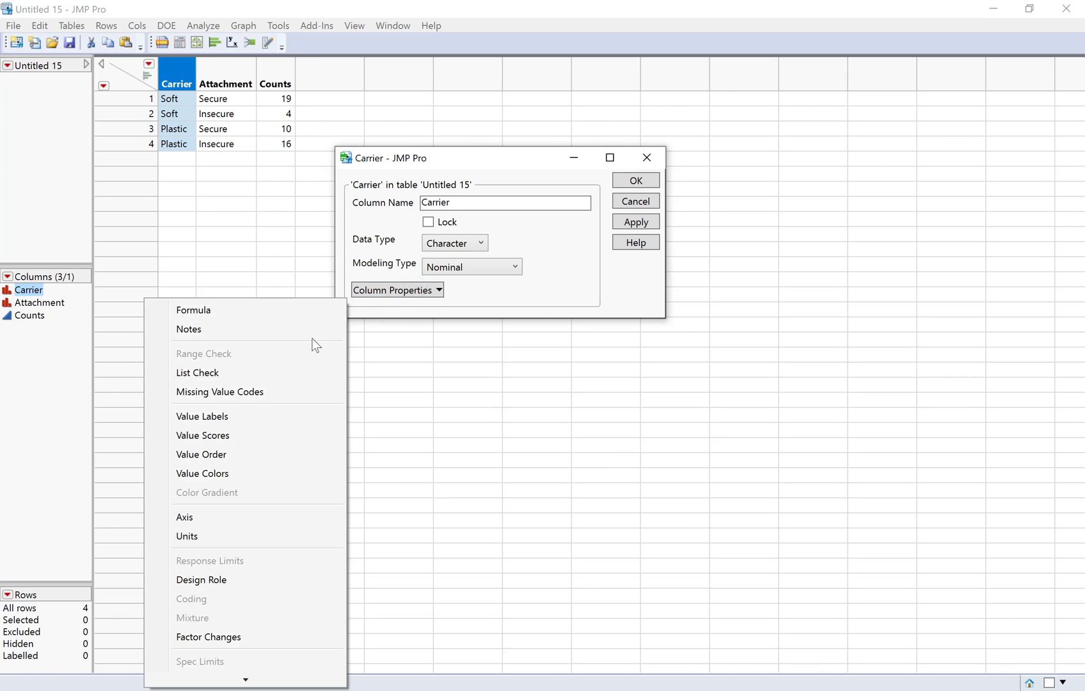
left_click(201, 454)
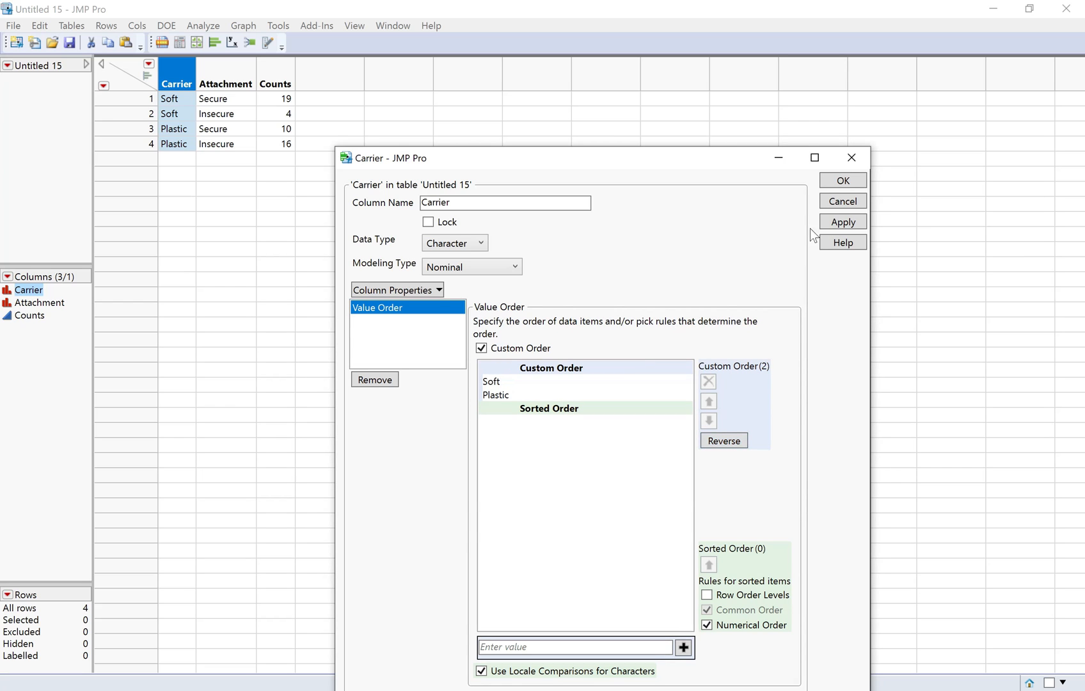
left_click(841, 180)
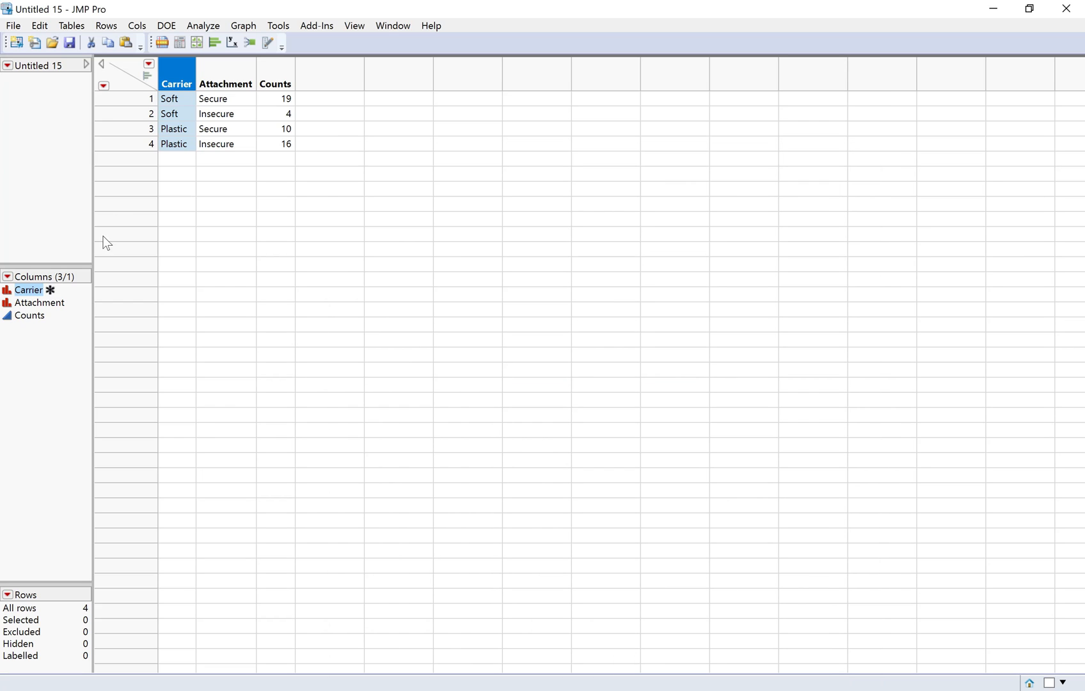
mouse_move(204, 16)
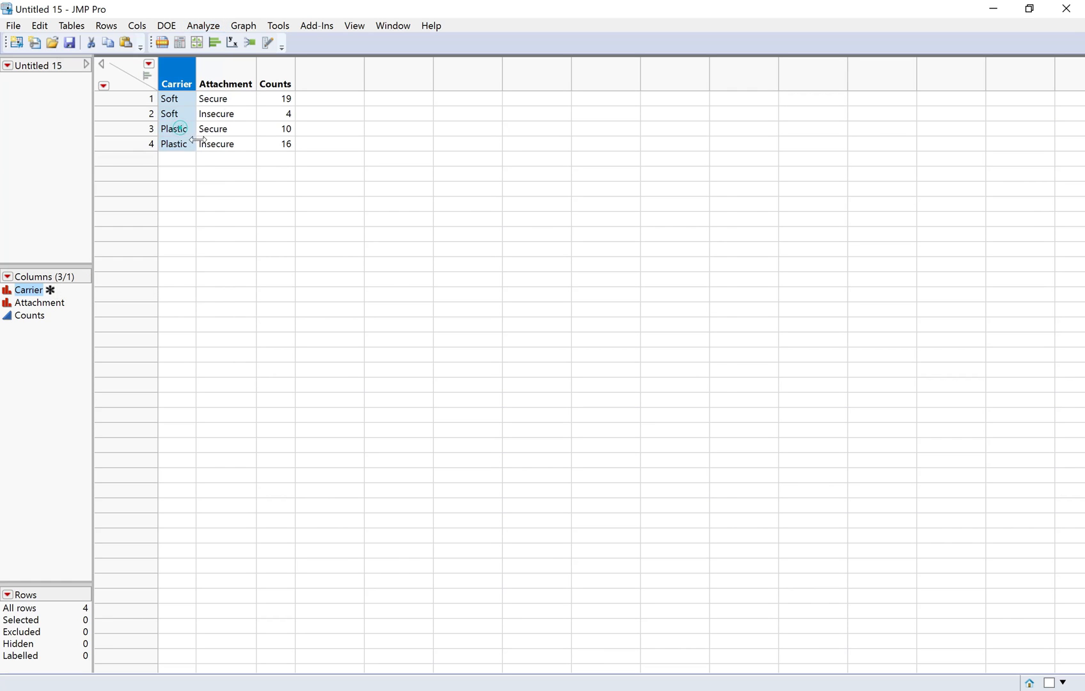
Refit Attachment on Carrier with Counts as Freq and target level Secure.
left_click(203, 26)
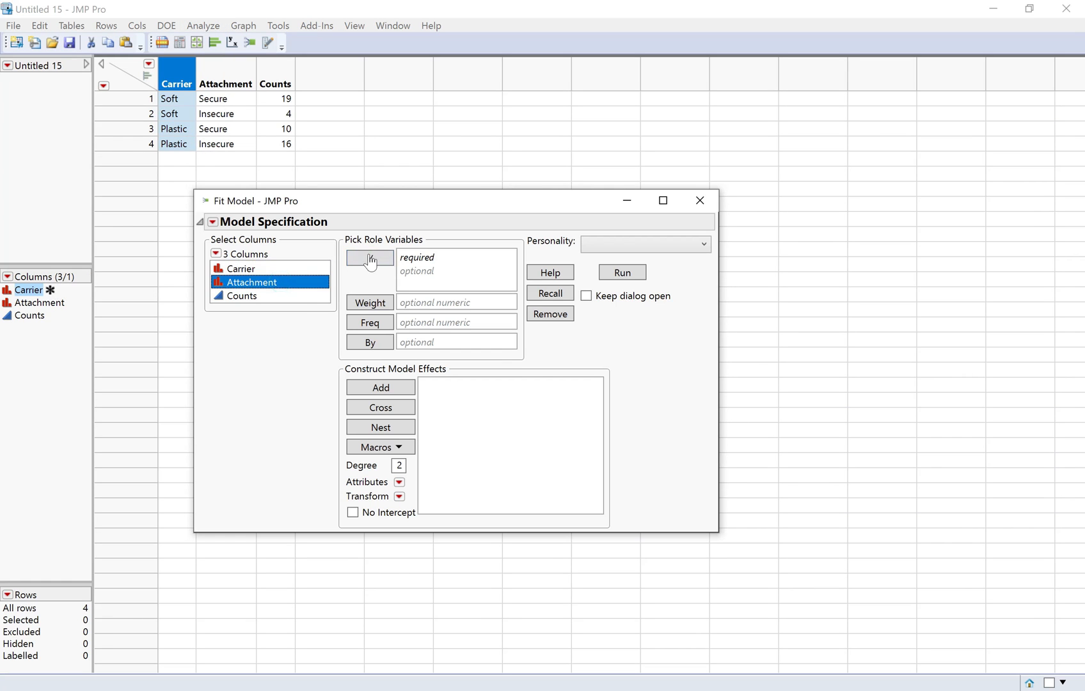
left_click(369, 258)
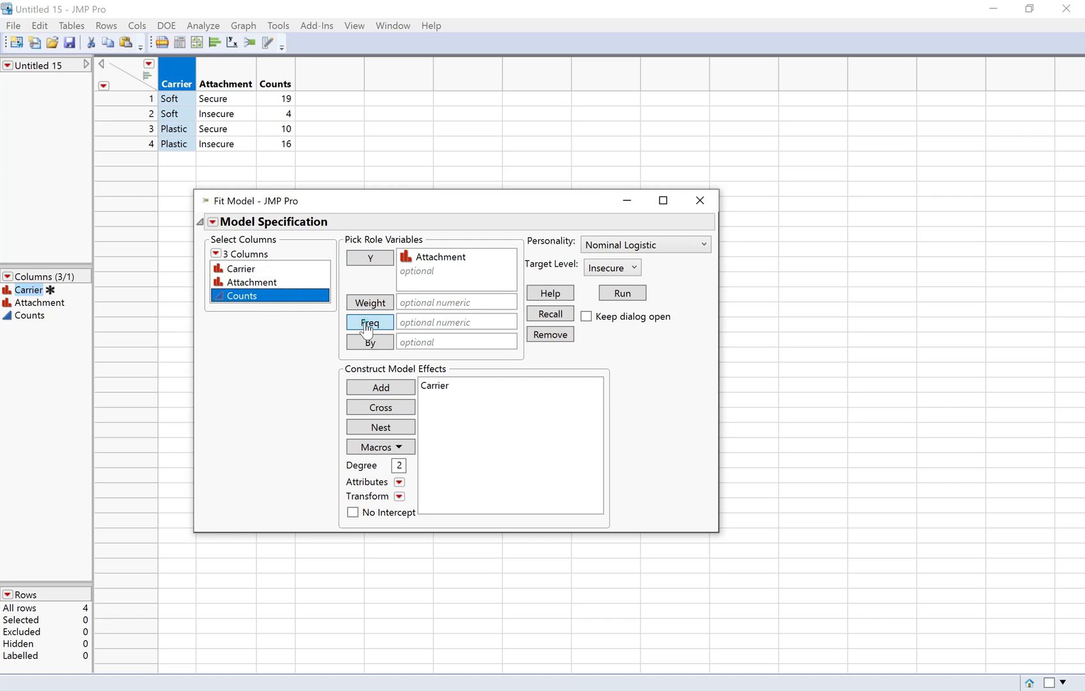
left_click(369, 322)
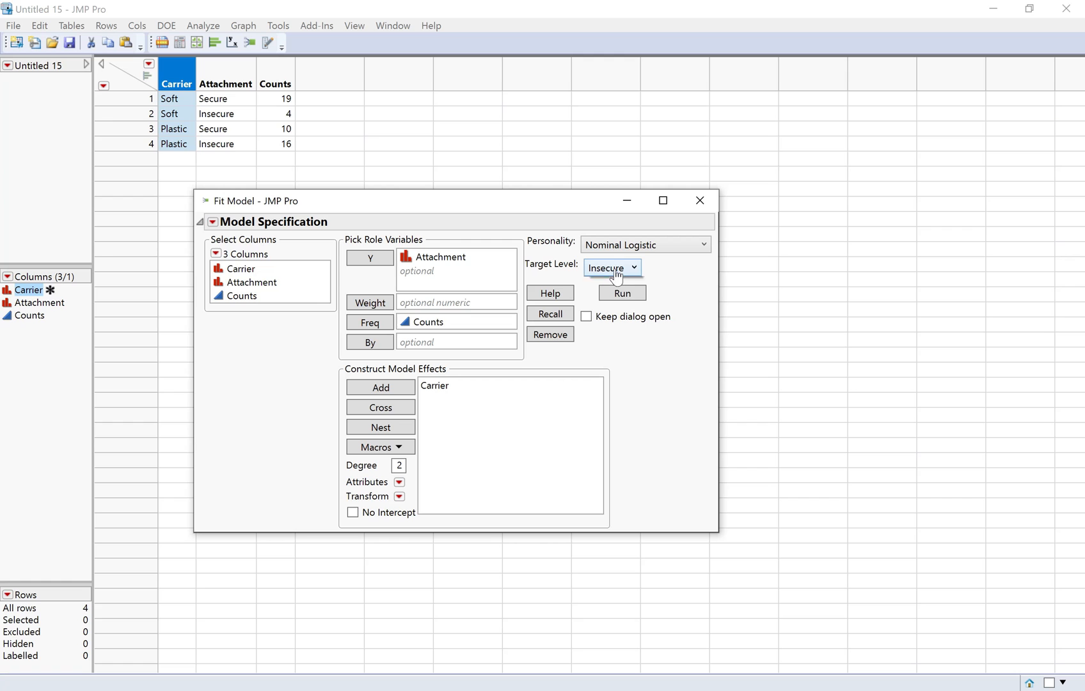
left_click(611, 268)
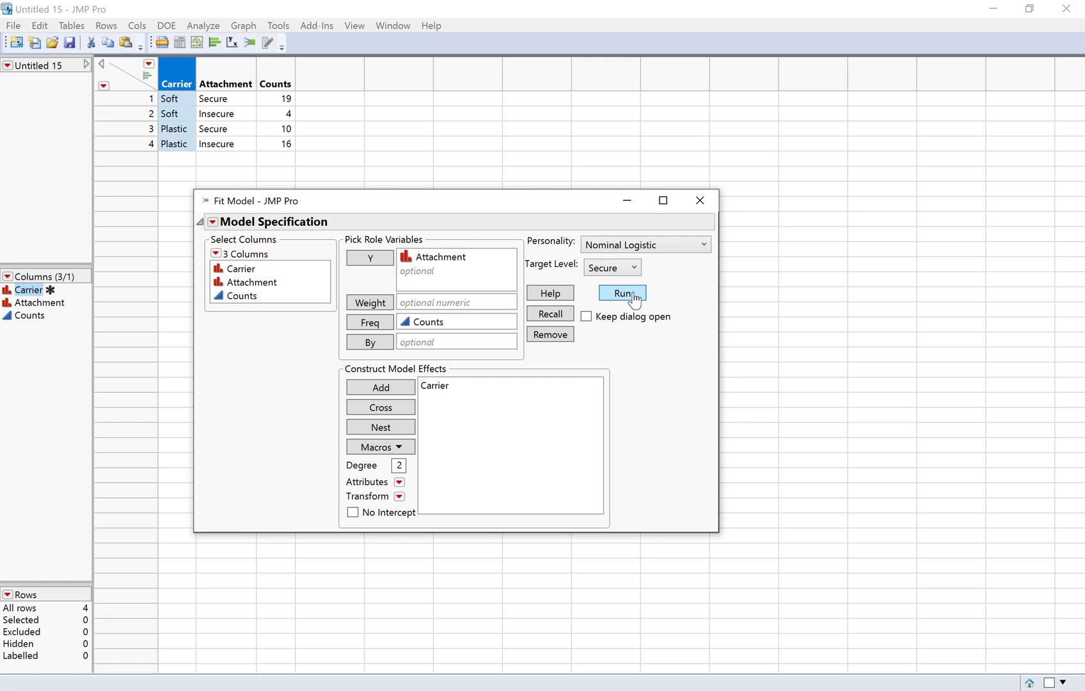
left_click(620, 293)
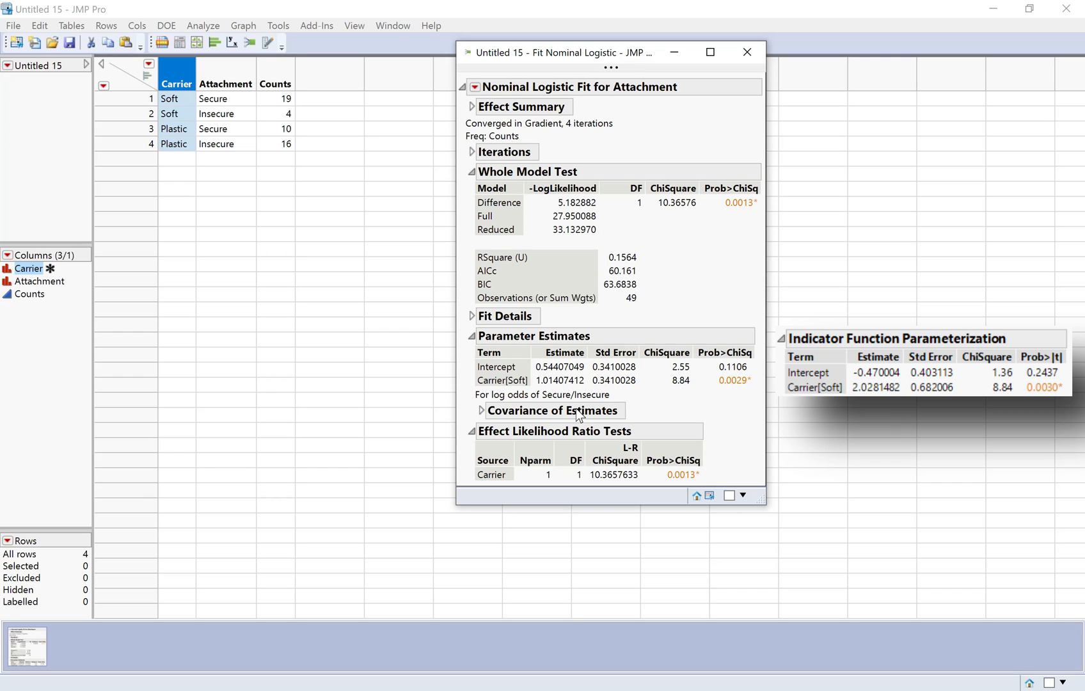
mouse_move(578, 415)
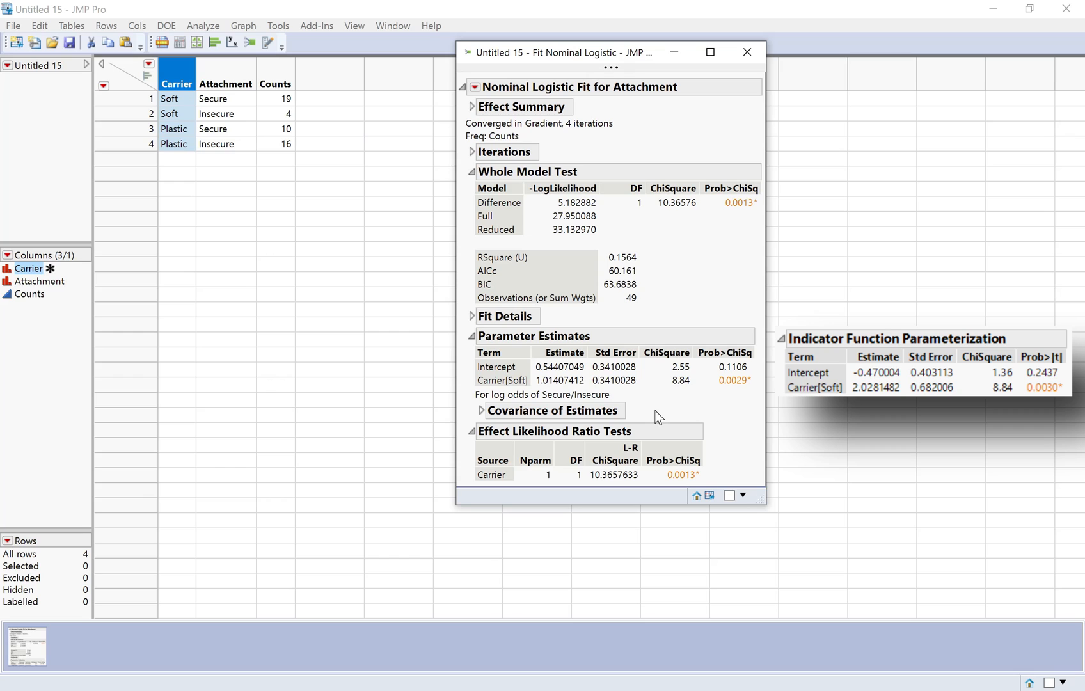
mouse_move(652, 414)
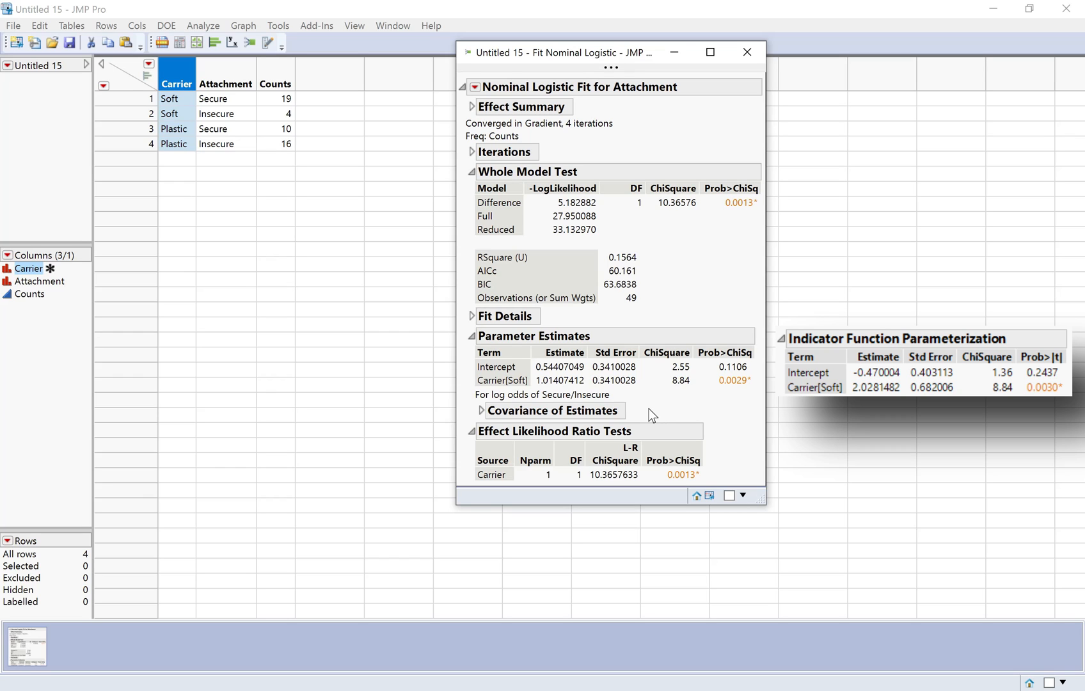
mouse_move(648, 407)
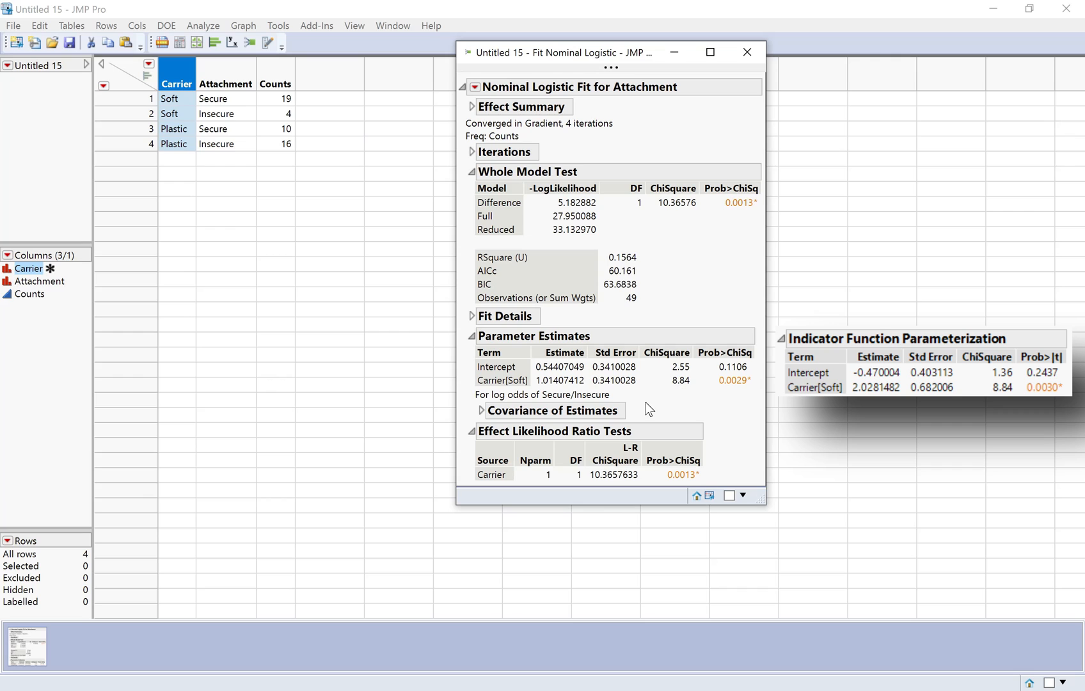
mouse_move(521, 232)
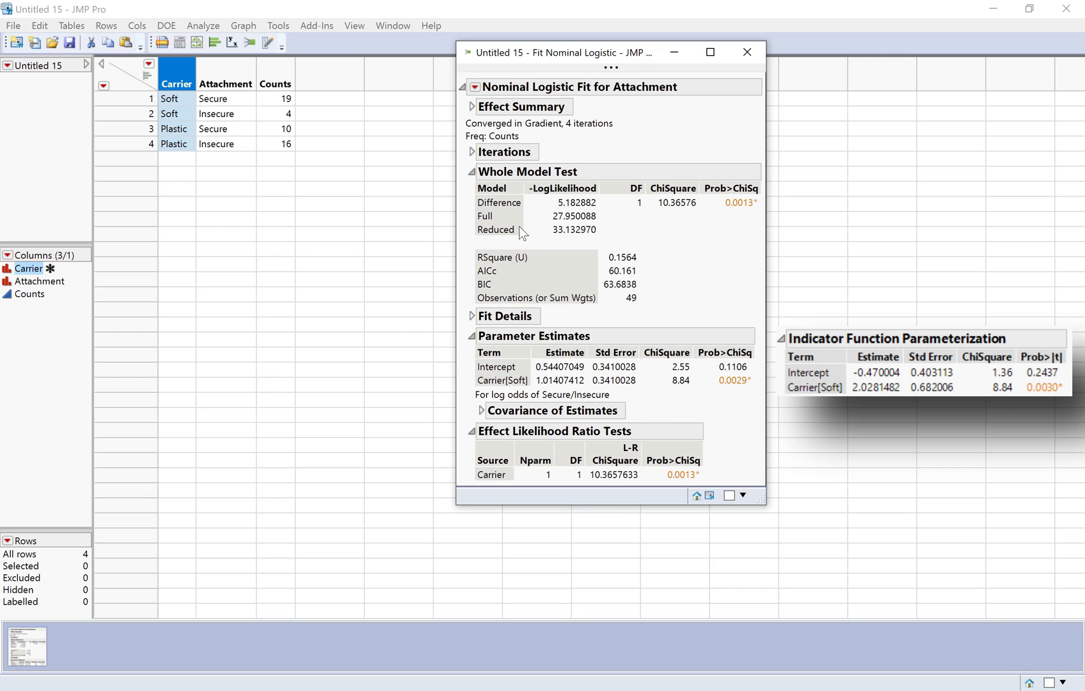
mouse_move(561, 395)
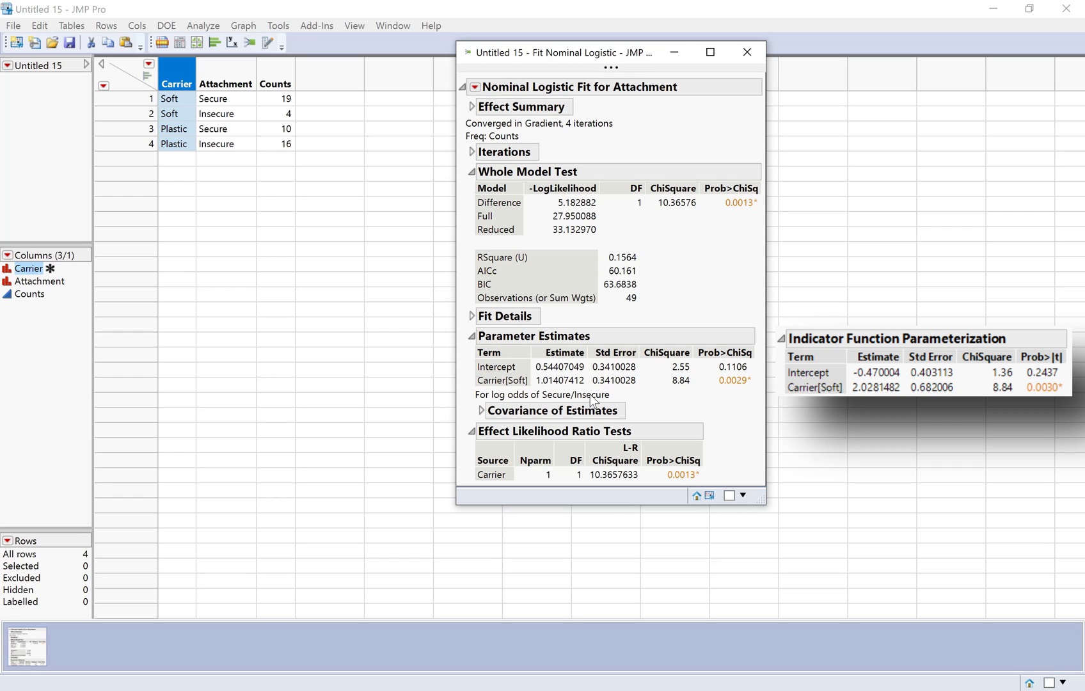
mouse_move(591, 399)
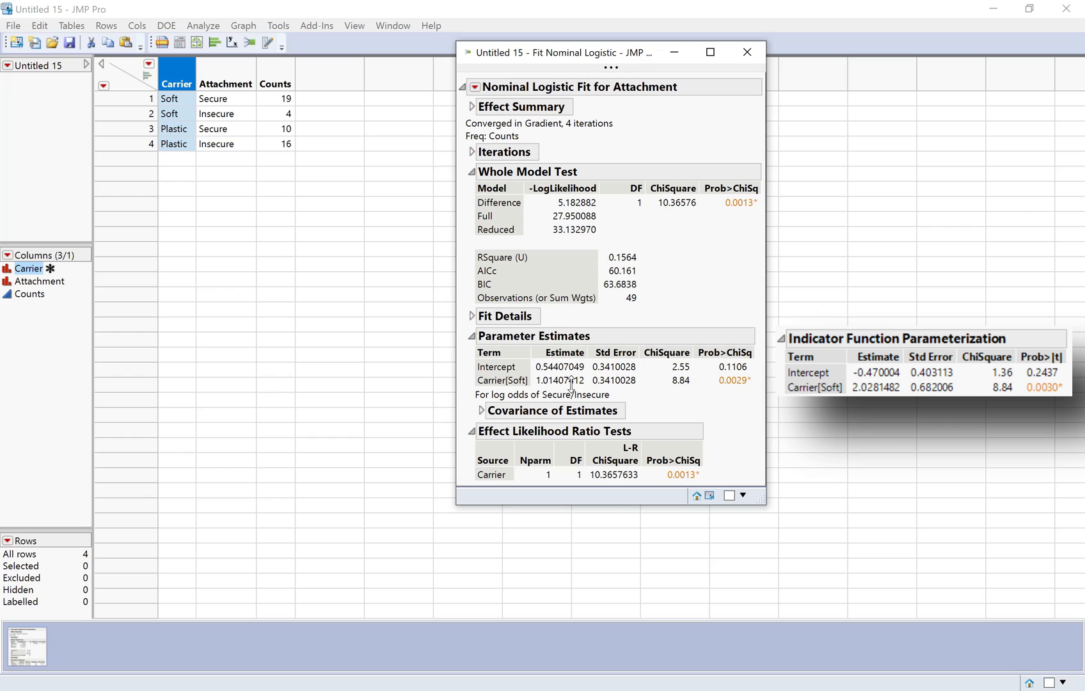
mouse_move(560, 303)
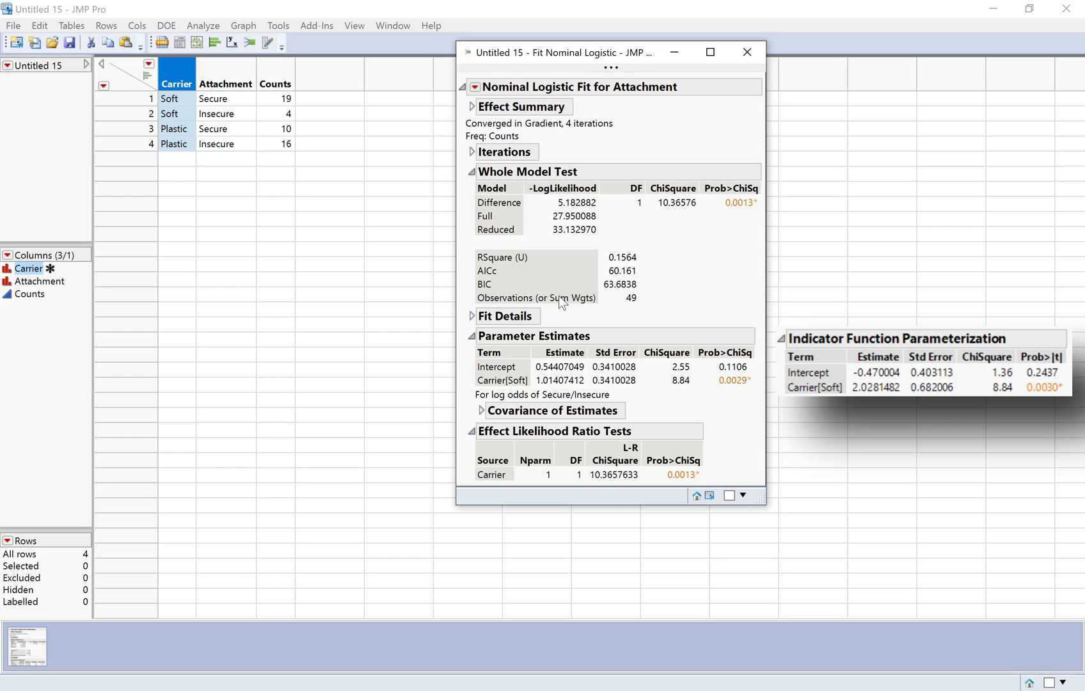
Open the red-triangle options menu of the Nominal Logistic Fit for Attachment report.
left_click(474, 87)
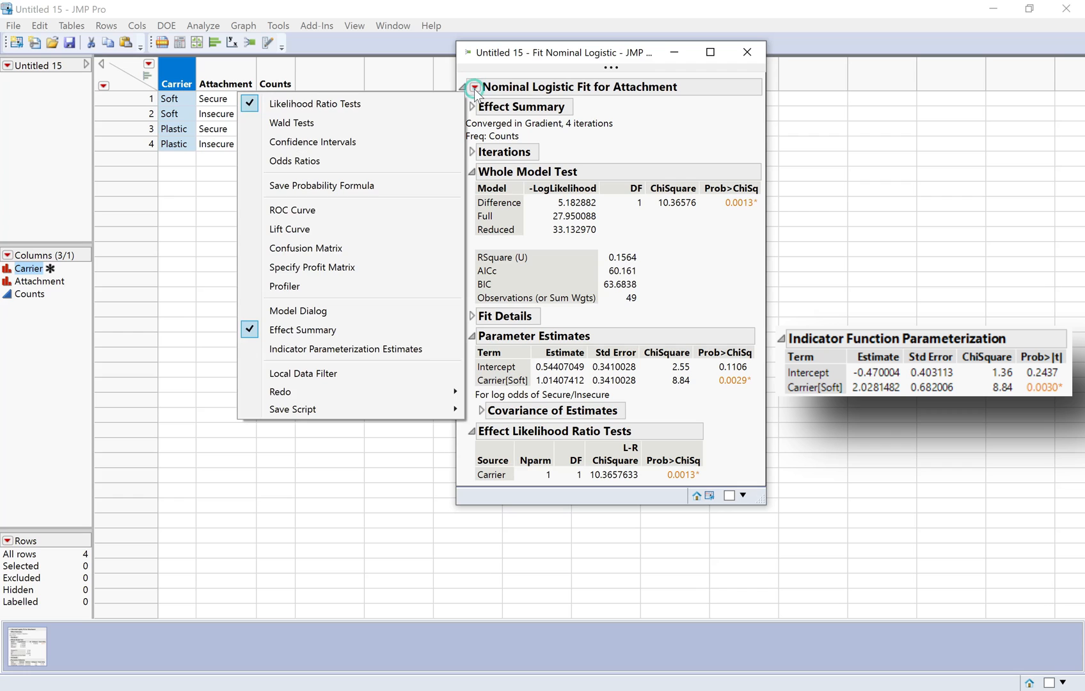
mouse_move(444, 322)
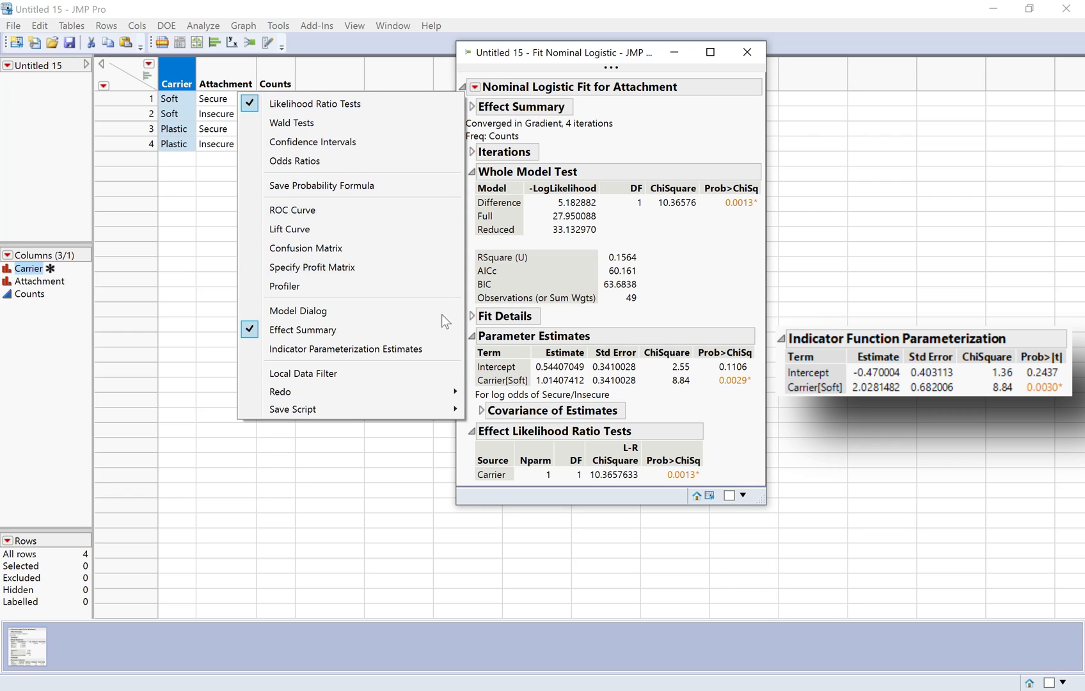